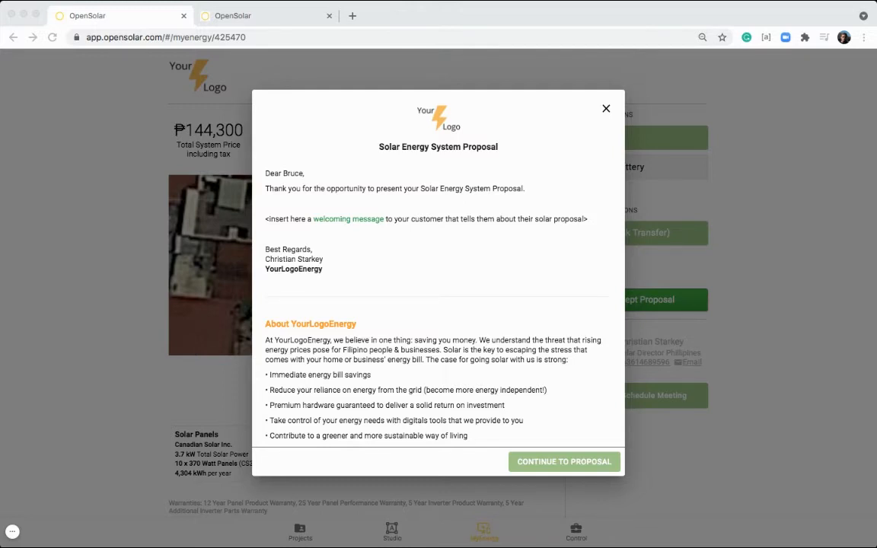
Step: Continue past the welcome letter to the customer's My Energy proposal page
left_click(606, 108)
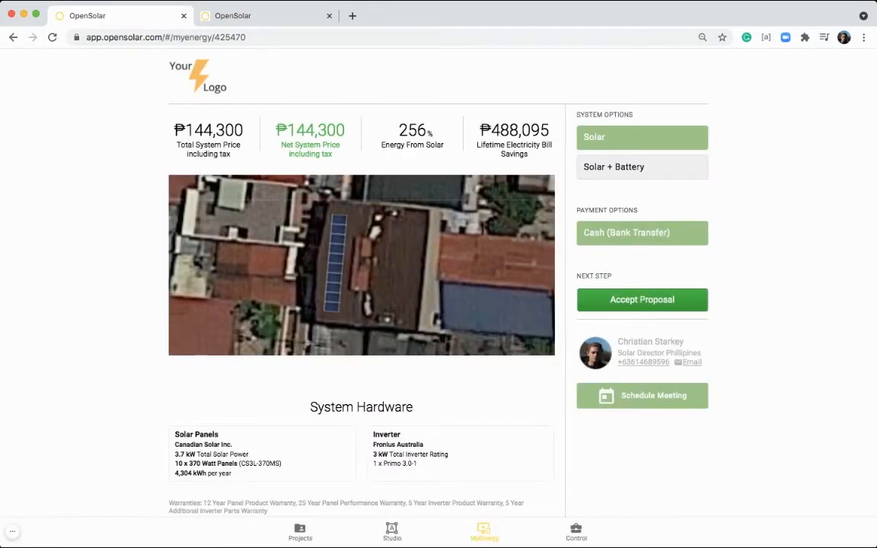
mouse_move(268, 444)
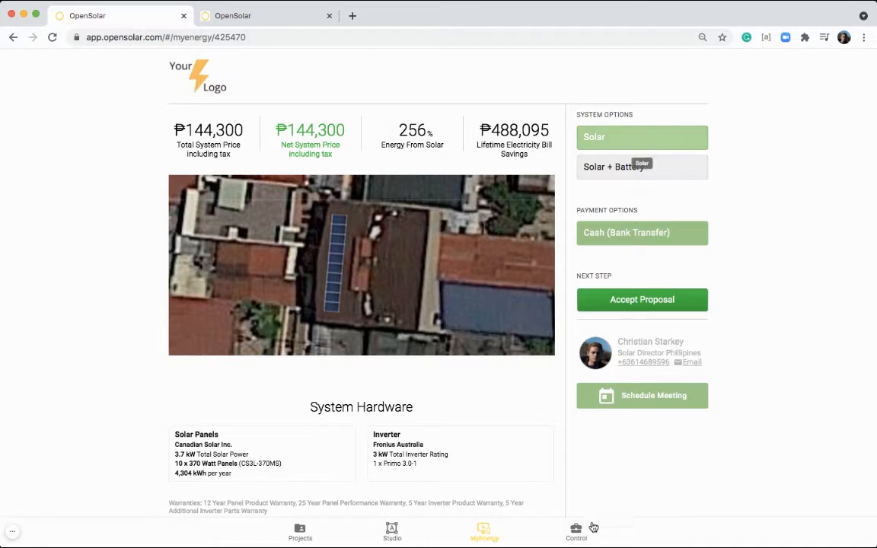
Step: Switch the proposal to the Solar + Battery option and view its system performance figures
left_click(643, 166)
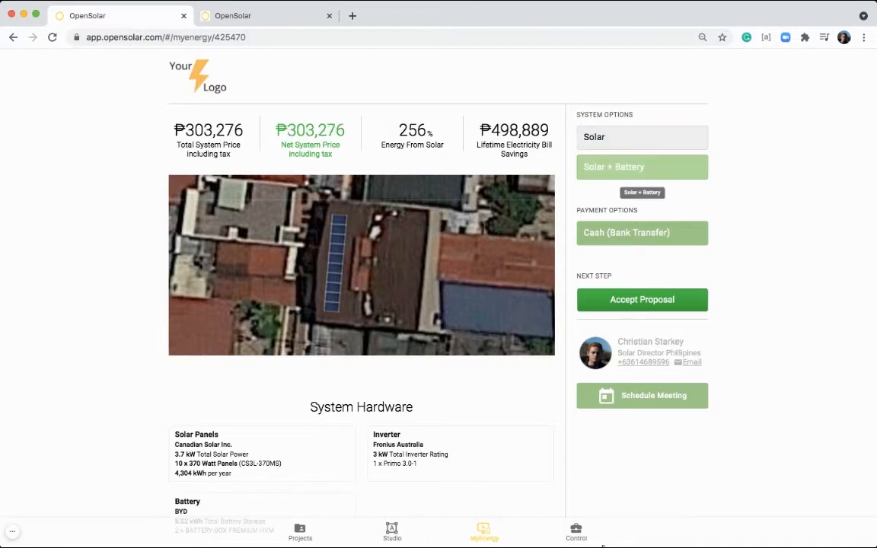
left_click(643, 137)
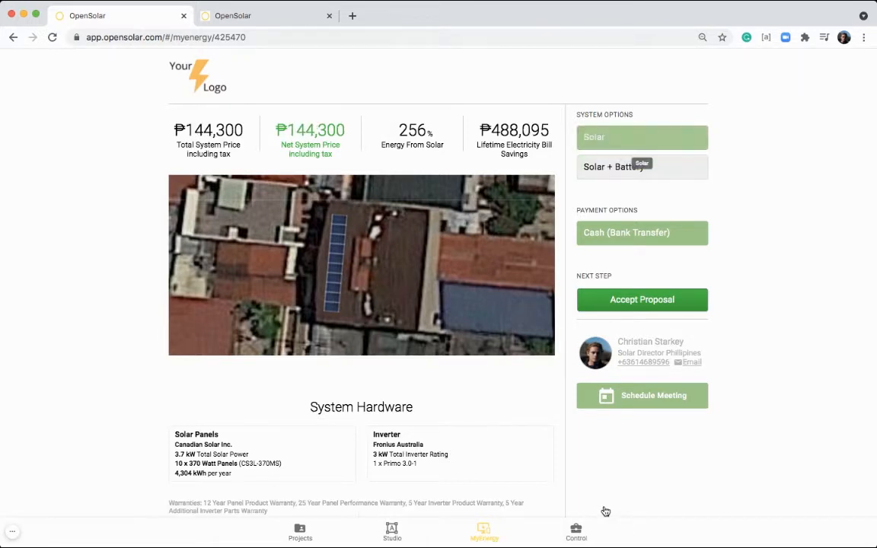
left_click(643, 166)
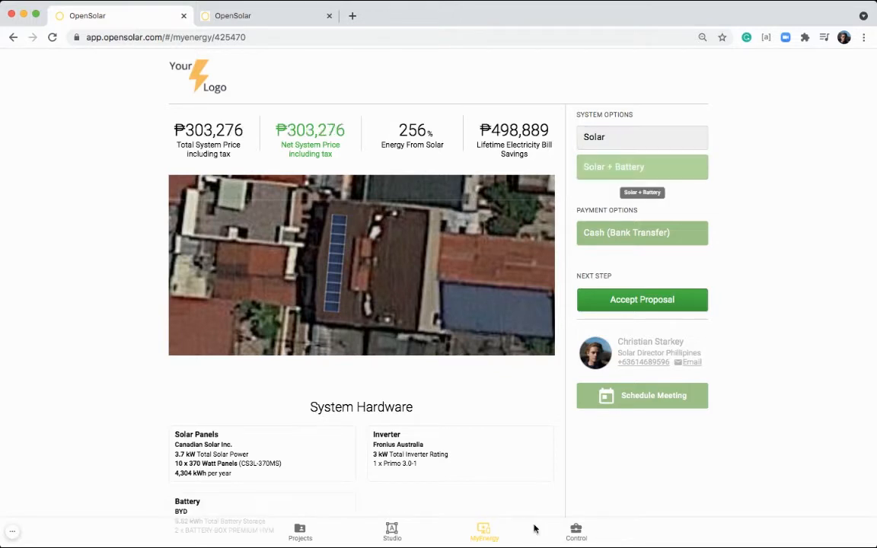
scroll("down", 3)
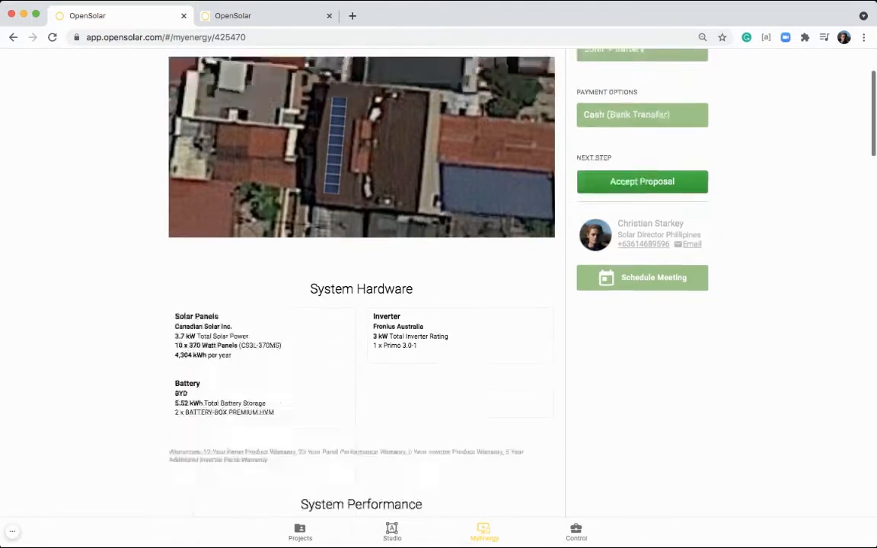
scroll("down", 3)
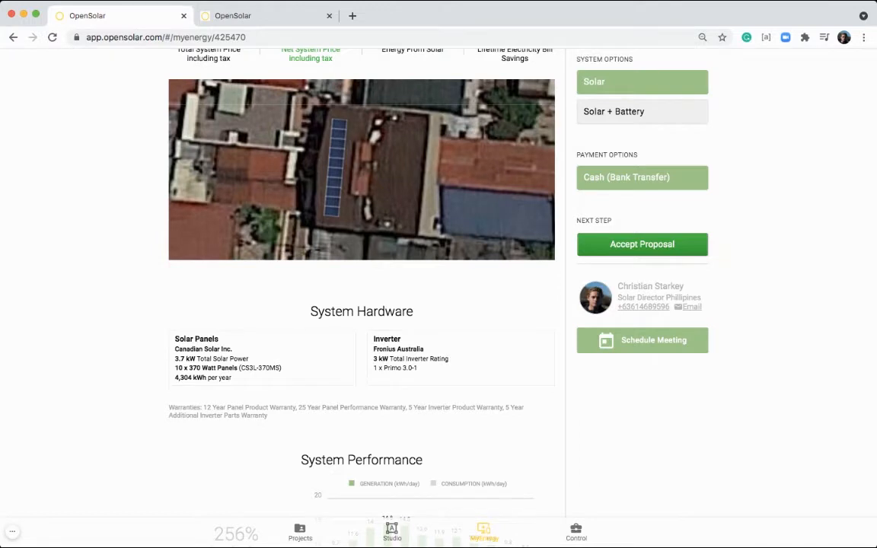
scroll("down", 3)
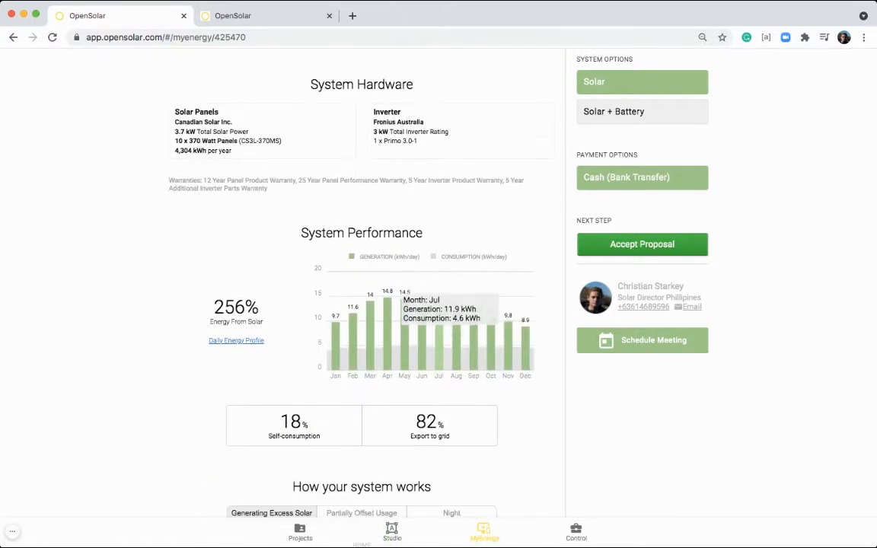
scroll("down", 3)
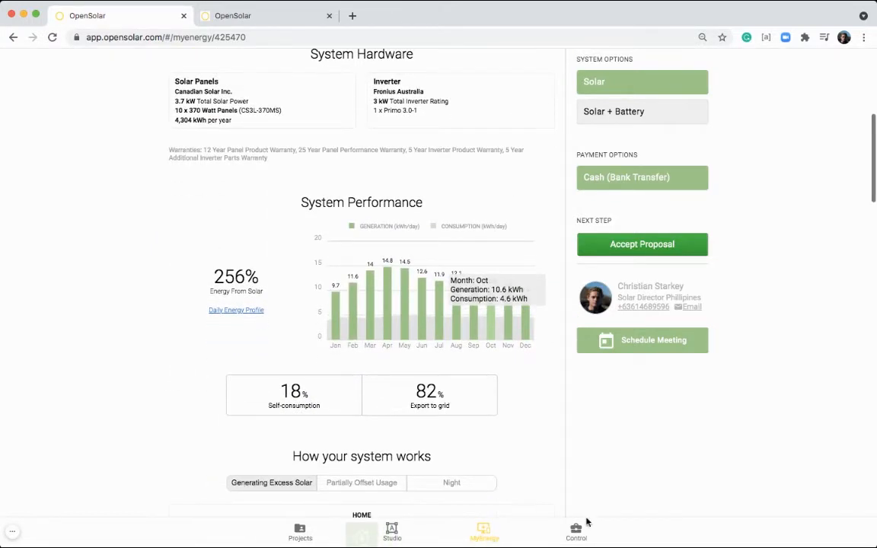
left_click(642, 111)
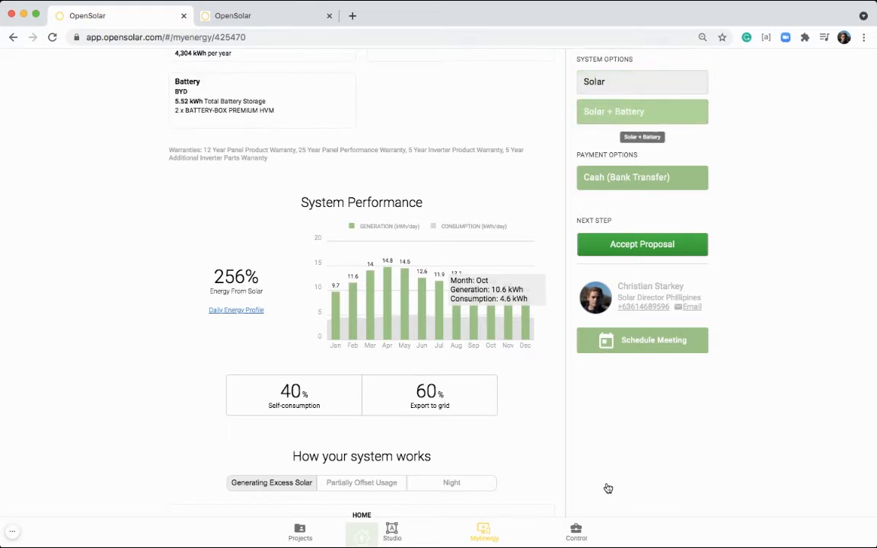
Step: Check the Daily Energy Profile's Autumn energy flows, then close the popup
left_click(236, 310)
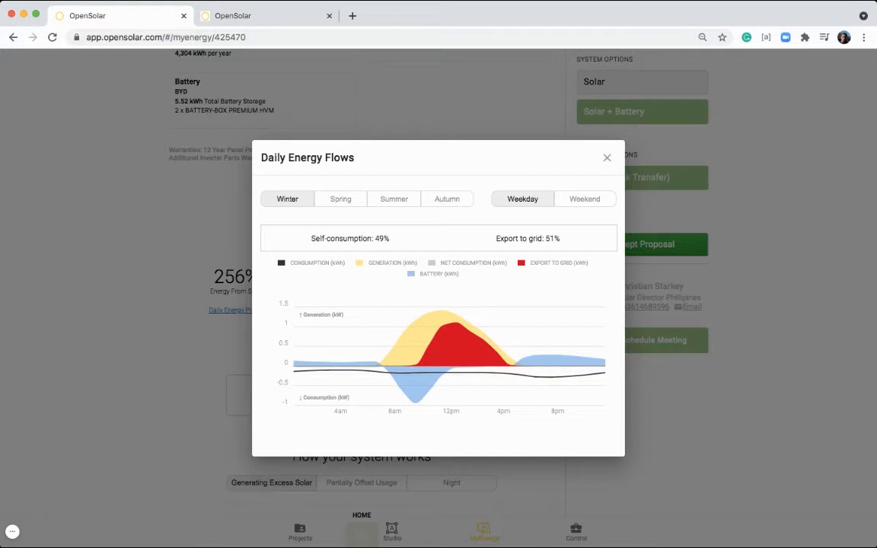
left_click(447, 198)
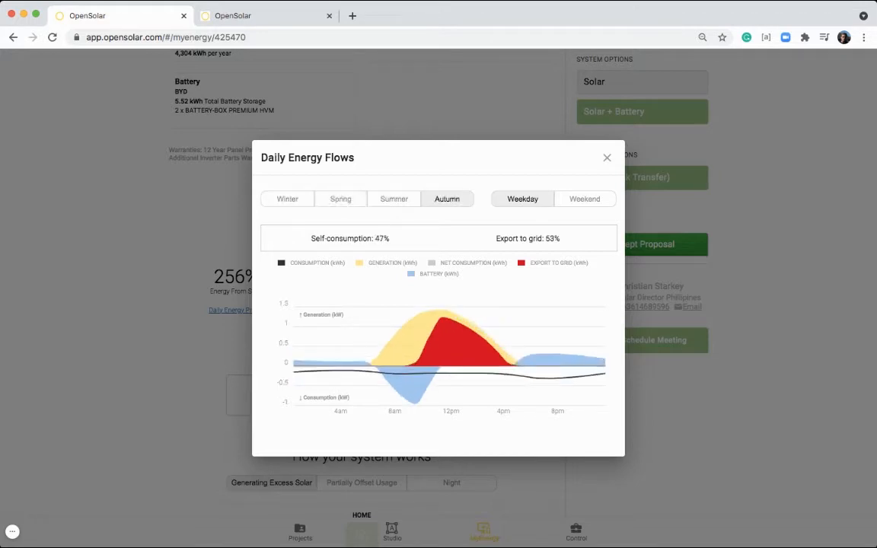
left_click(605, 157)
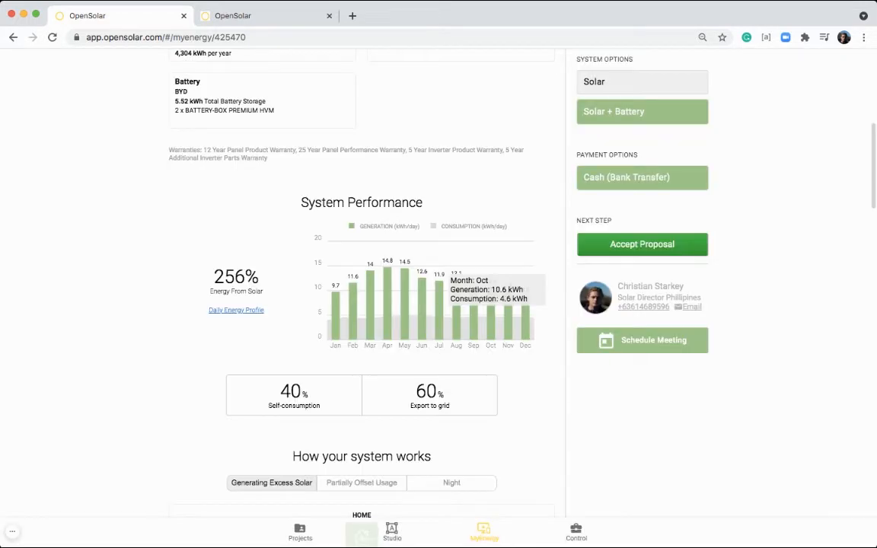
Step: View the Night mode of How your system works and play the Basics of Going Solar video
scroll("down", 3)
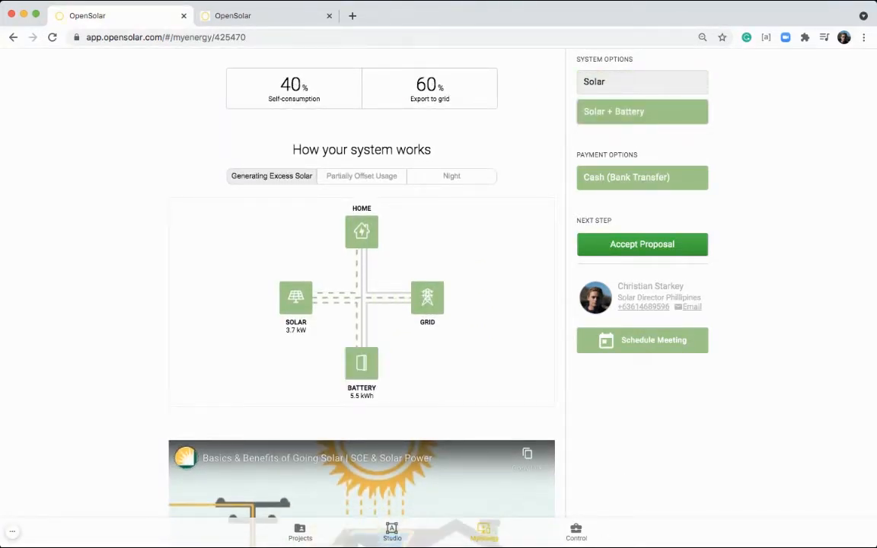
left_click(451, 176)
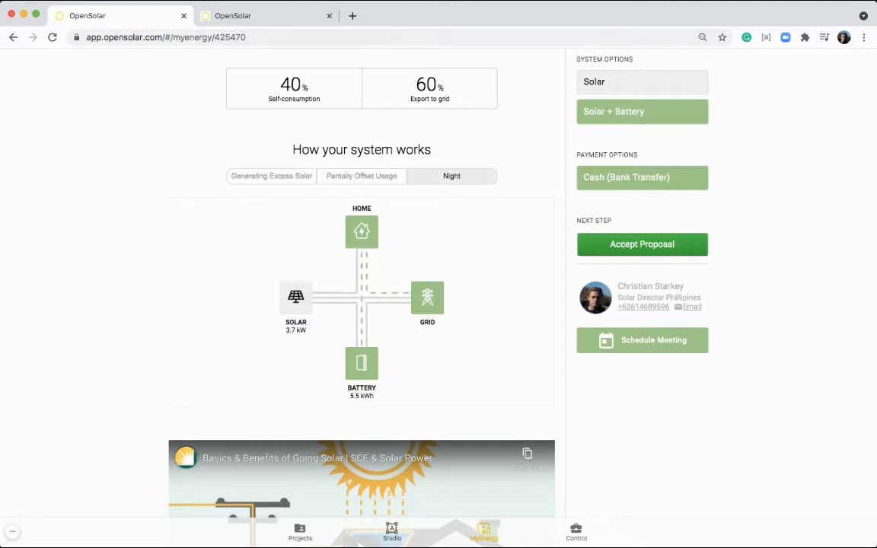
scroll("down", 3)
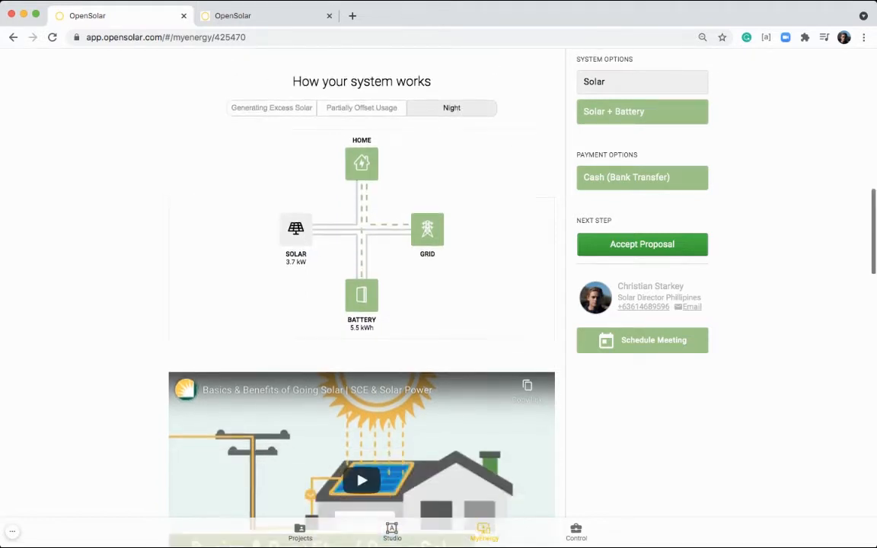
scroll("down", 3)
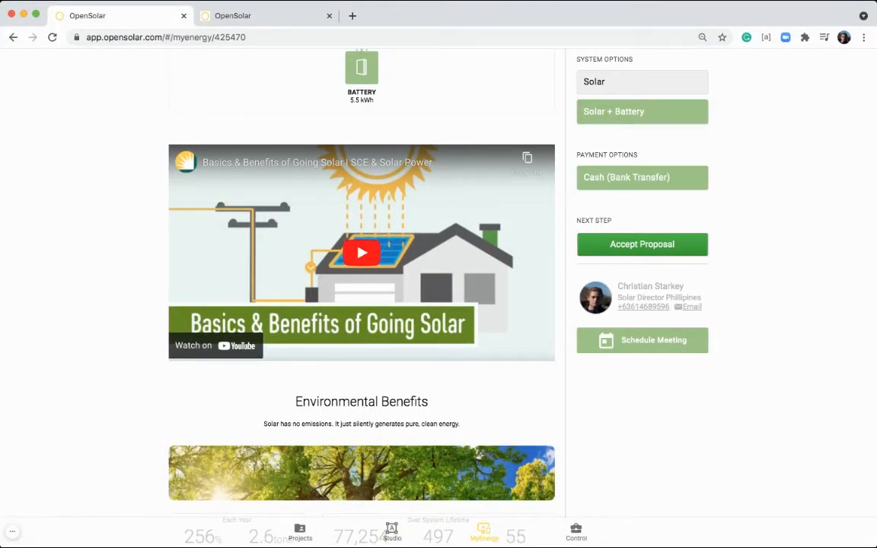
left_click(362, 252)
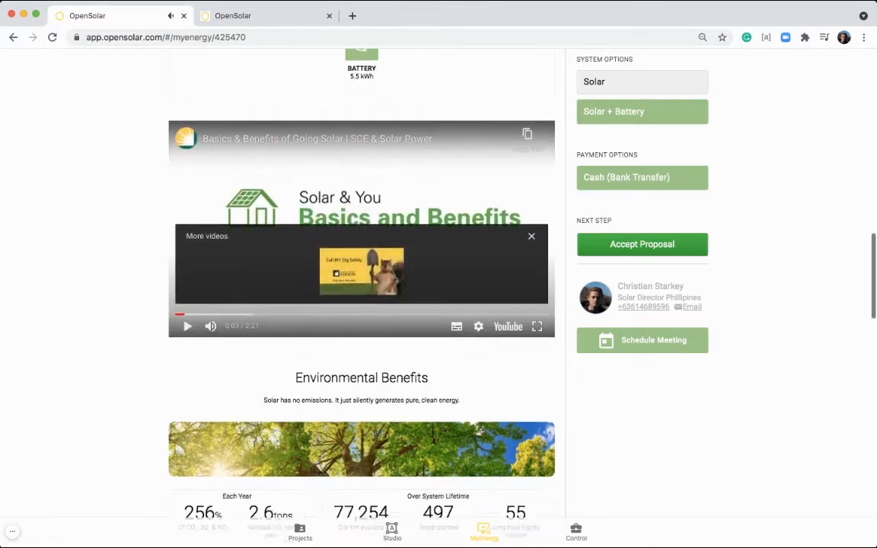
Step: Review the Solar option's Net Financial Impact and monthly savings table, then reach the ₱144,300 cash quotation
scroll("down", 3)
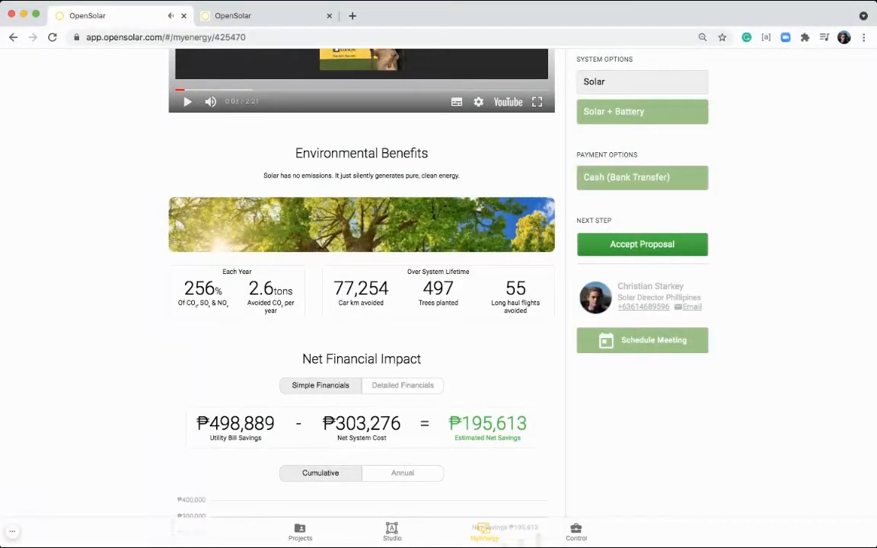
scroll("down", 3)
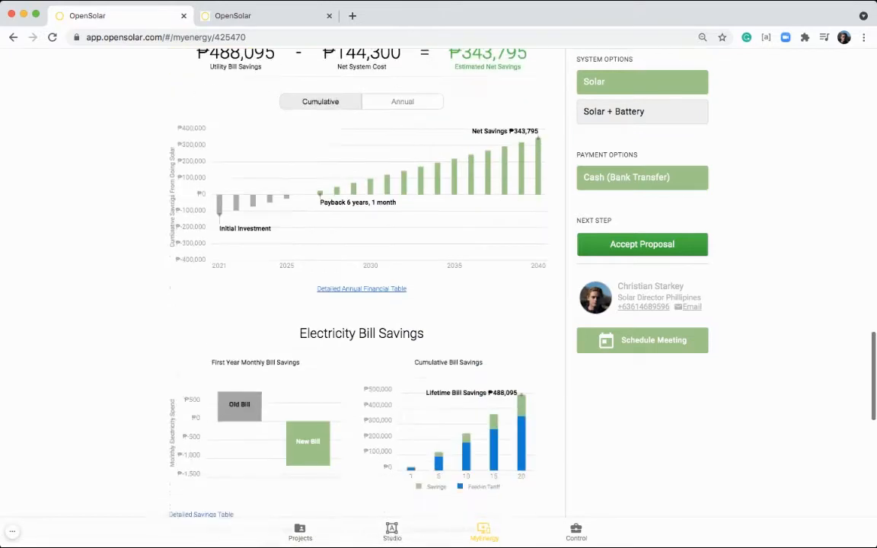
scroll("down", 3)
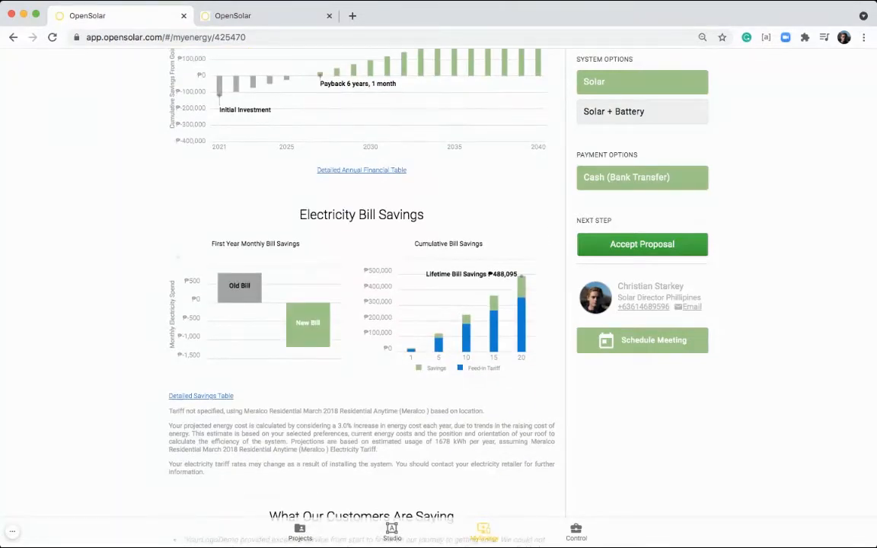
scroll("down", 3)
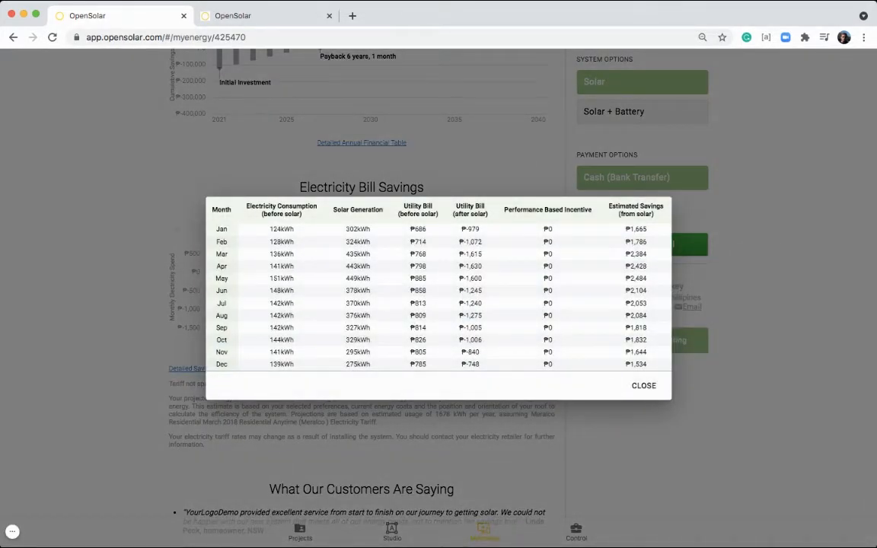
left_click(642, 386)
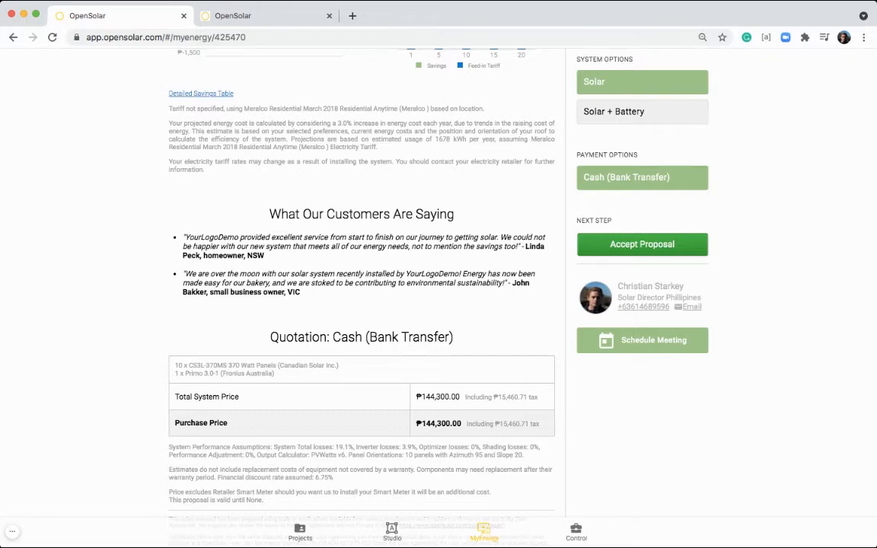
scroll("down", 3)
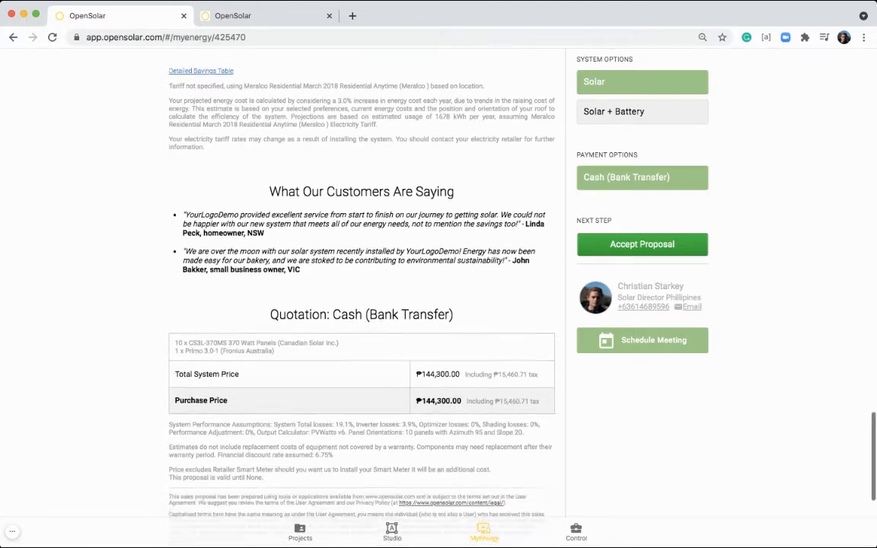
scroll("down", 3)
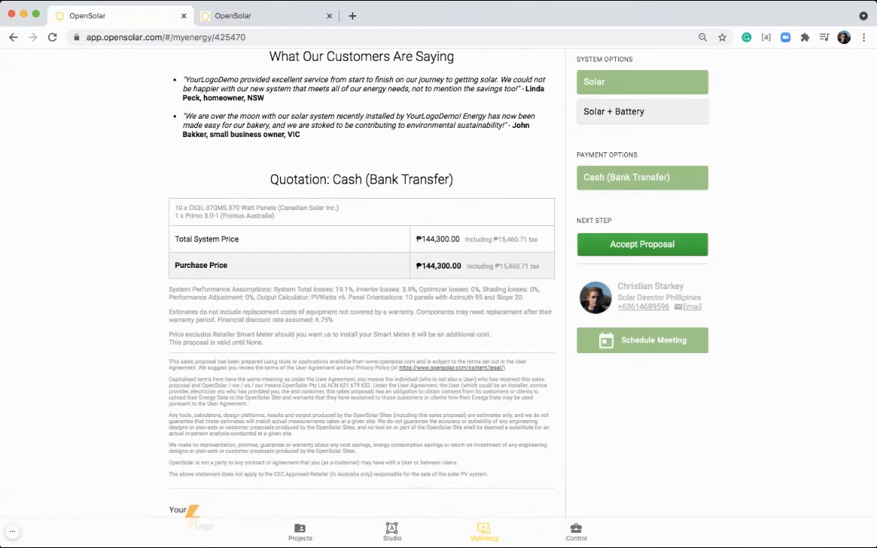
scroll("down", 3)
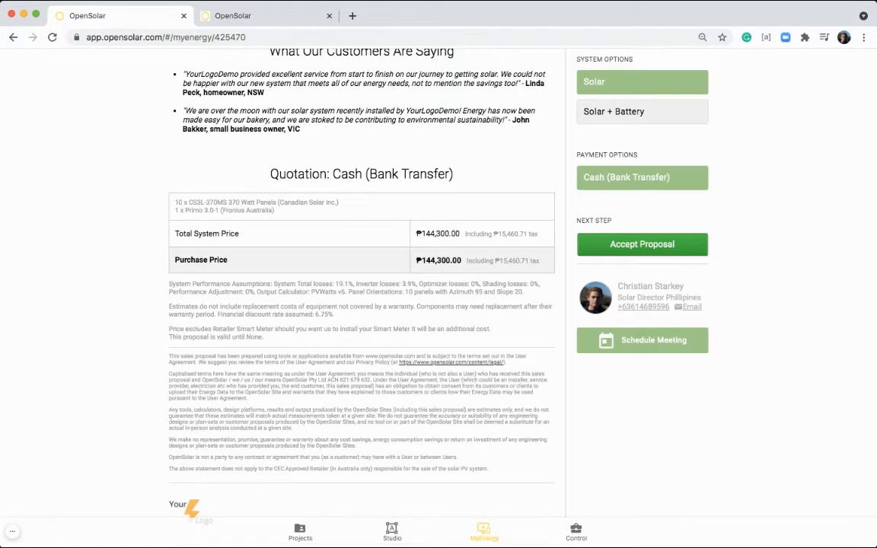
scroll("down", 3)
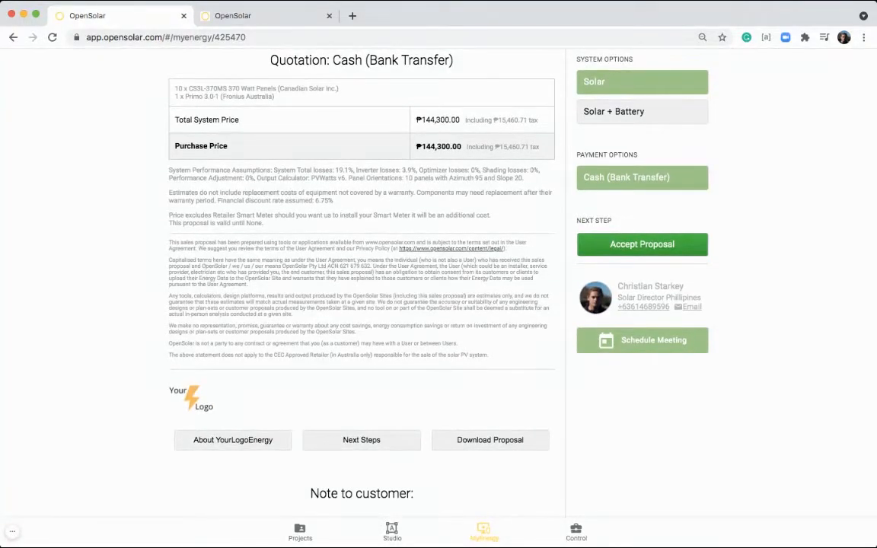
left_click(490, 440)
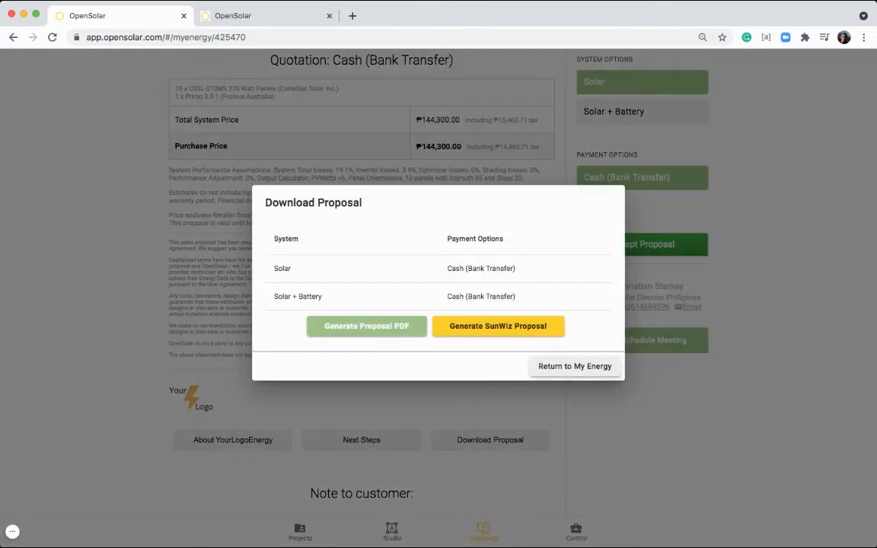
left_click(576, 365)
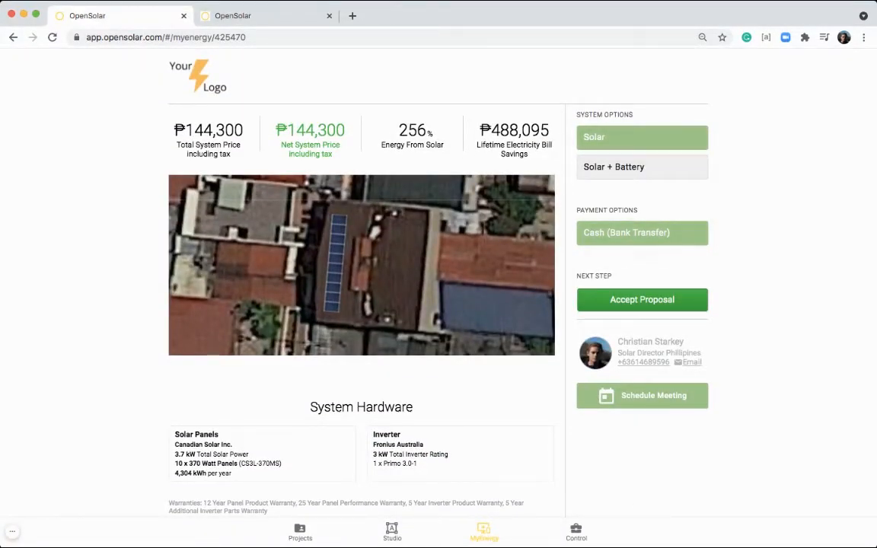
Step: Start accepting the proposal, read through the terms and tick the agreement checkbox
left_click(642, 299)
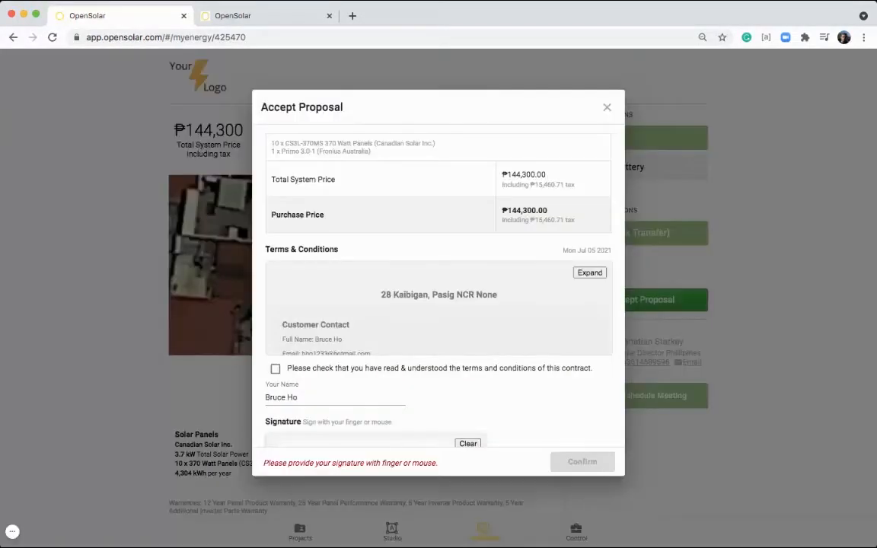
scroll("down", 3)
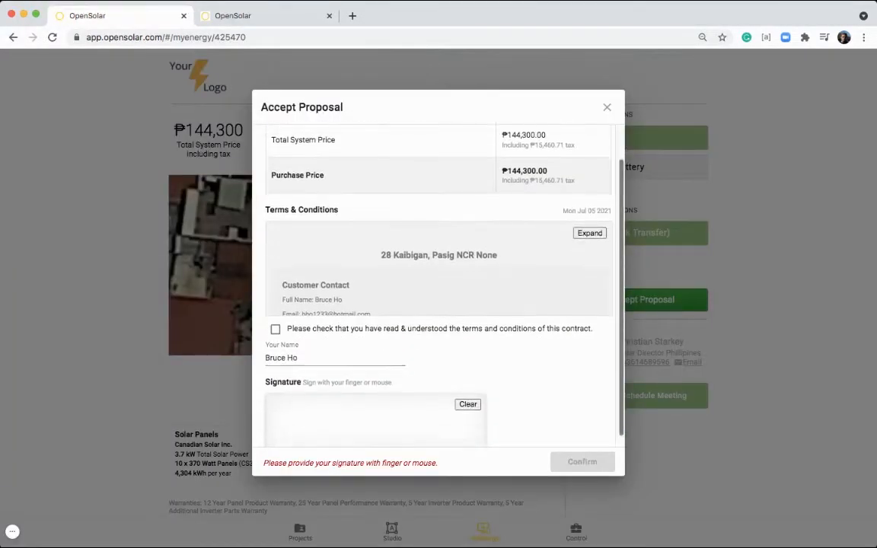
scroll("down", 3)
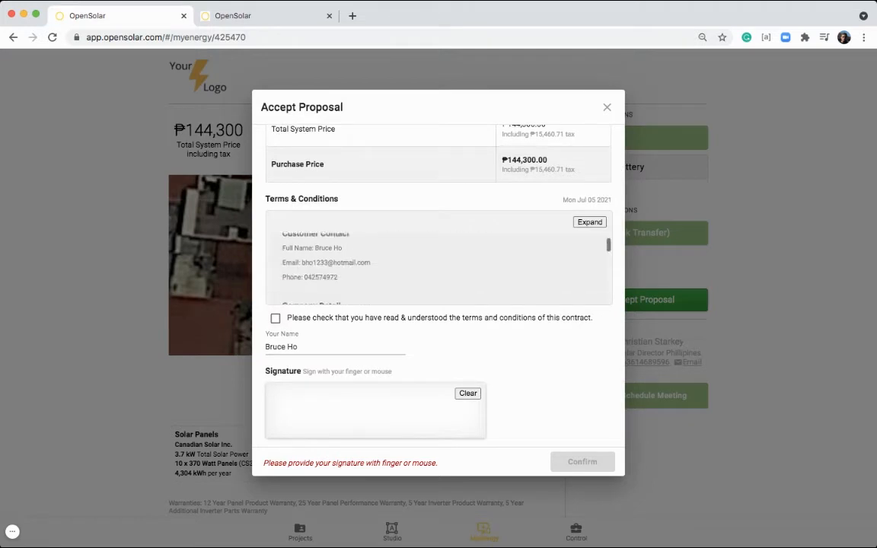
scroll("down", 3)
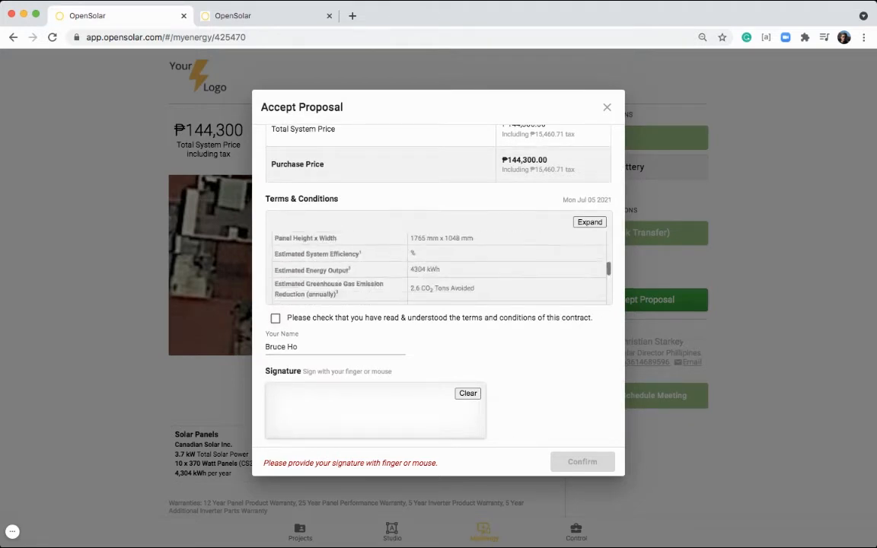
left_click(276, 319)
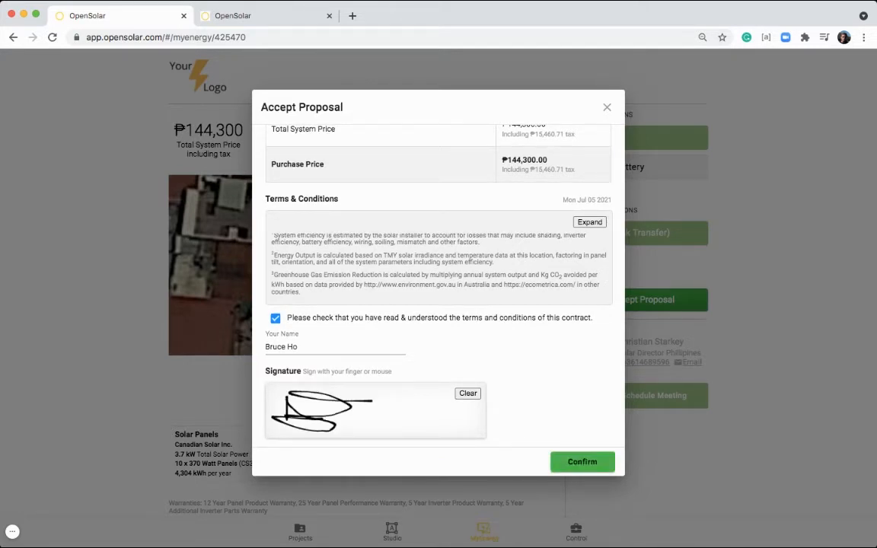
Step: Confirm acceptance with the signature and acknowledge the success message
left_click(582, 461)
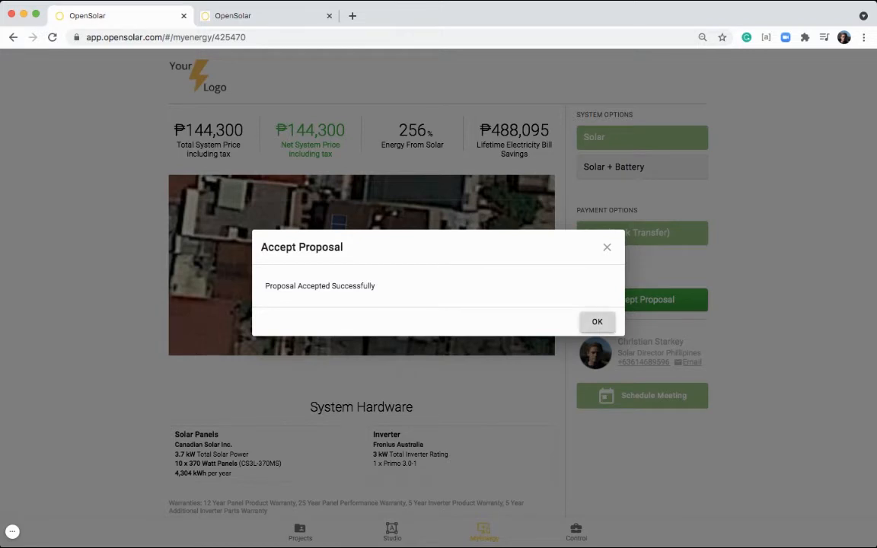
left_click(597, 322)
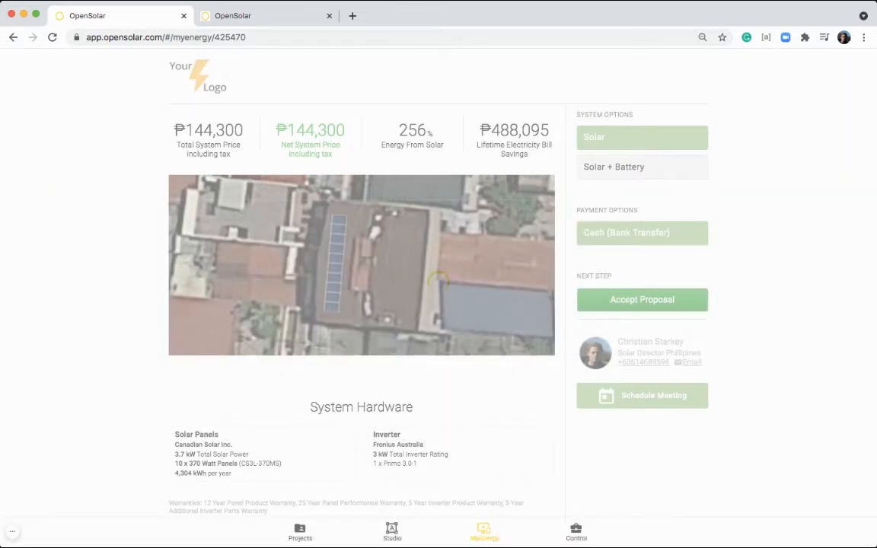
left_click(643, 298)
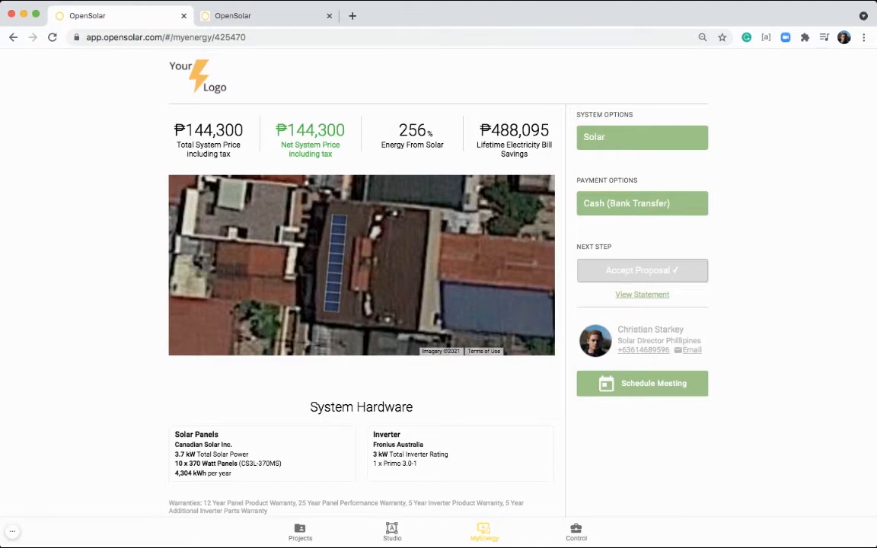
Step: Go to Control settings and open Modules under Design & Hardware
left_click(575, 529)
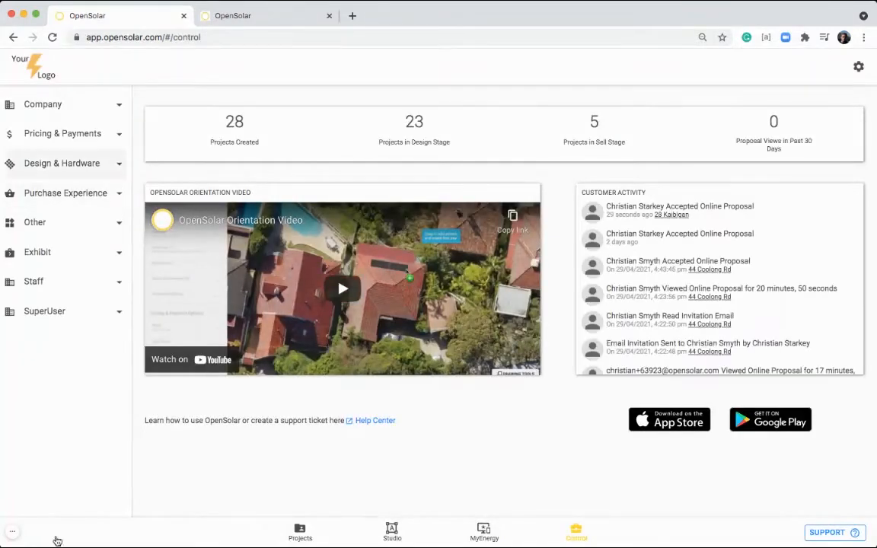
left_click(60, 162)
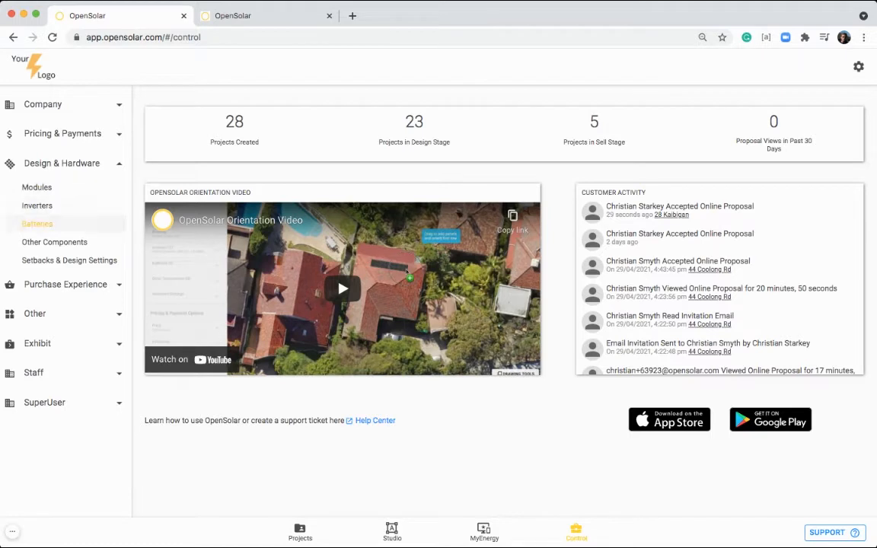
mouse_move(36, 205)
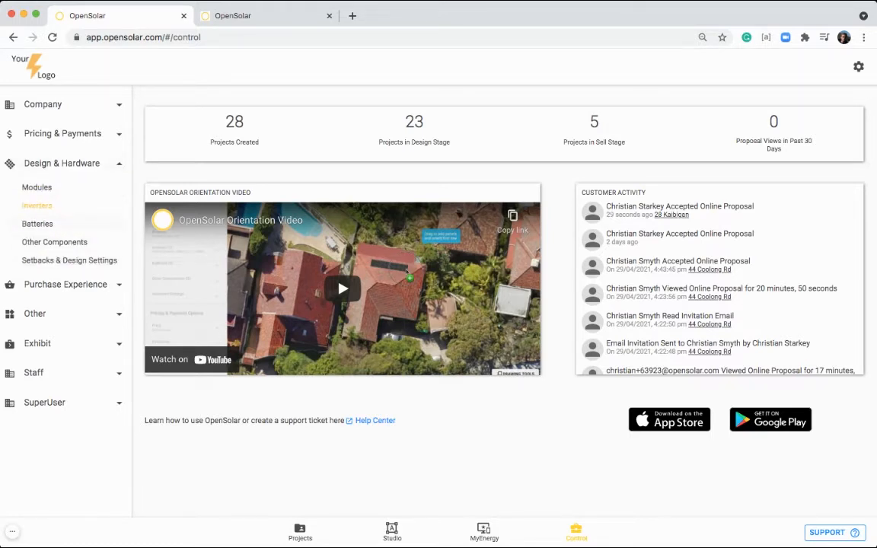
left_click(37, 187)
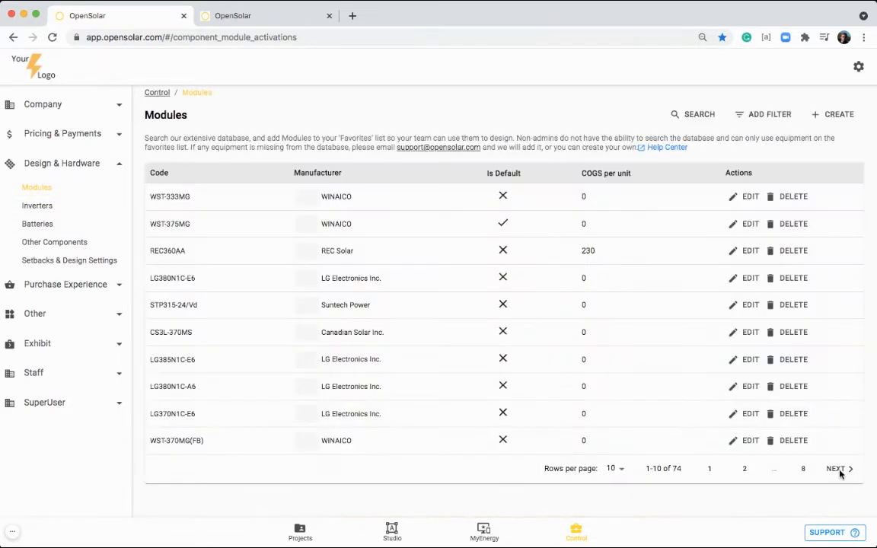
left_click(837, 113)
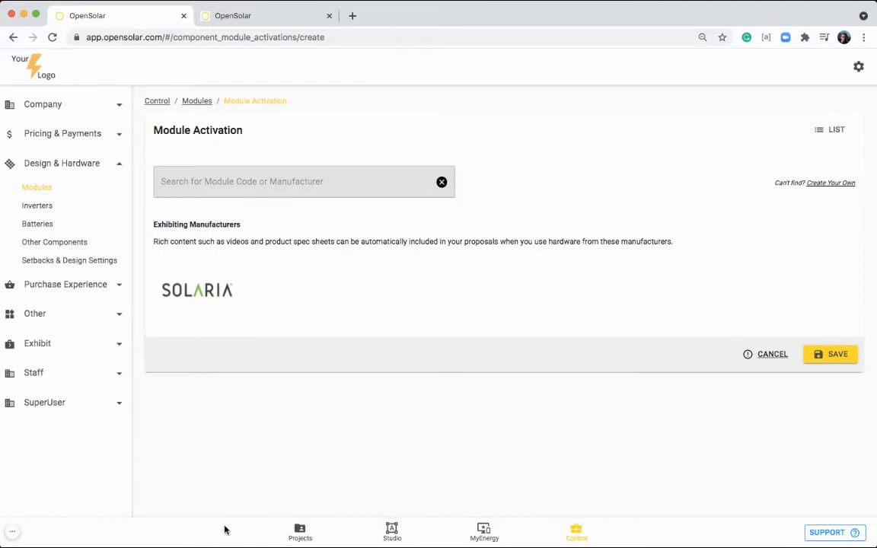
left_click(289, 181)
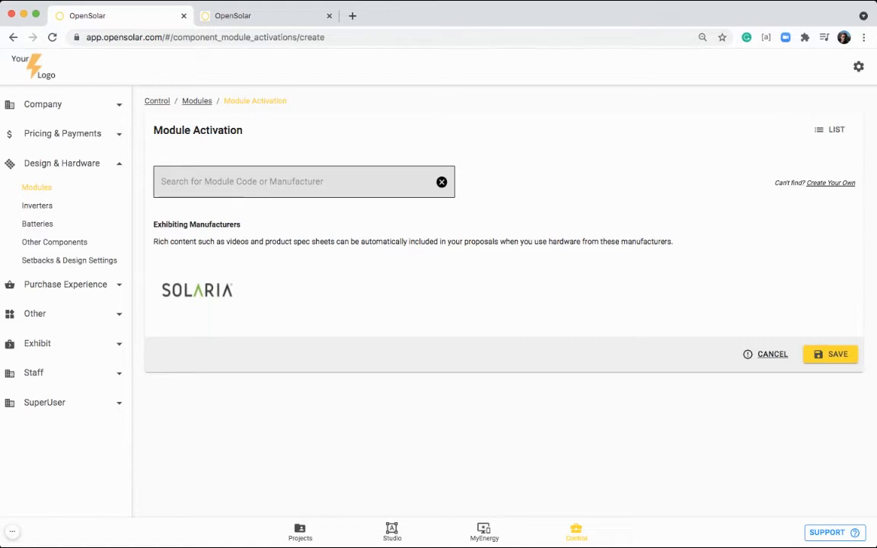
type("LG330")
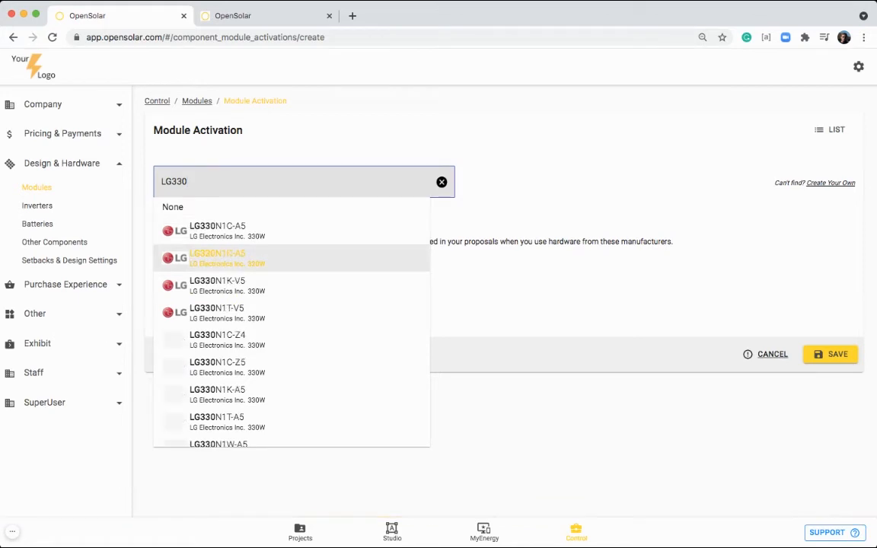
left_click(216, 257)
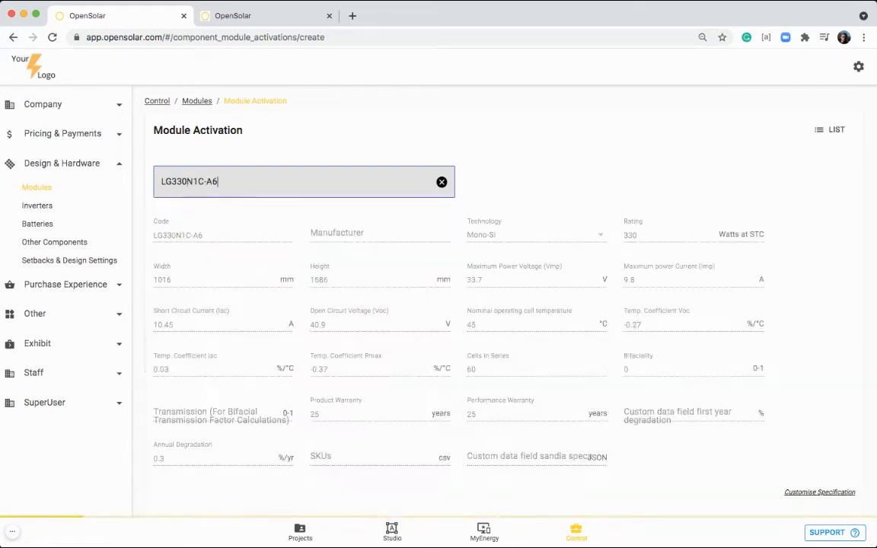
scroll("down", 3)
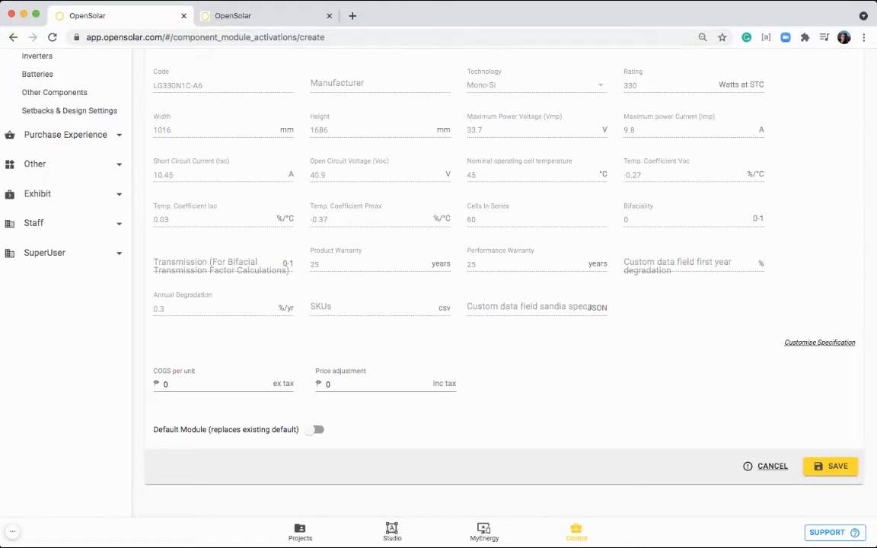
scroll("down", 3)
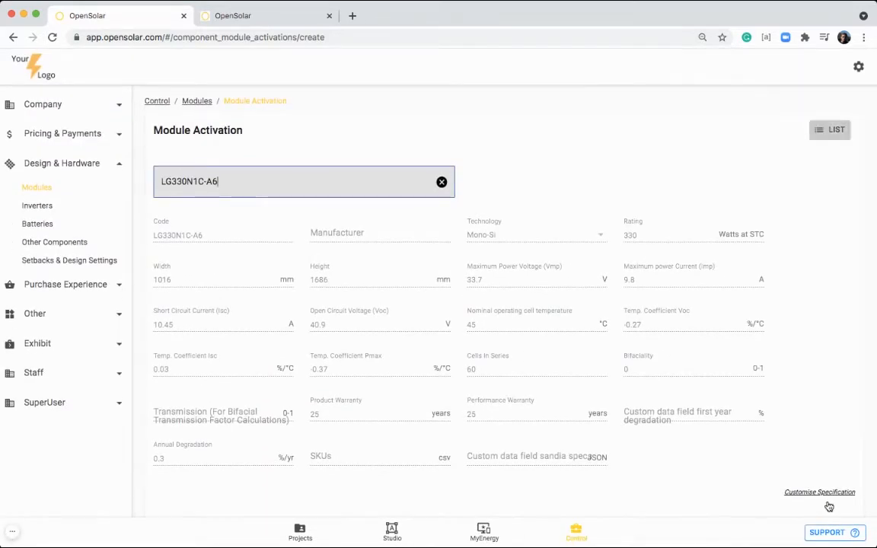
left_click(828, 130)
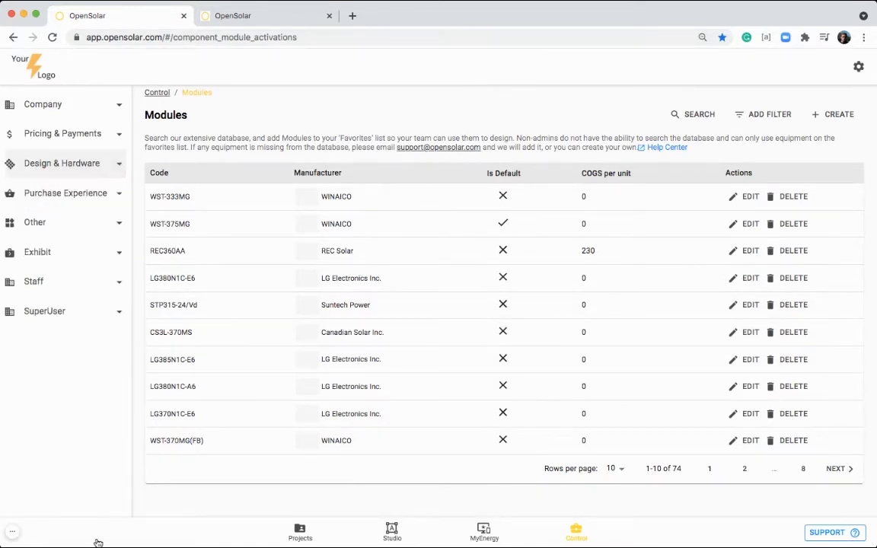
Step: Open the Projects list, browse the Add Filter options and scroll through the project entries
left_click(61, 163)
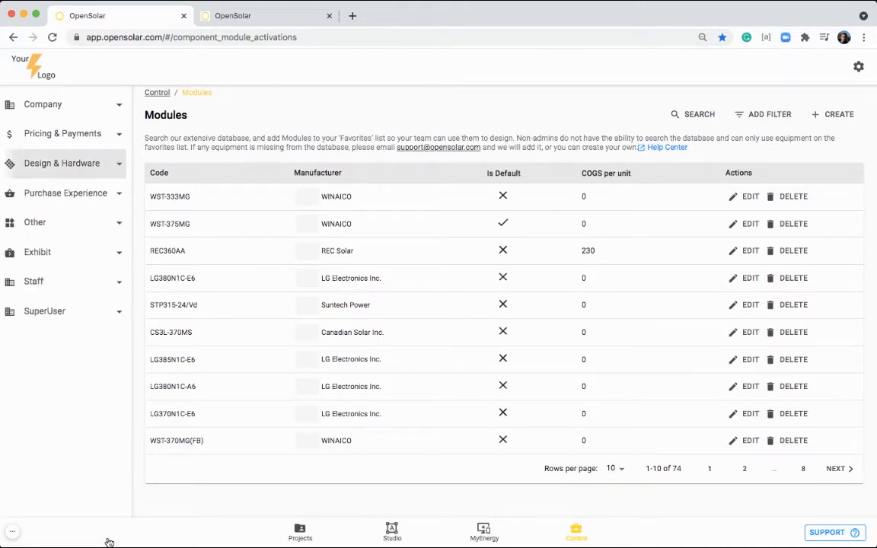
left_click(299, 531)
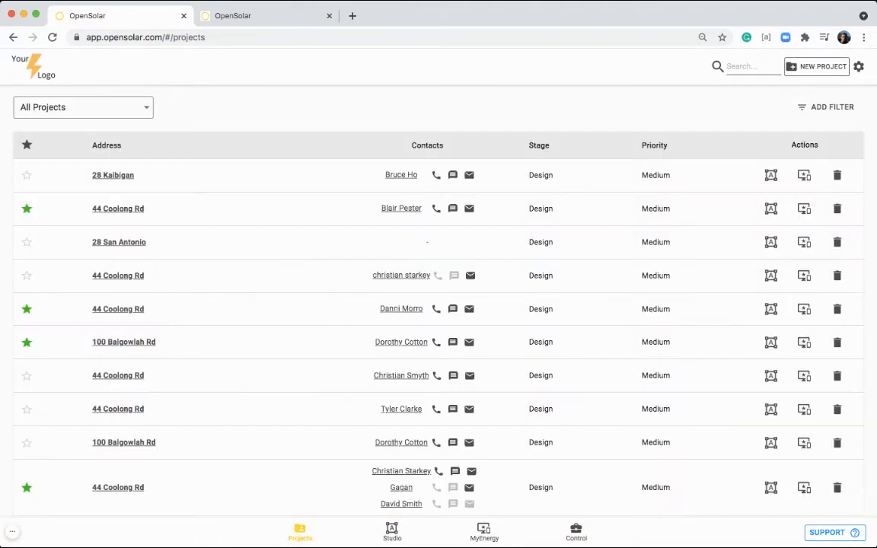
mouse_move(804, 443)
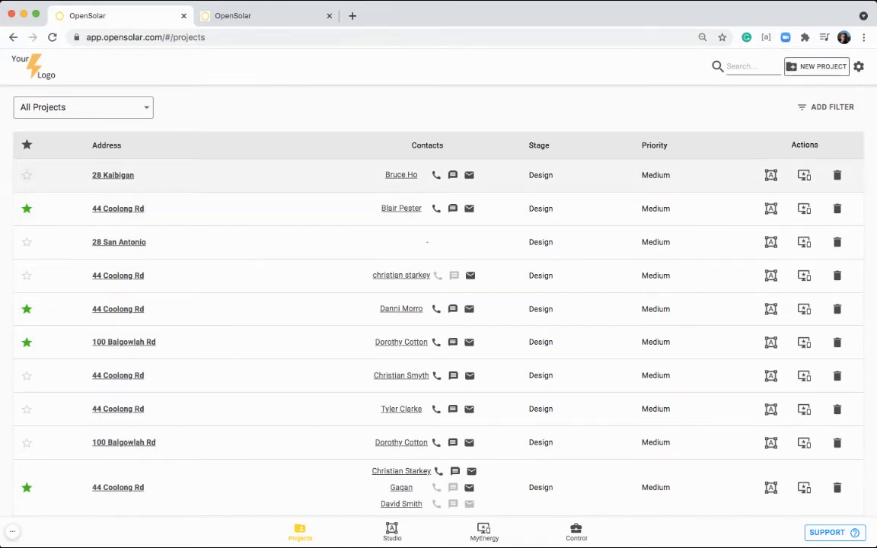
mouse_move(112, 175)
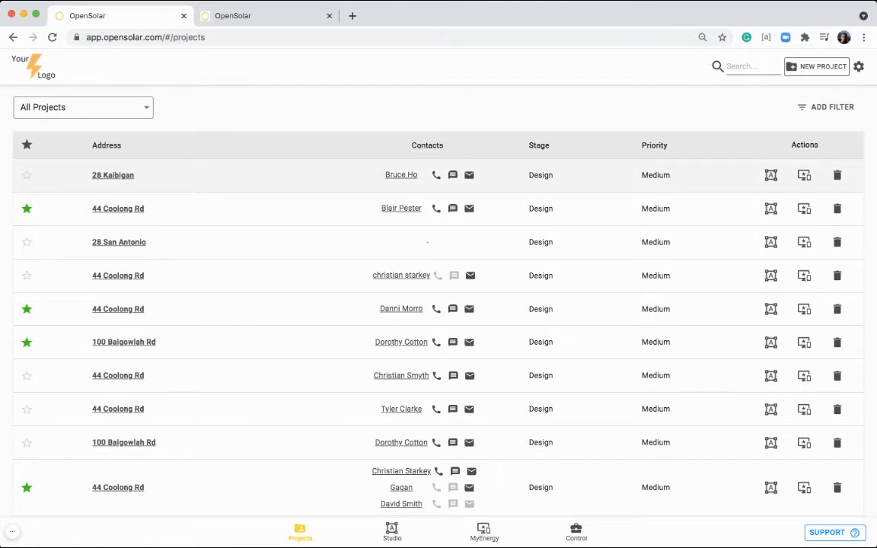
mouse_move(441, 535)
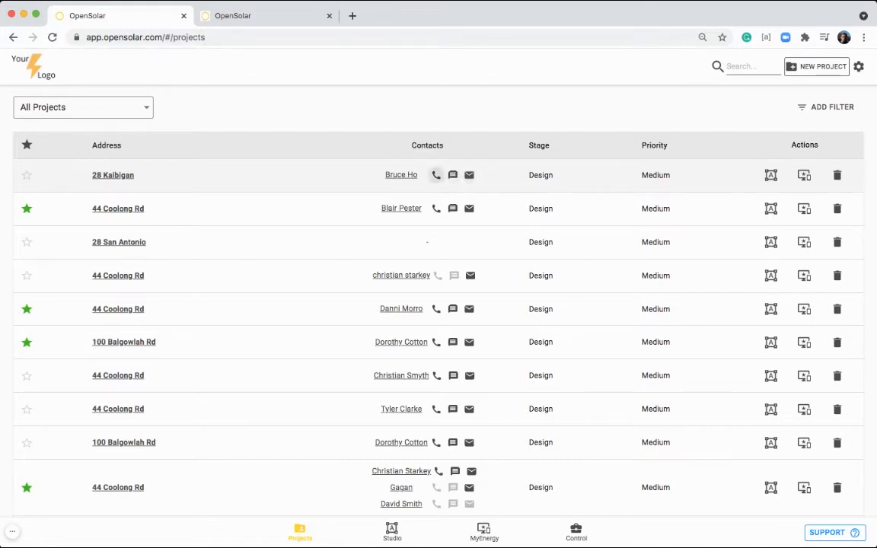
mouse_move(762, 539)
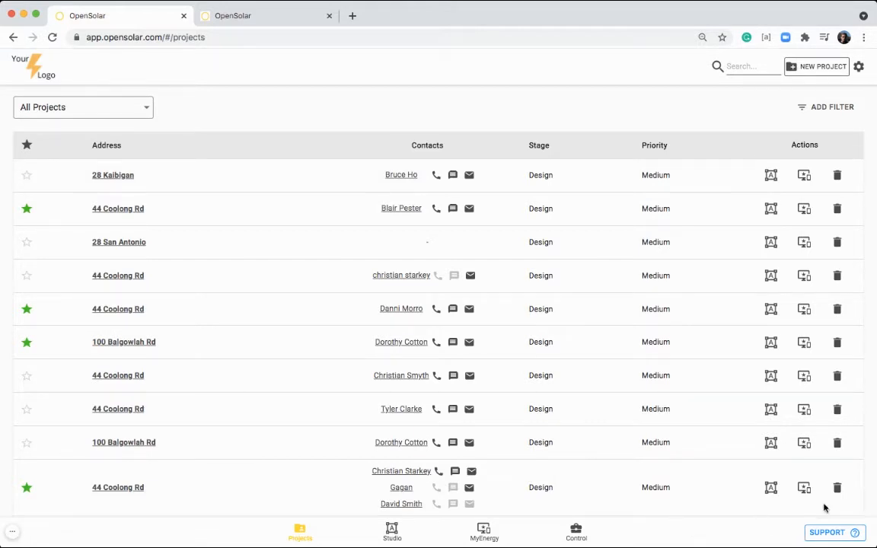
left_click(831, 106)
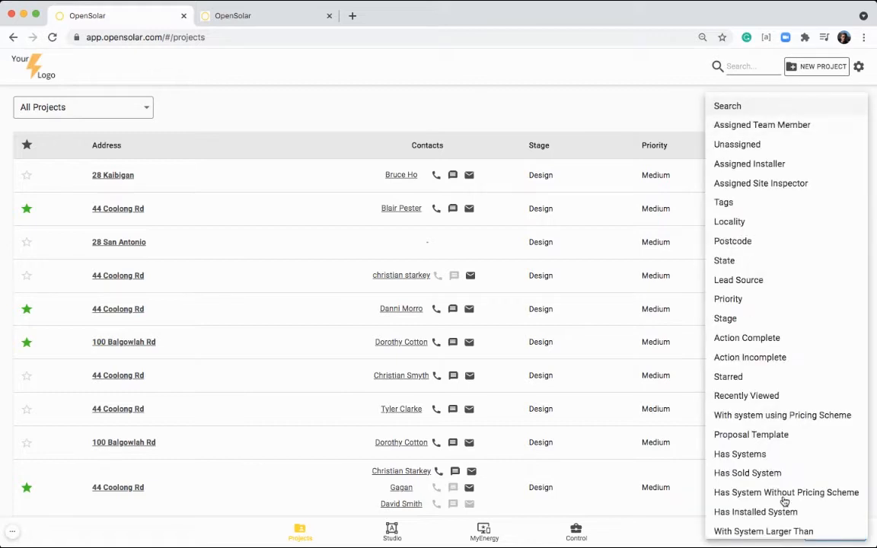
scroll("down", 3)
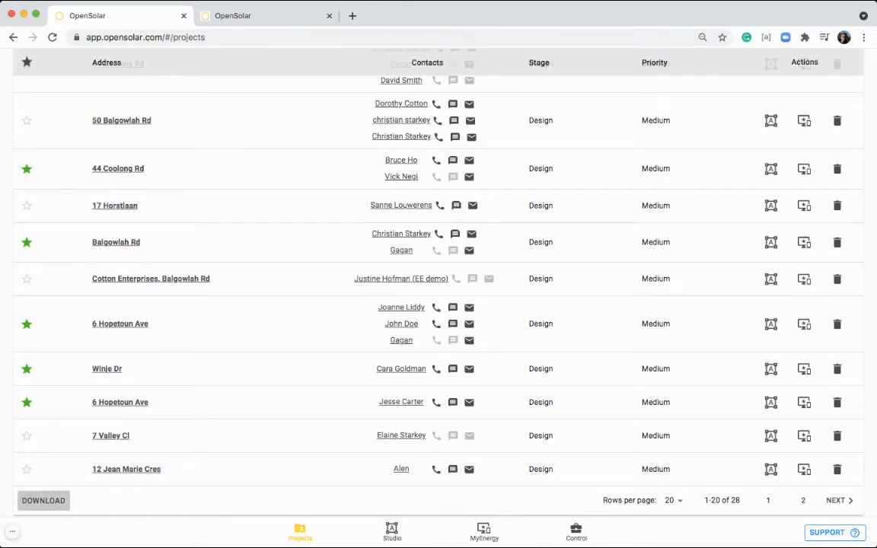
scroll("up", 3)
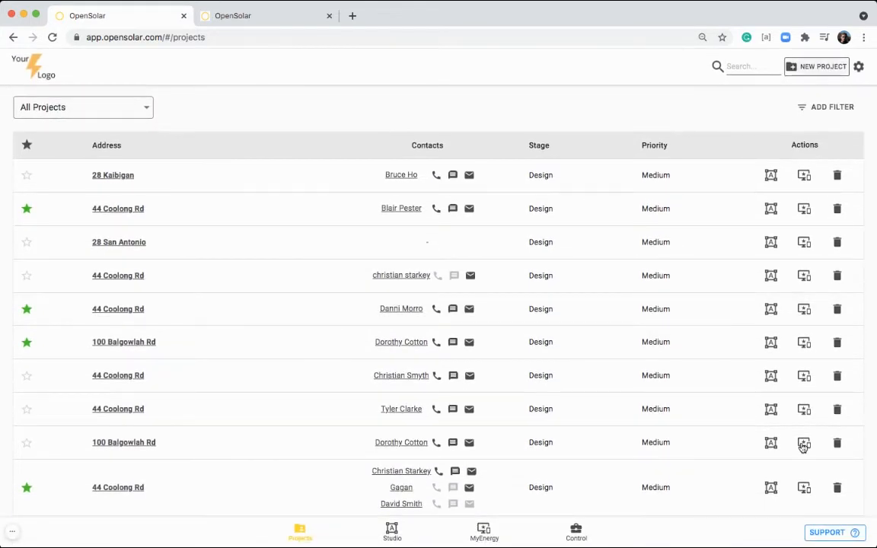
mouse_move(816, 66)
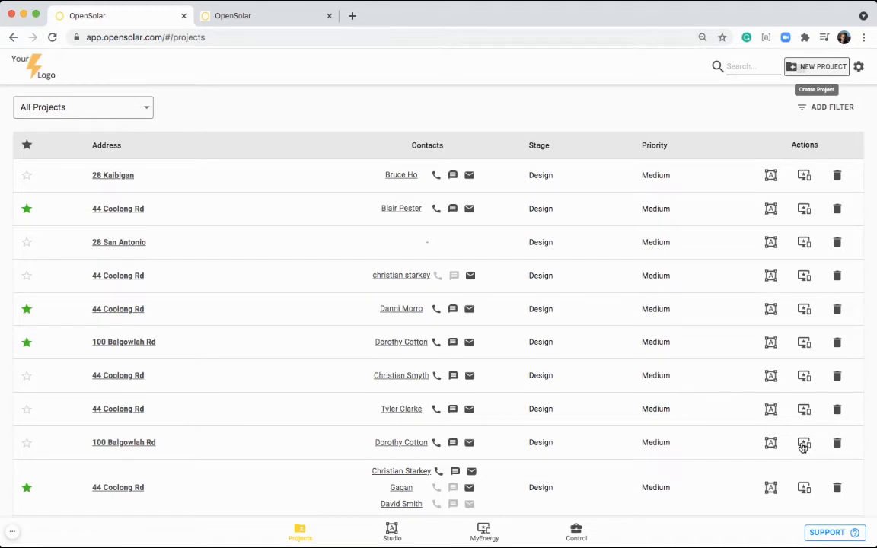
left_click(816, 67)
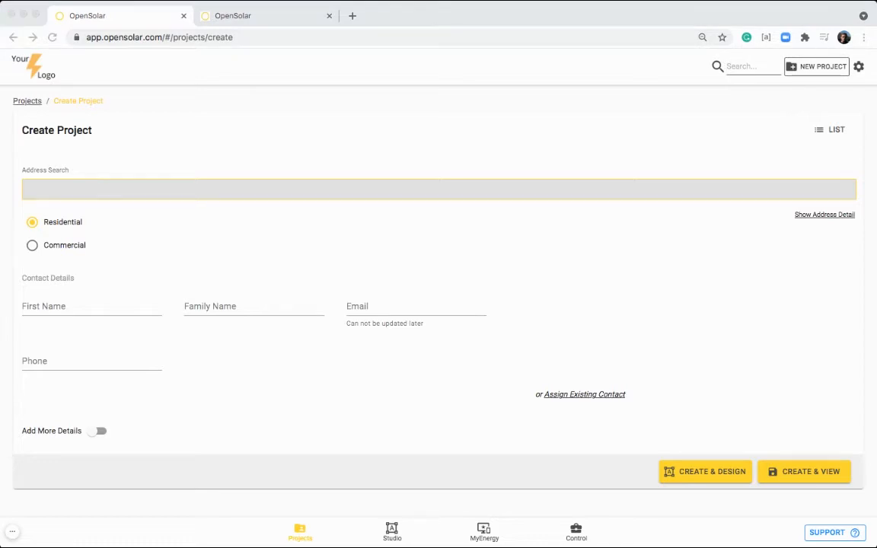
left_click(439, 200)
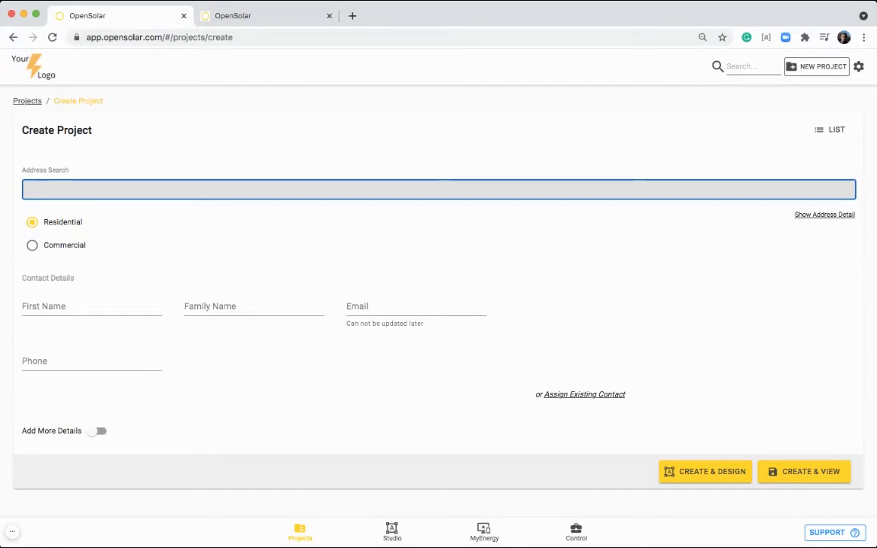
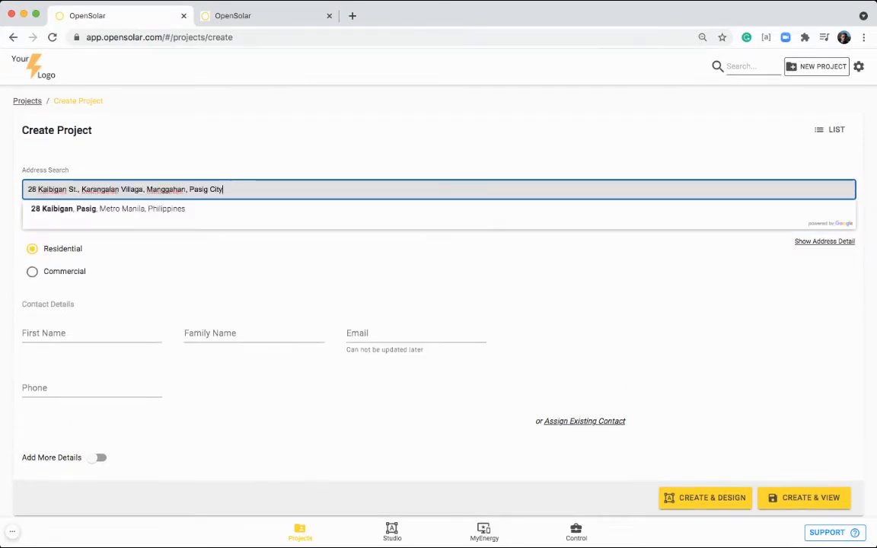
left_click(105, 209)
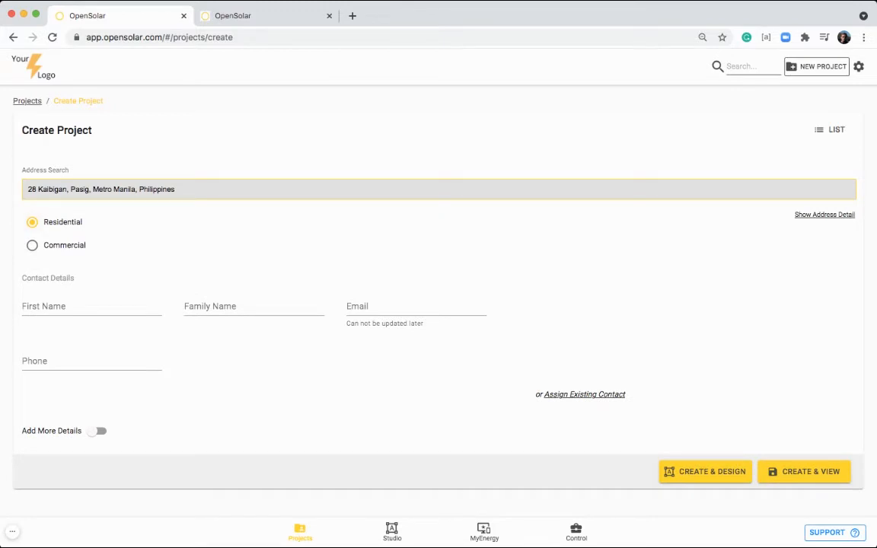
Step: Enter contact first name 'Christia', email 'christian', phone 1234567, then Create & Design
left_click(92, 308)
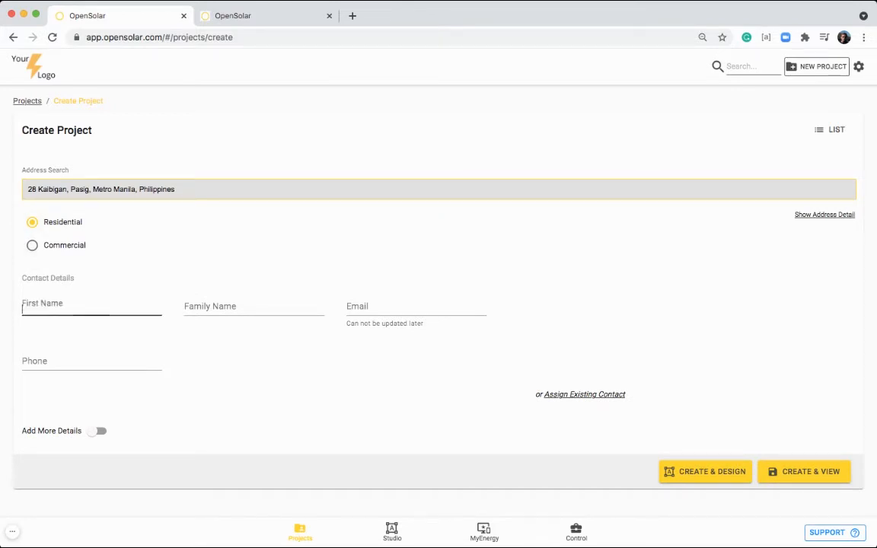
type("Christian")
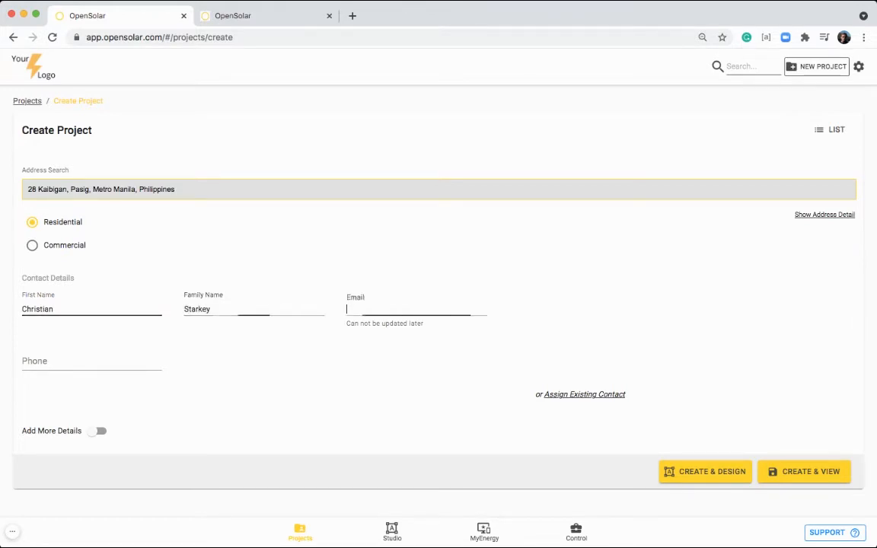
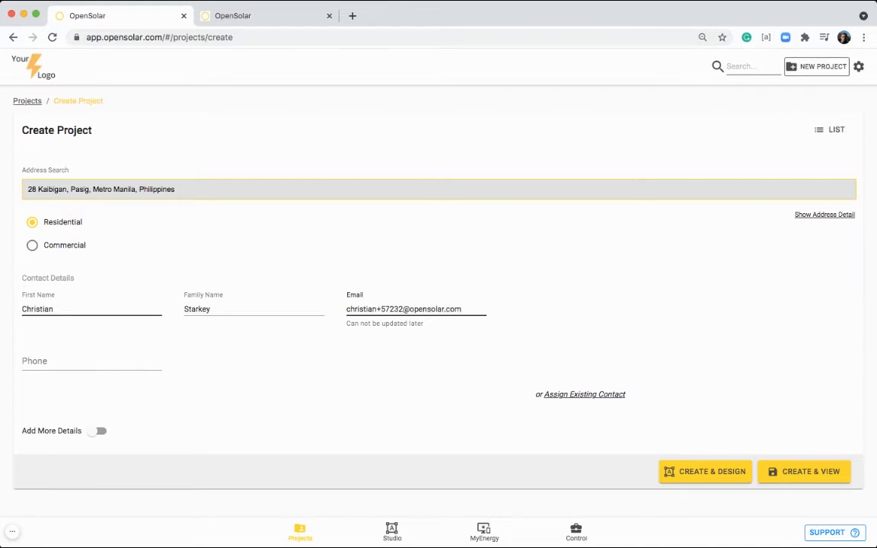
type("1234567")
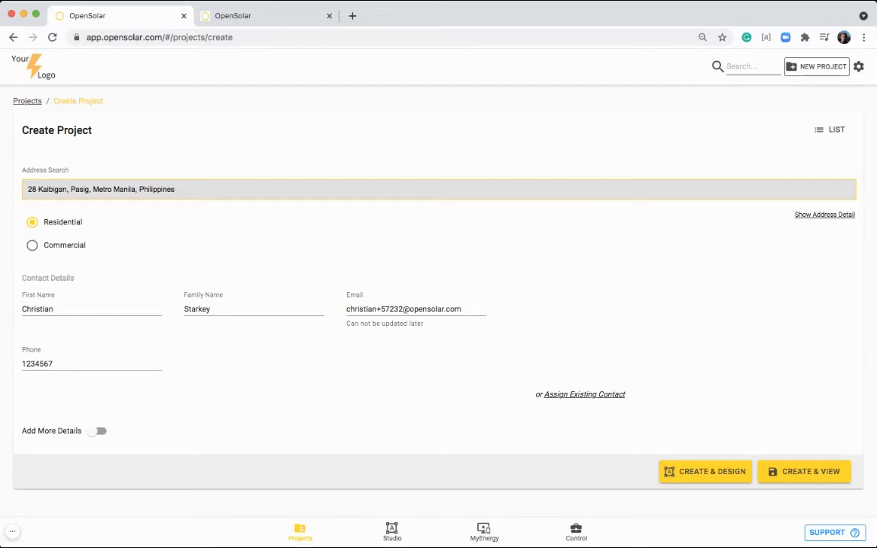
left_click(705, 471)
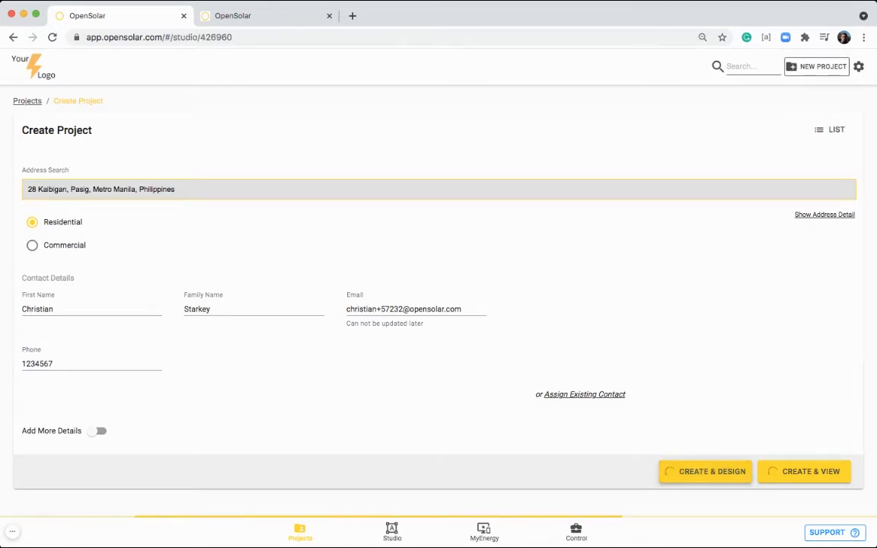
Step: Dismiss the blank workspace notice in the design studio and expand the Panels settings
left_click(705, 471)
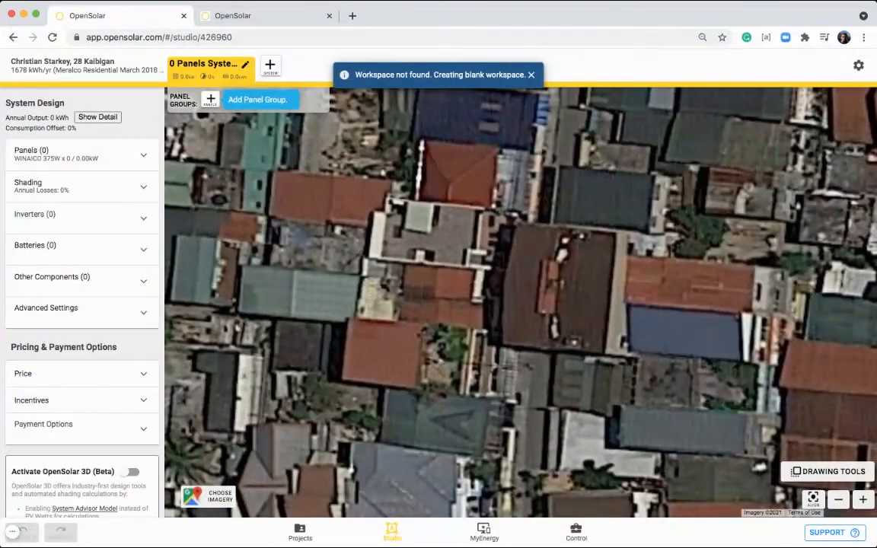
left_click_drag(371, 210, 673, 396)
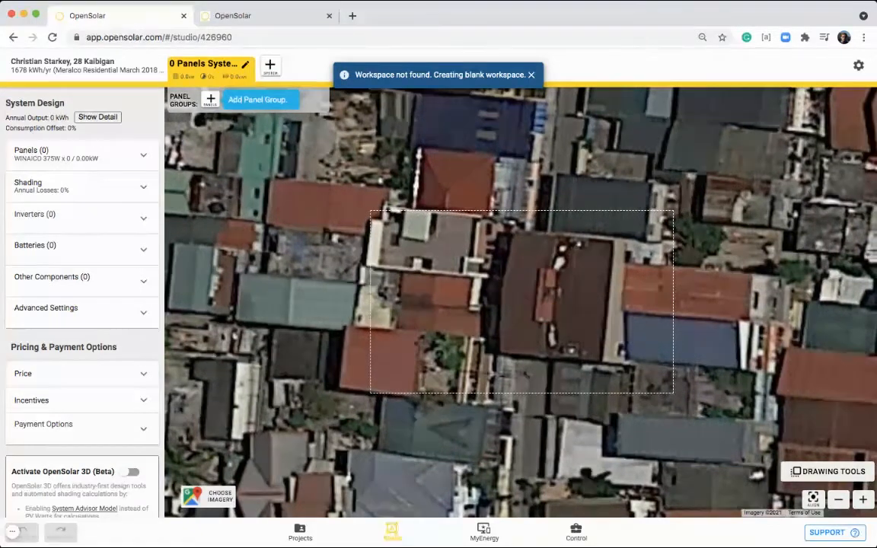
left_click(533, 74)
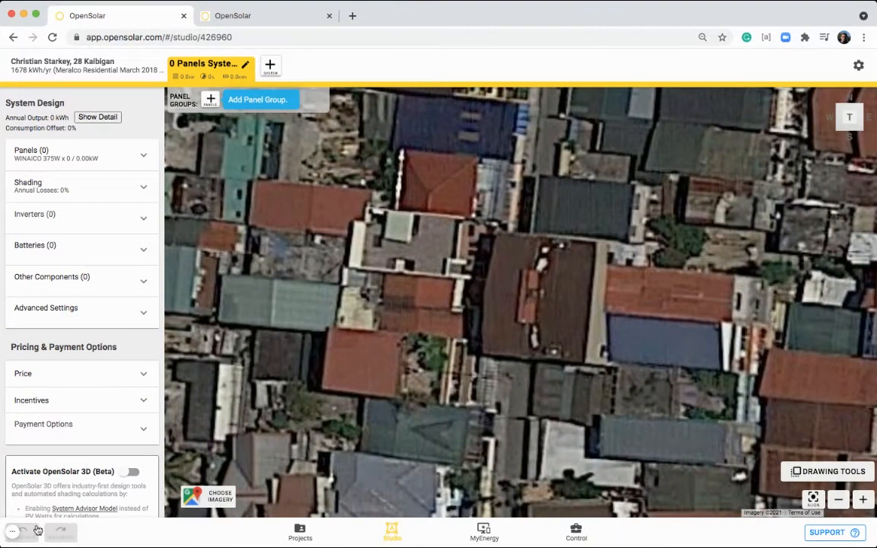
left_click(77, 156)
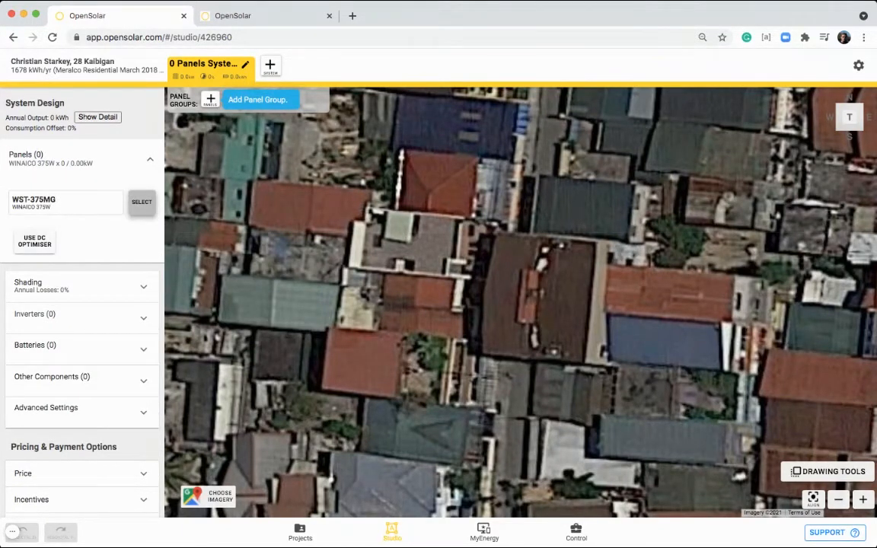
Step: Browse Active Modules and the module database without changing the module, then start a new panel group
left_click(142, 201)
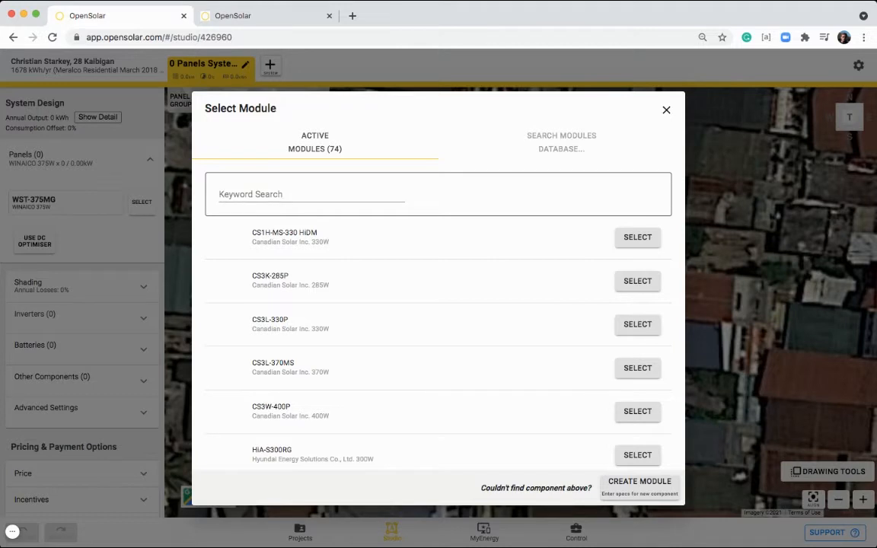
left_click(560, 141)
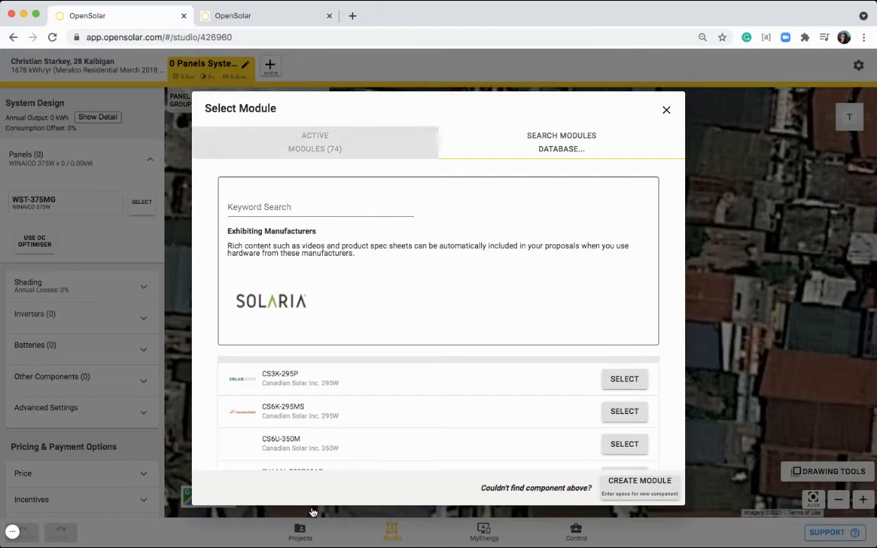
left_click(667, 110)
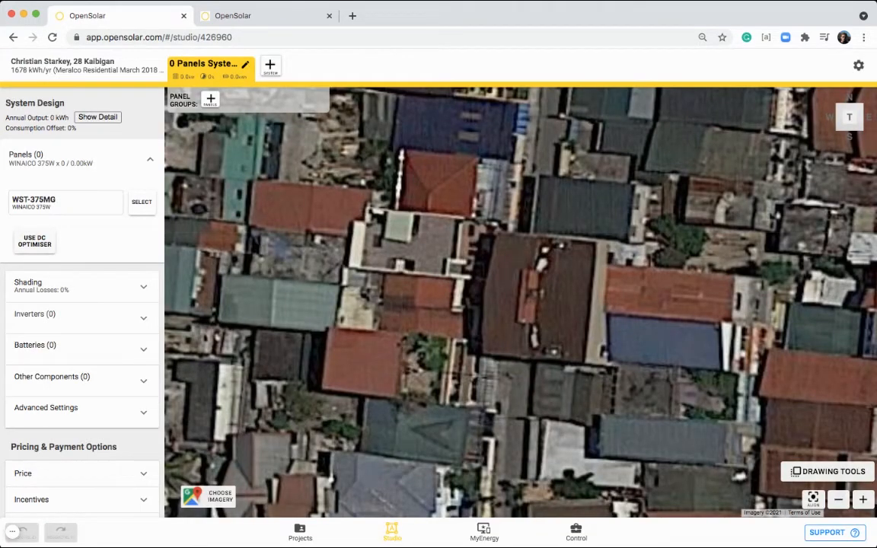
mouse_move(219, 481)
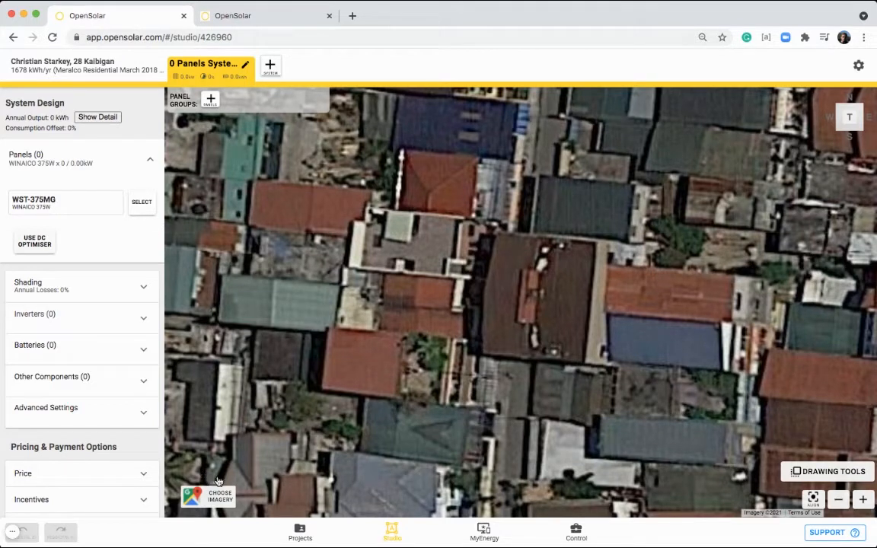
left_click(210, 99)
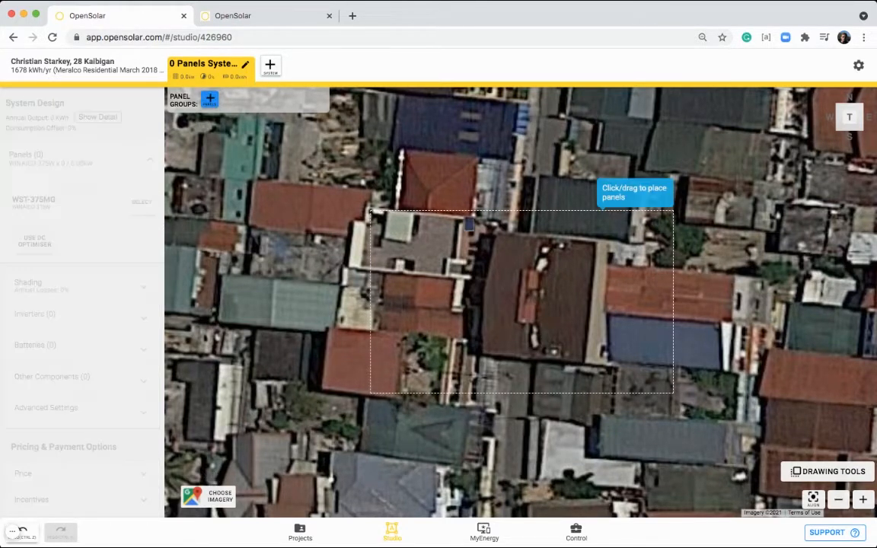
Step: Place a ten-panel group (~3.75 kW) on the dark roof near centre and add an inverter
left_click_drag(517, 251, 518, 327)
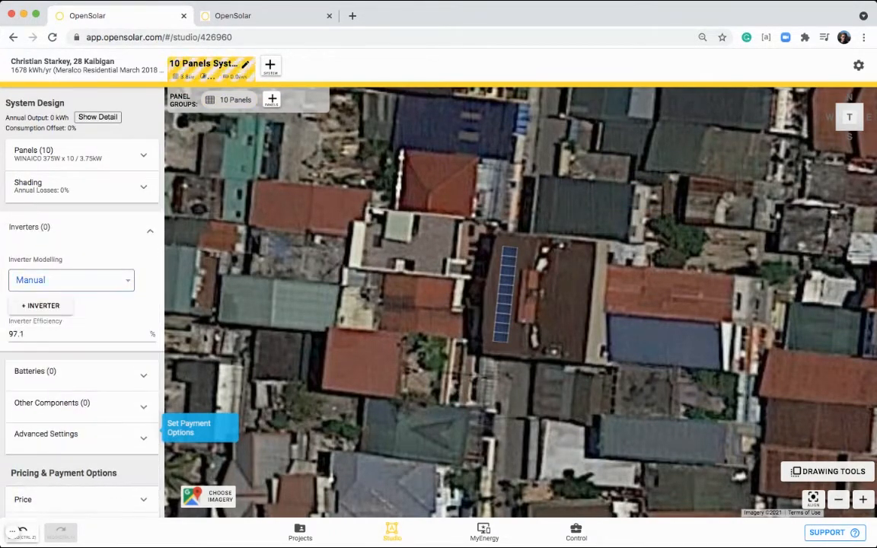
left_click(39, 305)
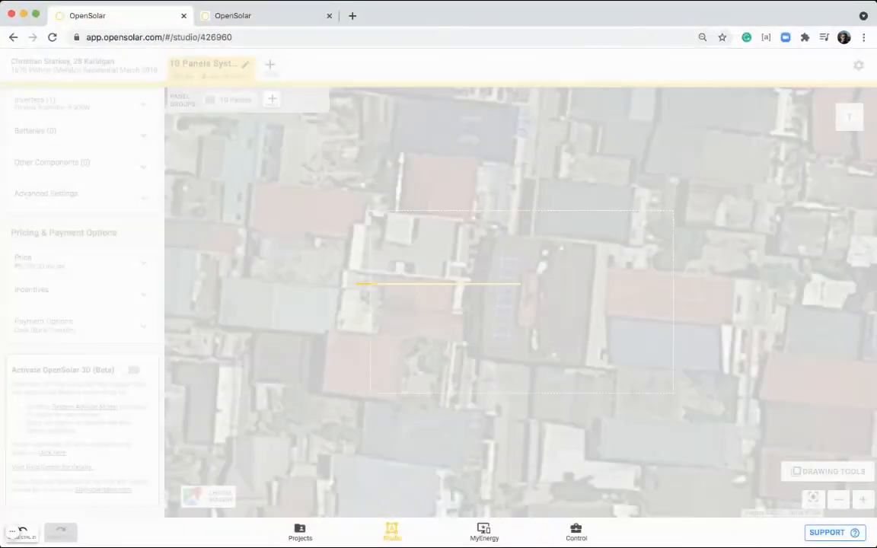
left_click(484, 535)
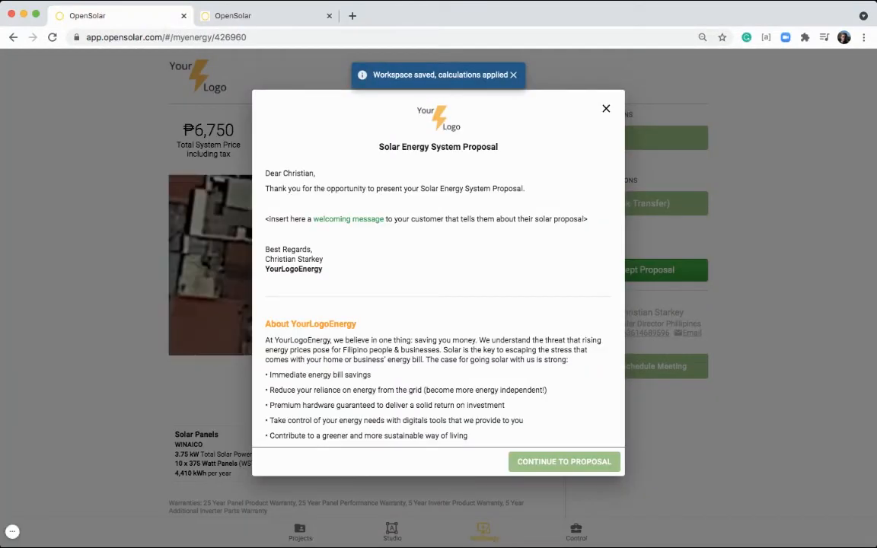
left_click(606, 108)
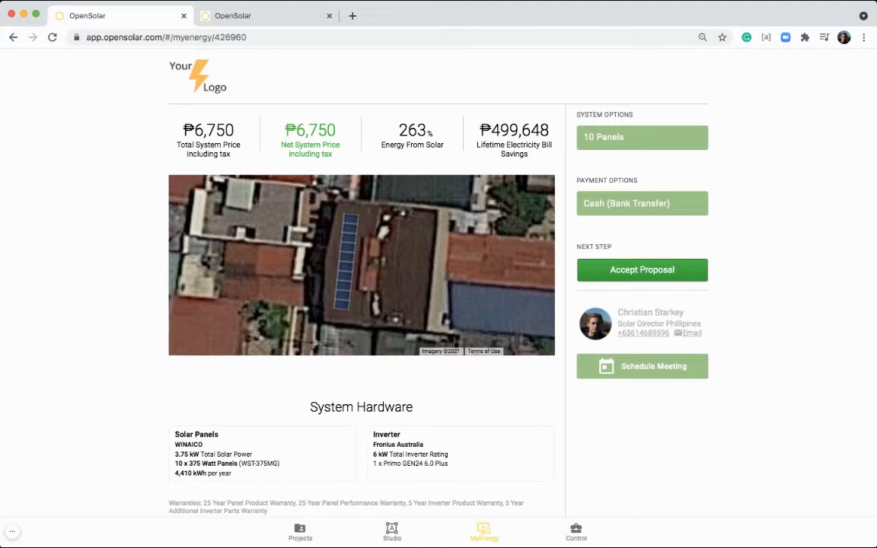
mouse_move(455, 440)
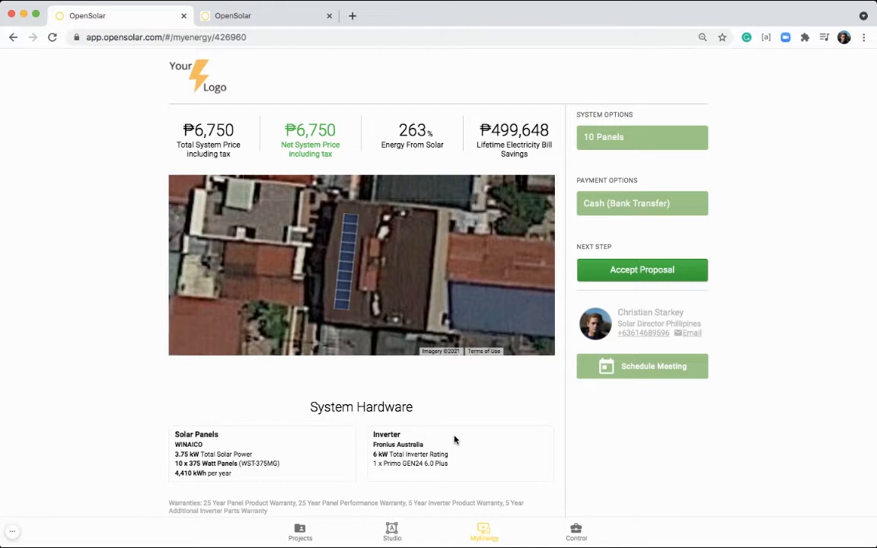
mouse_move(448, 502)
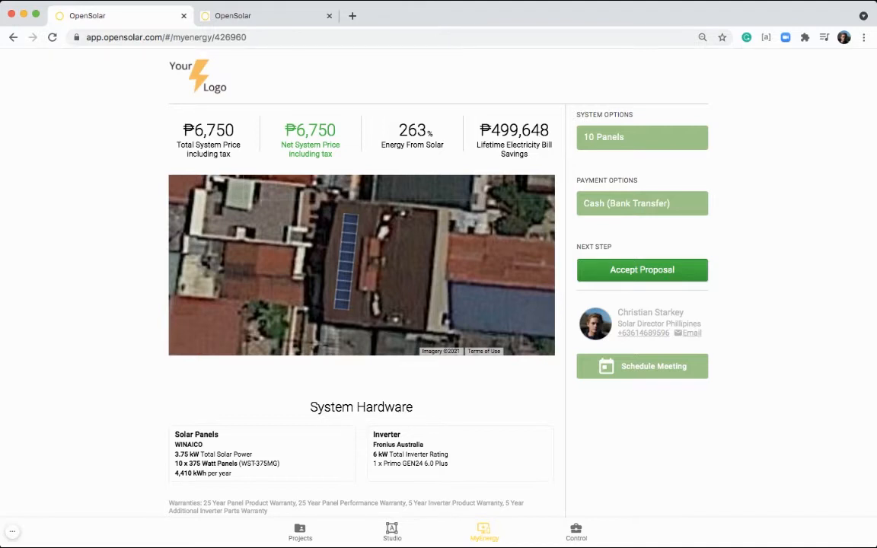
left_click(302, 533)
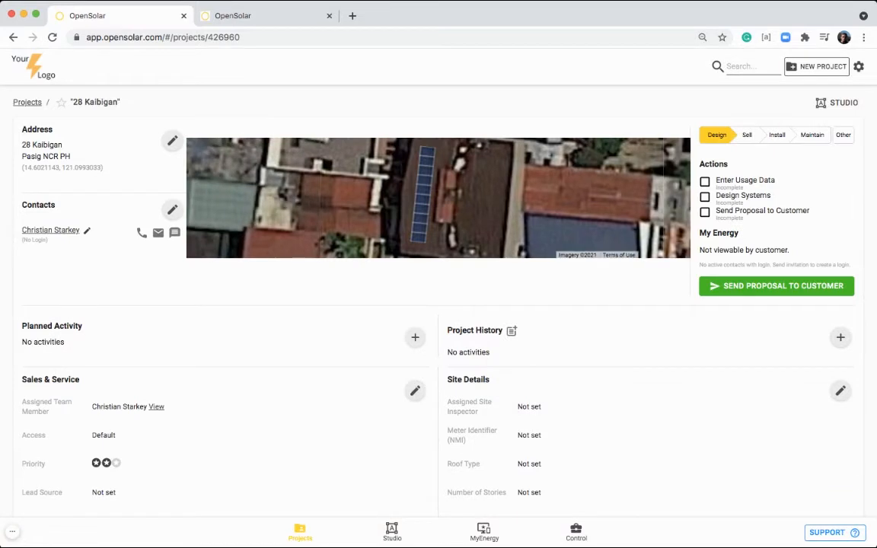
mouse_move(27, 487)
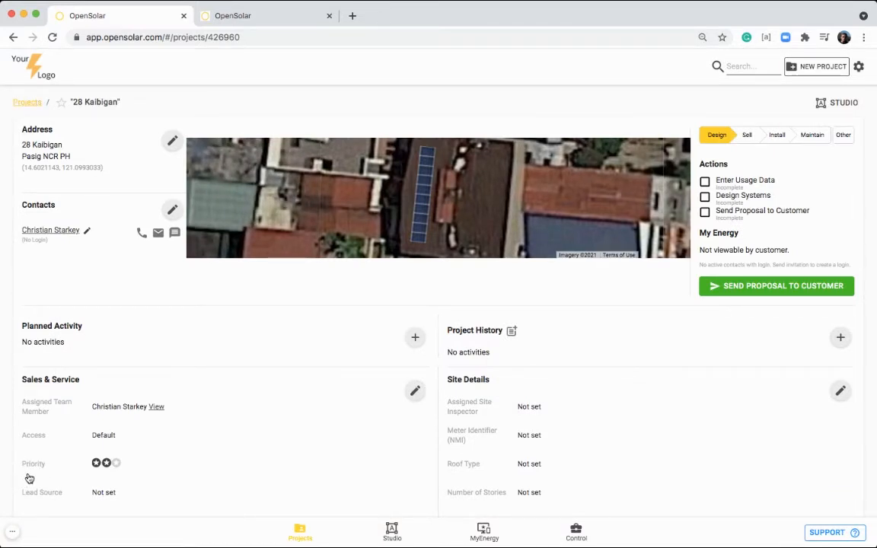
mouse_move(121, 511)
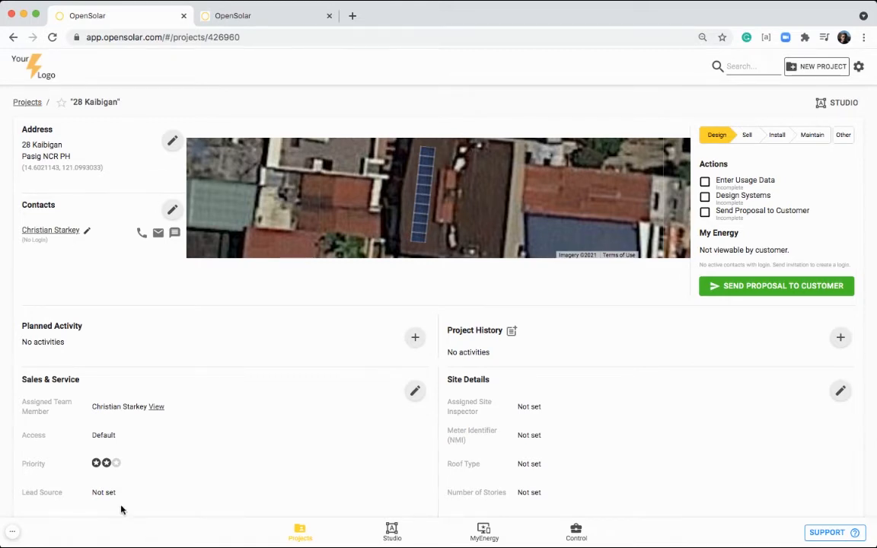
mouse_move(100, 479)
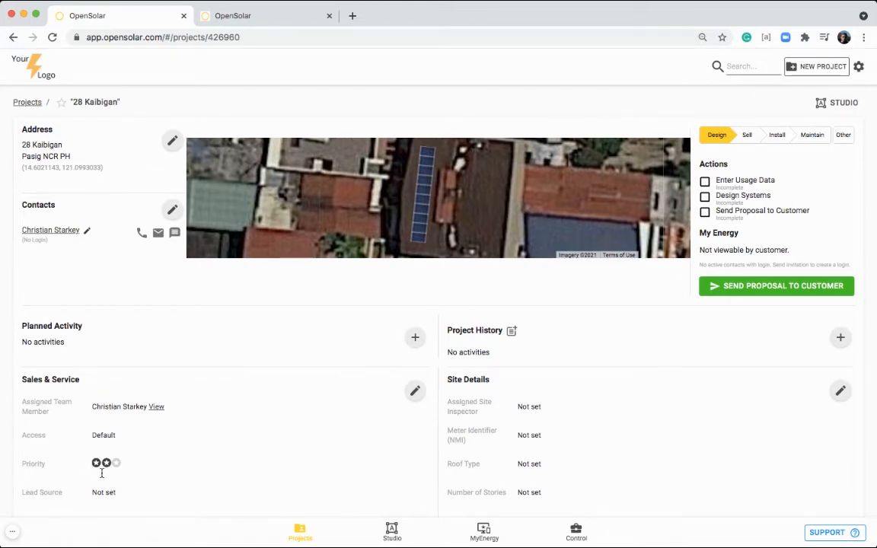
scroll("down", 3)
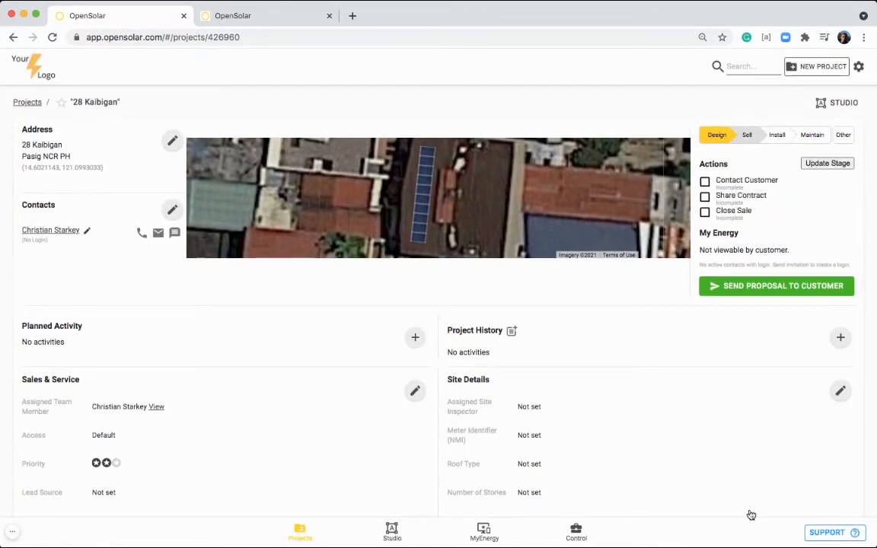
left_click(776, 134)
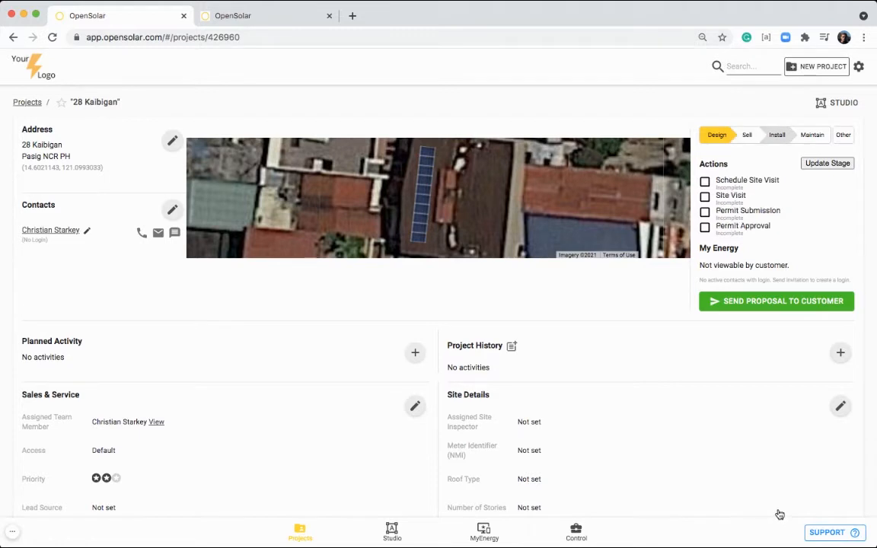
left_click(810, 134)
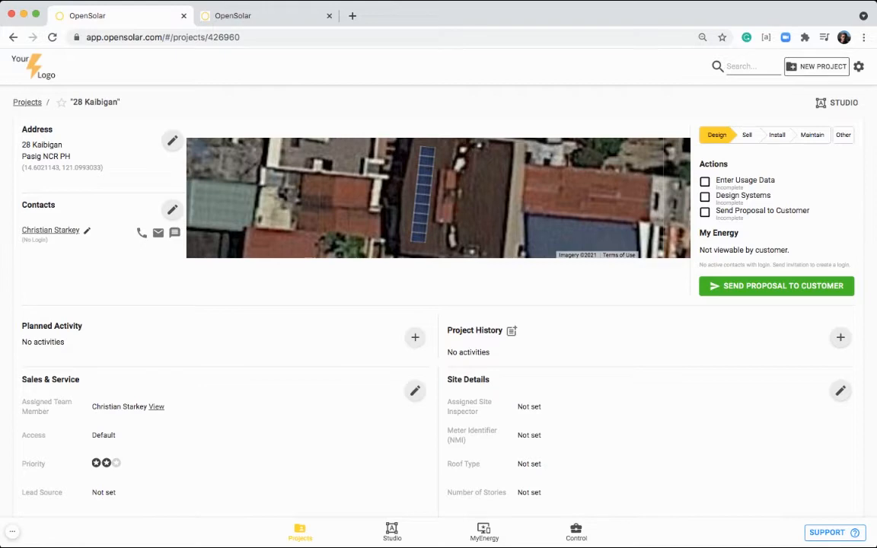
mouse_move(414, 338)
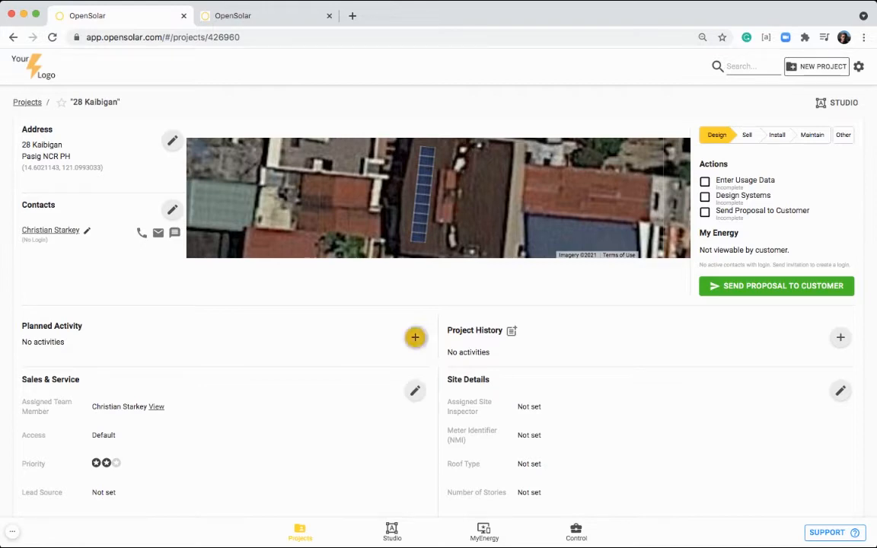
left_click(414, 338)
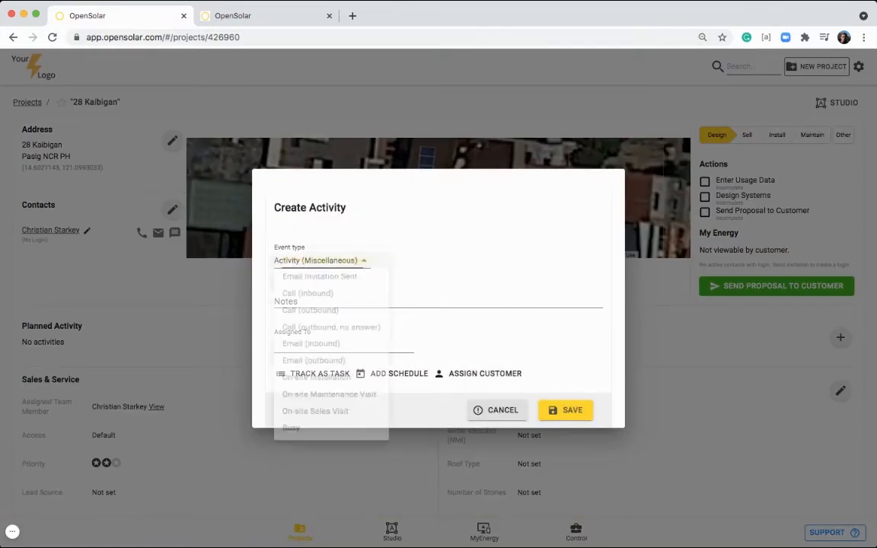
left_click(319, 260)
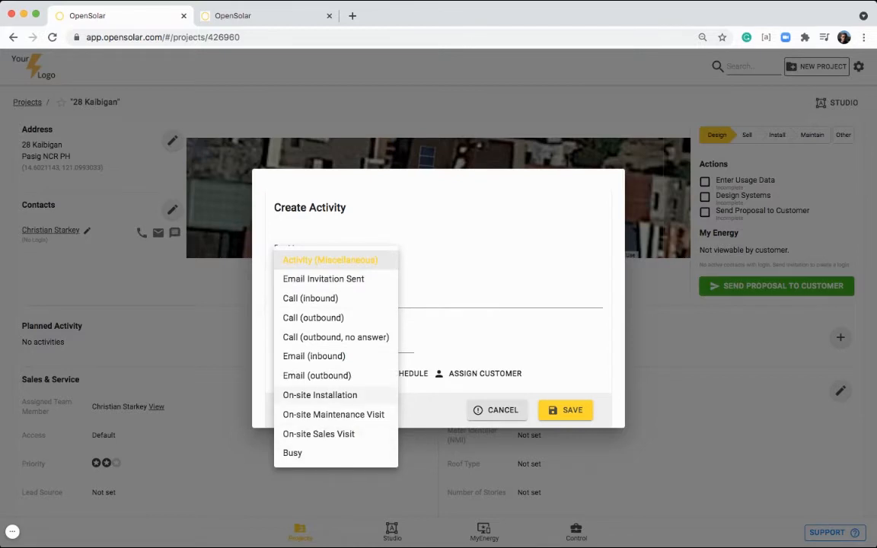
left_click(319, 394)
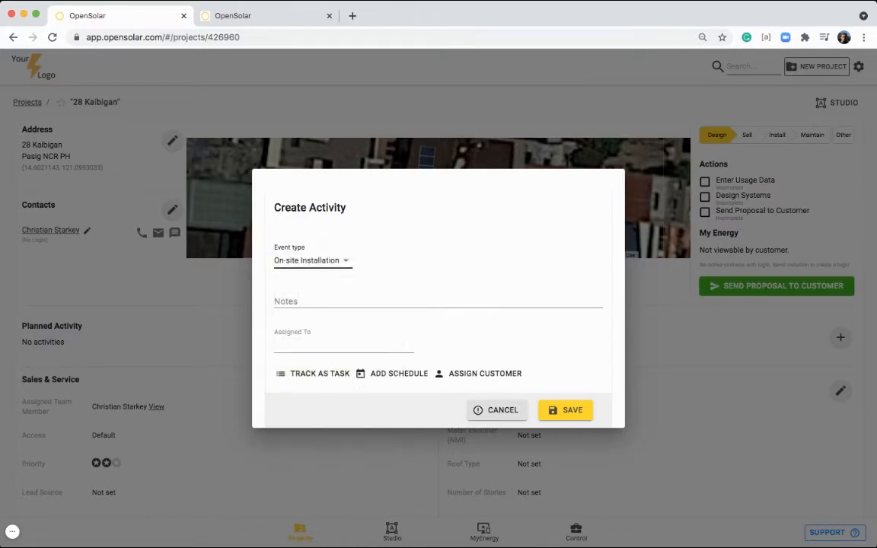
left_click(439, 304)
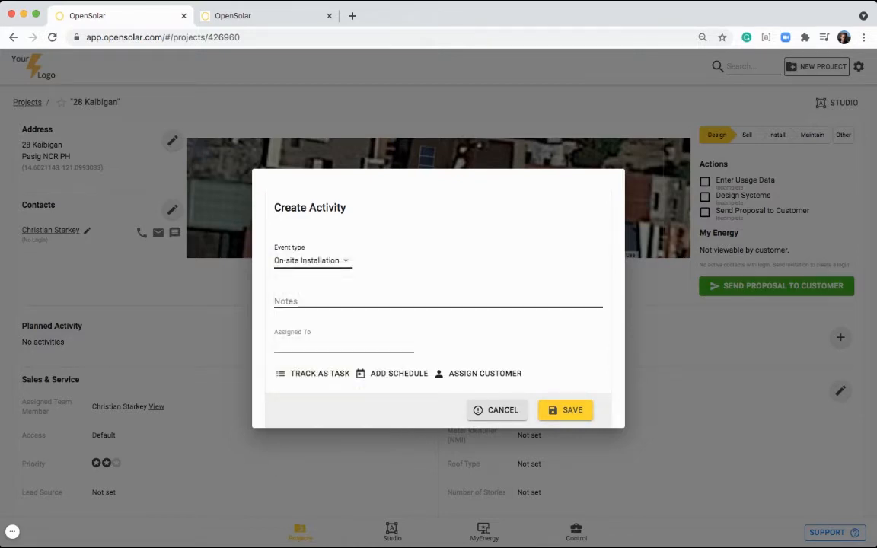
left_click(344, 344)
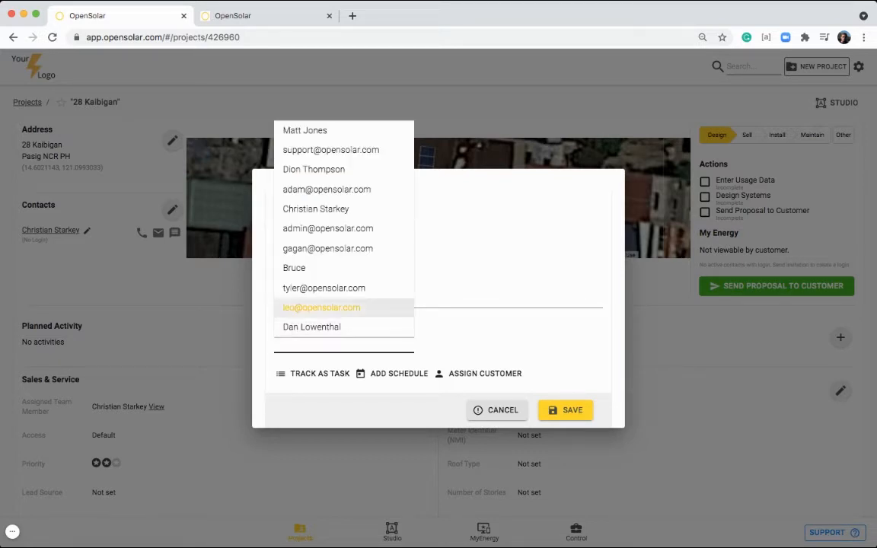
left_click(311, 326)
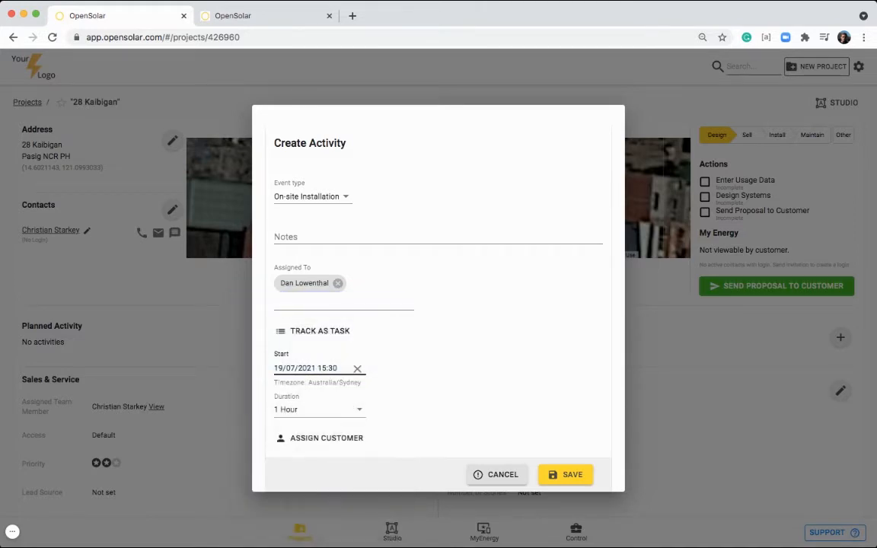
Step: Set the installation duration to 2 hours and save the activity
left_click(319, 409)
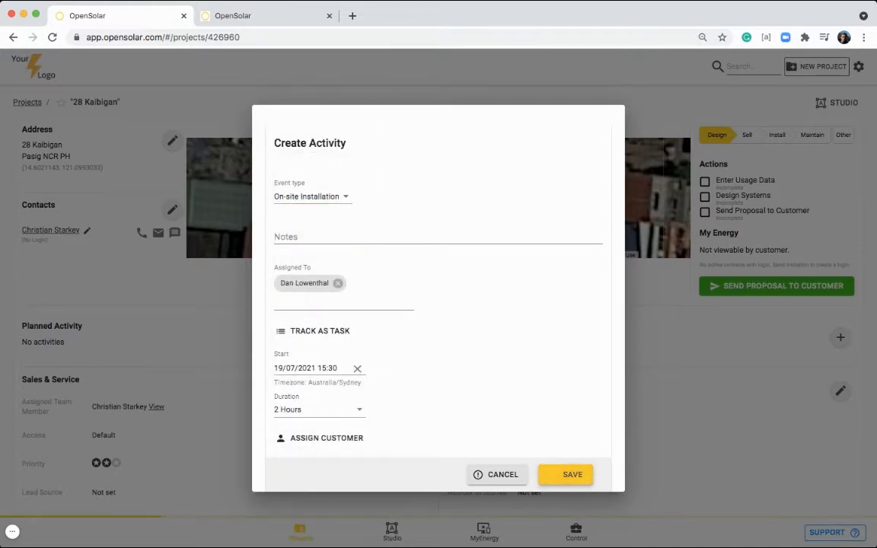
left_click(564, 475)
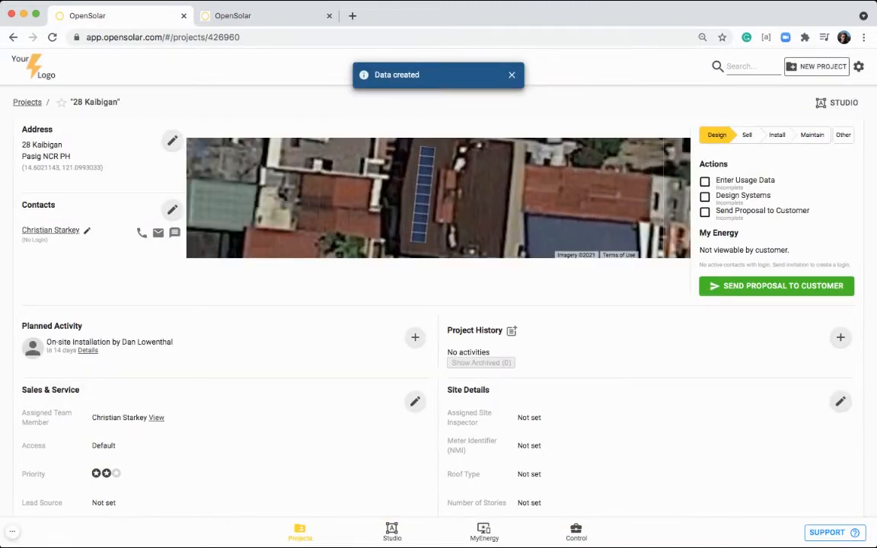
left_click(512, 75)
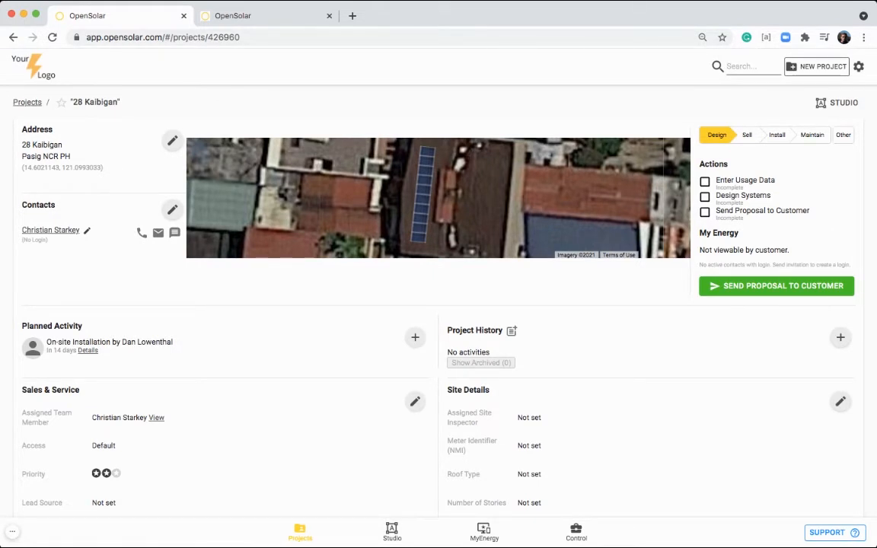
left_click(28, 102)
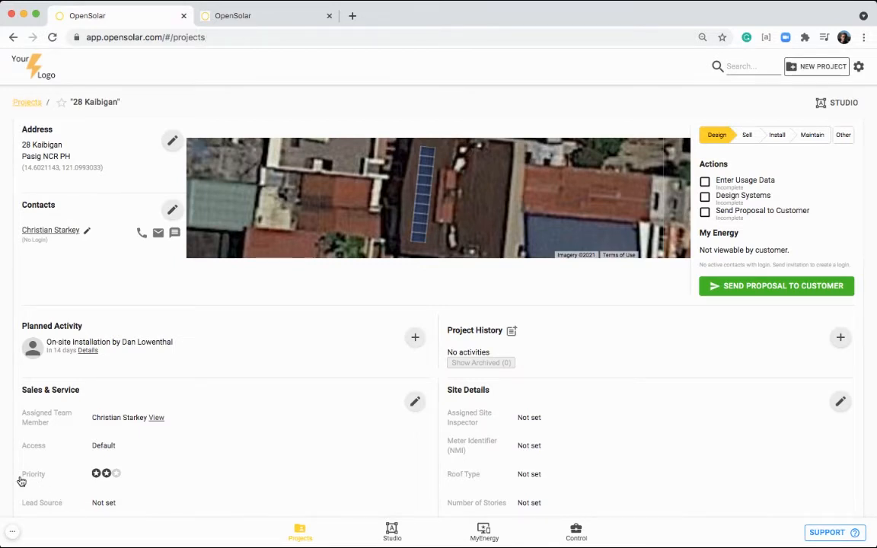
left_click(25, 100)
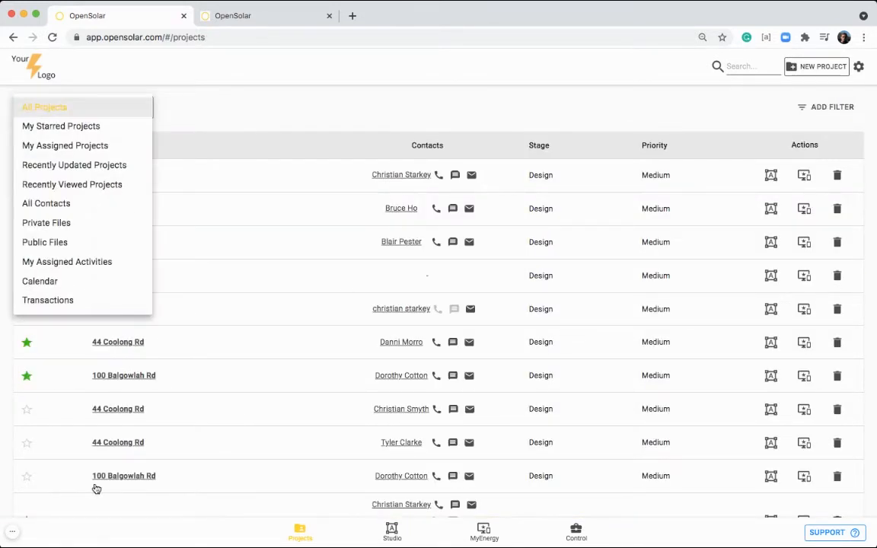
left_click(45, 107)
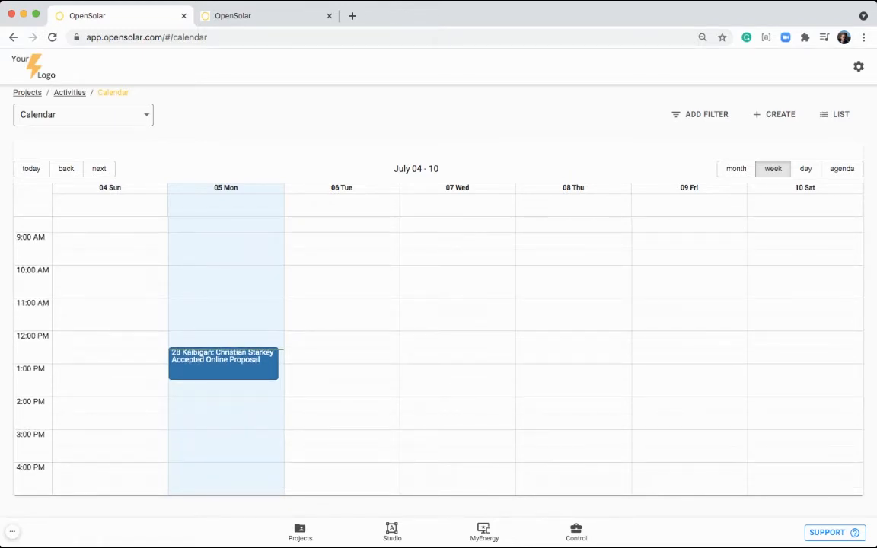
left_click(98, 167)
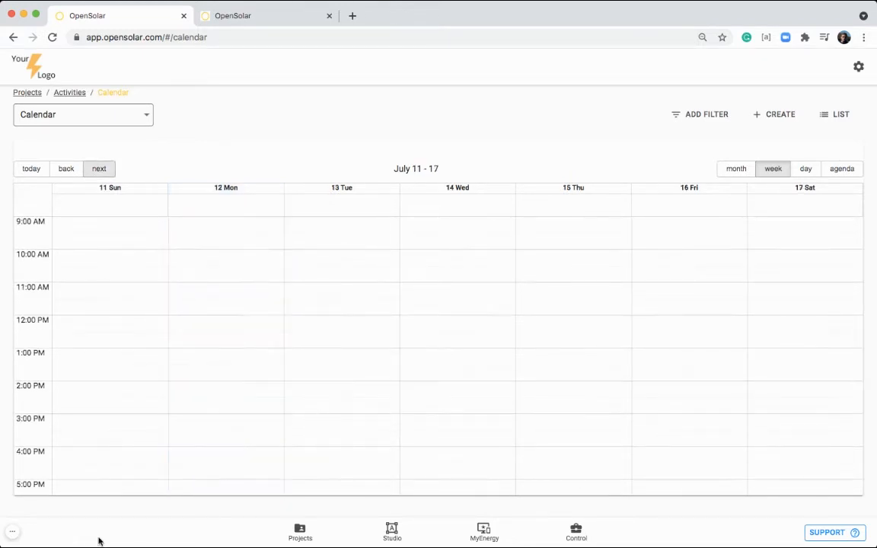
left_click(97, 167)
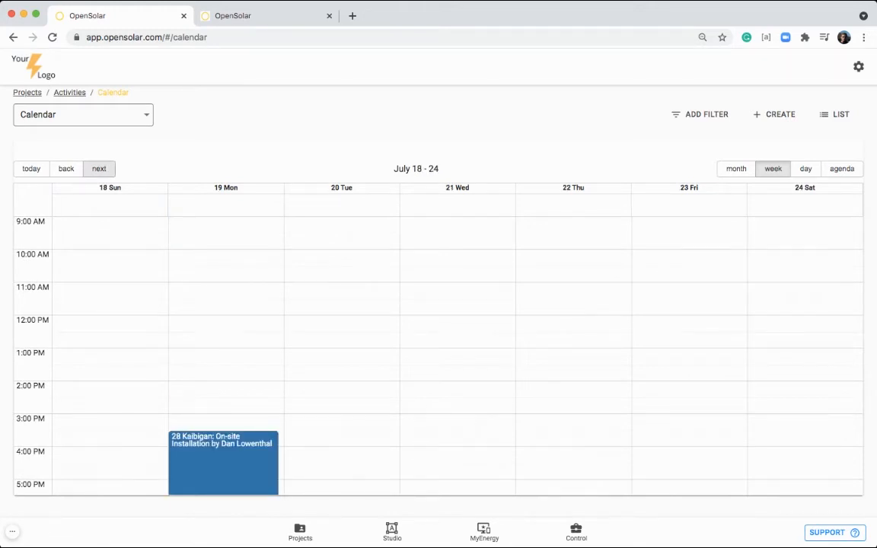
scroll("down", 3)
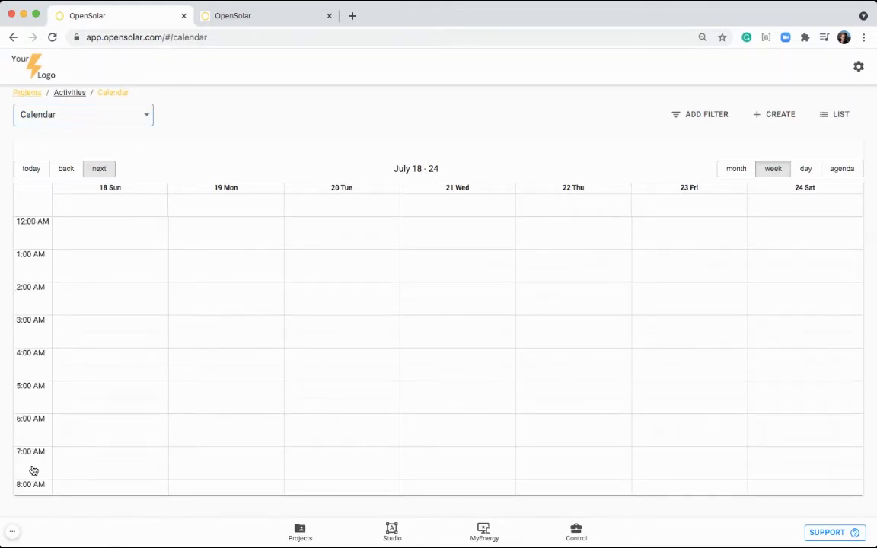
left_click(298, 533)
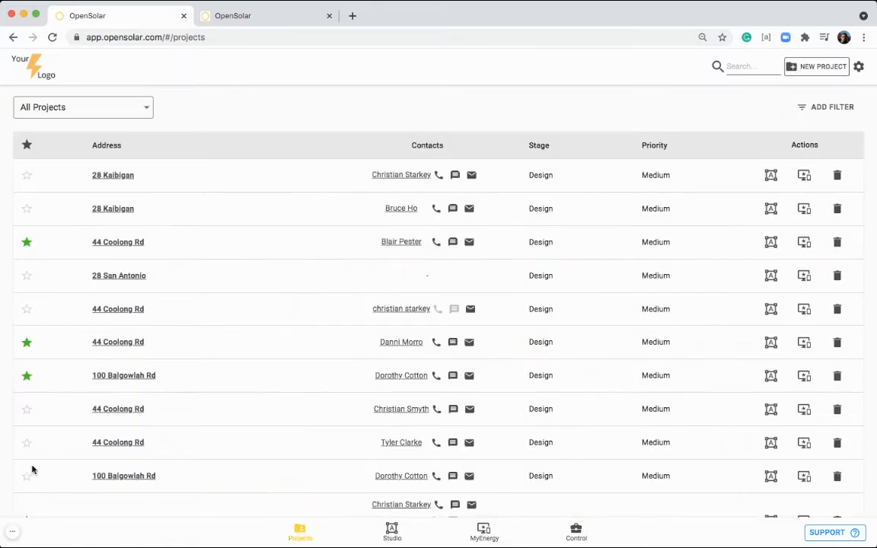
left_click(113, 173)
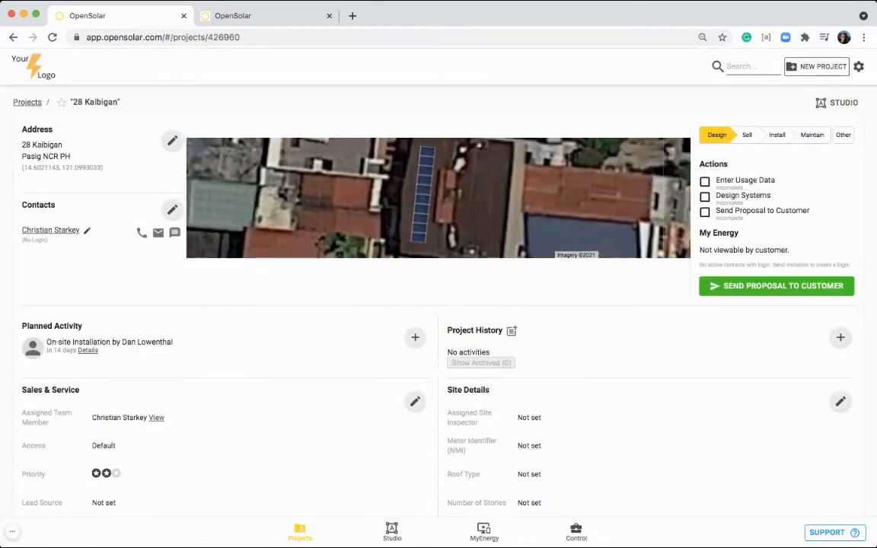
Step: Tick the Design stage actions as complete and scroll down to Sales & Service
scroll("down", 3)
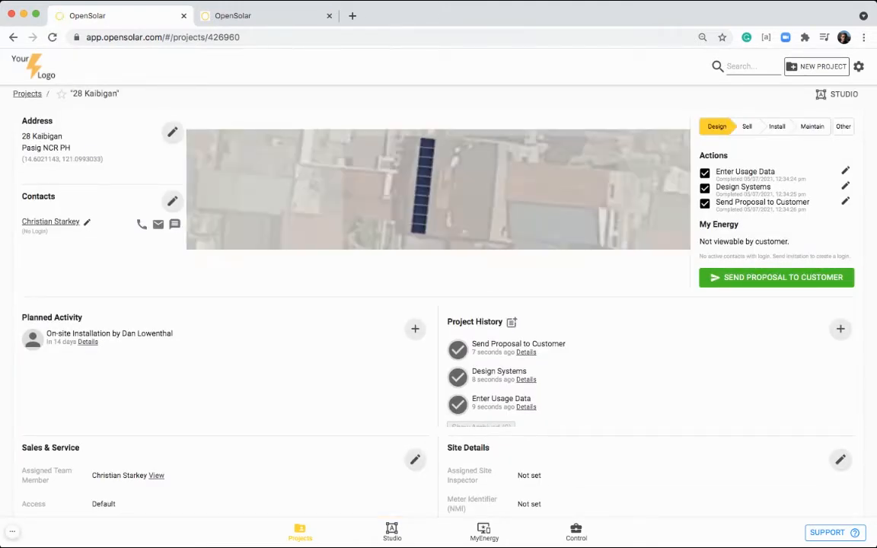
scroll("down", 3)
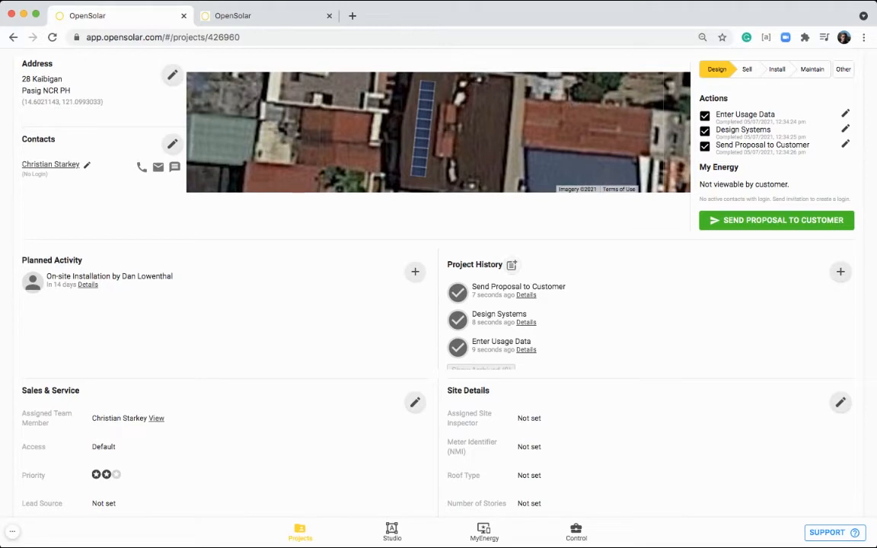
mouse_move(512, 265)
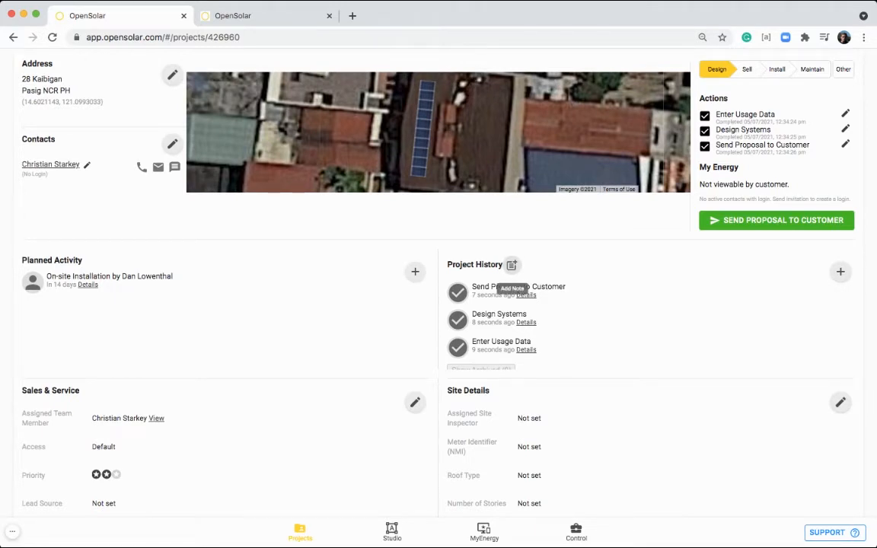
left_click(511, 288)
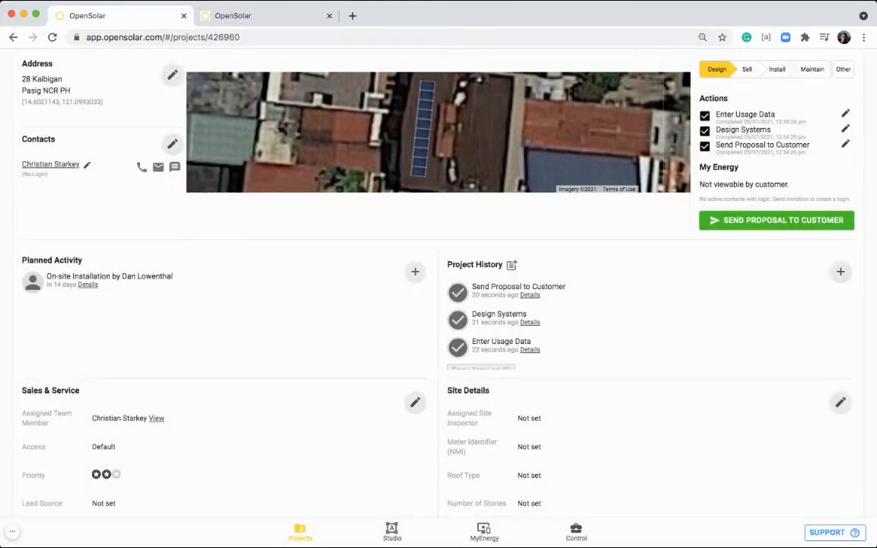
scroll("down", 3)
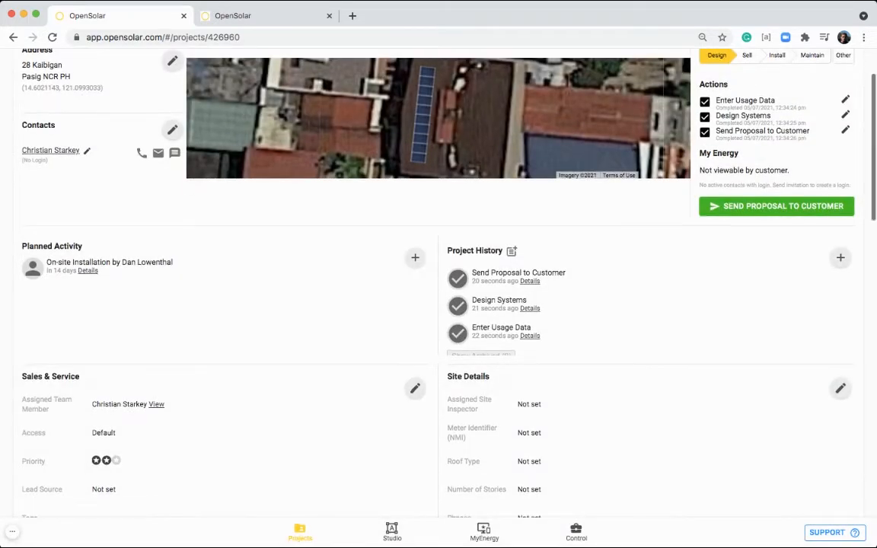
scroll("down", 3)
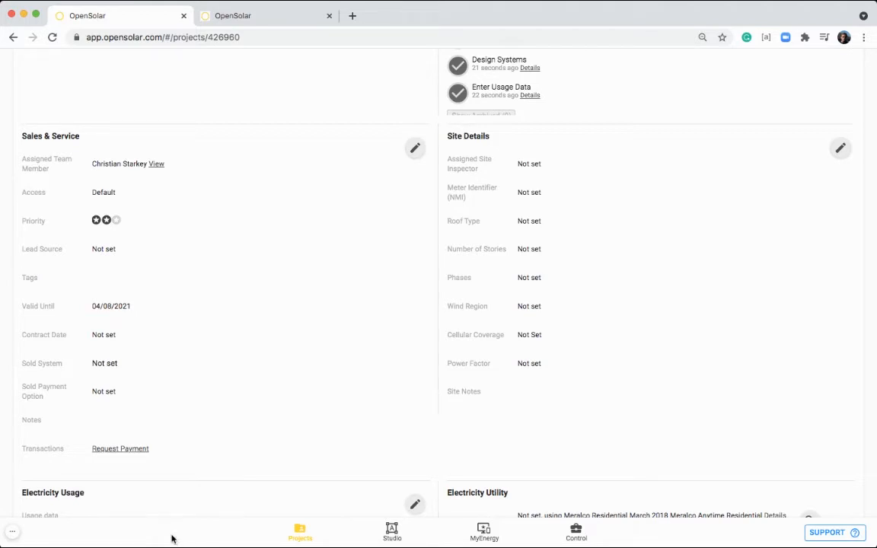
mouse_move(79, 528)
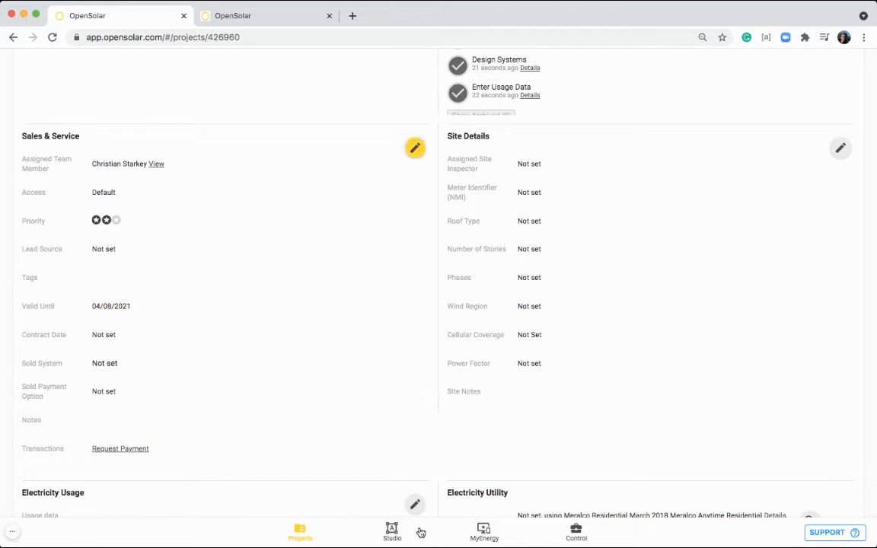
left_click(414, 148)
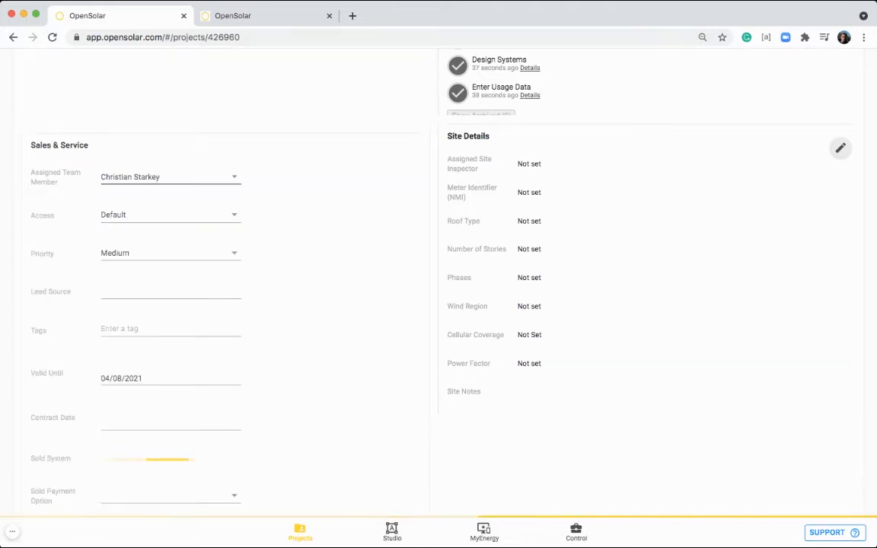
left_click(170, 177)
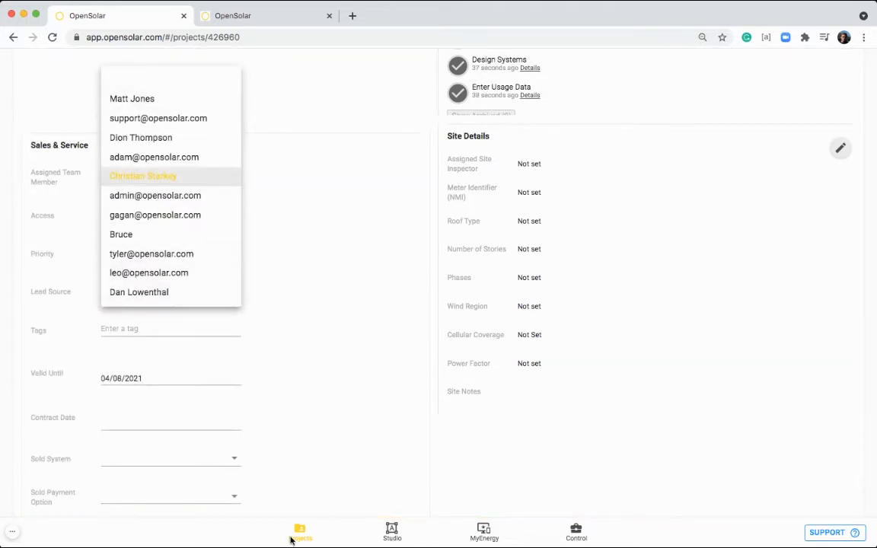
left_click(143, 177)
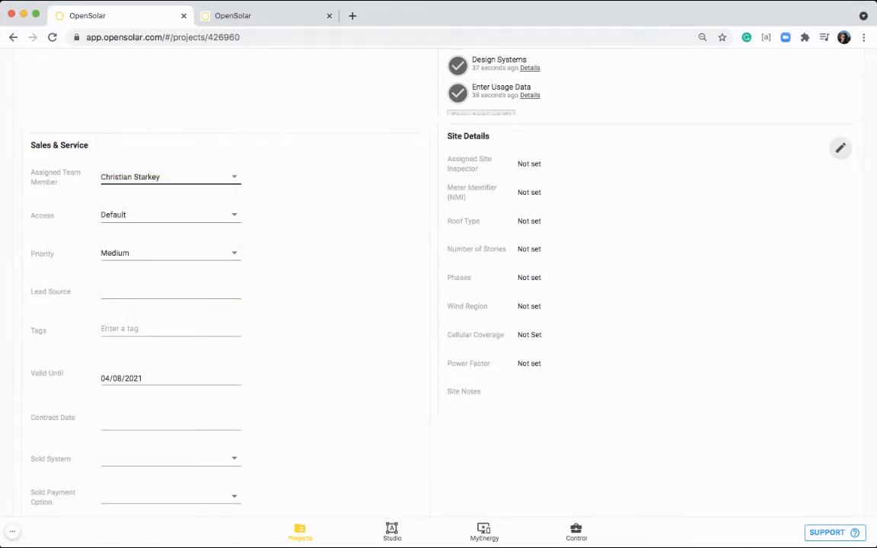
scroll("down", 3)
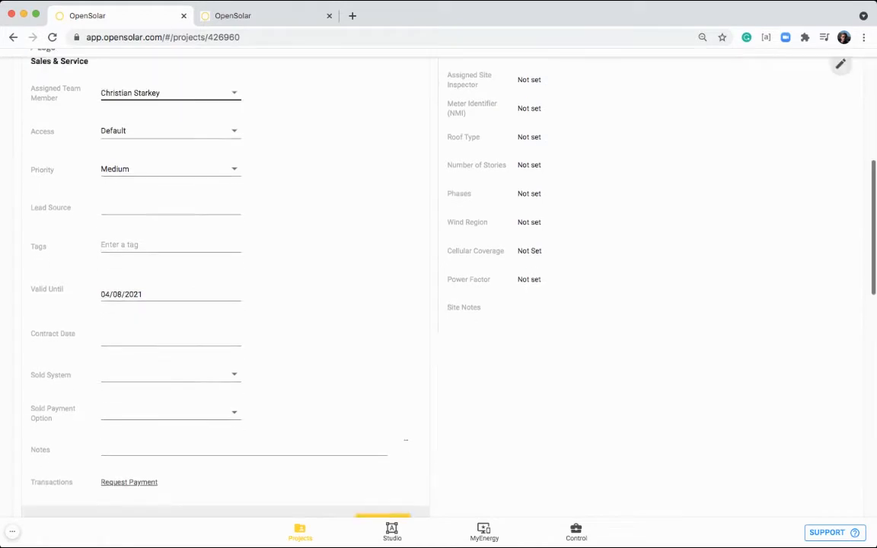
left_click(171, 244)
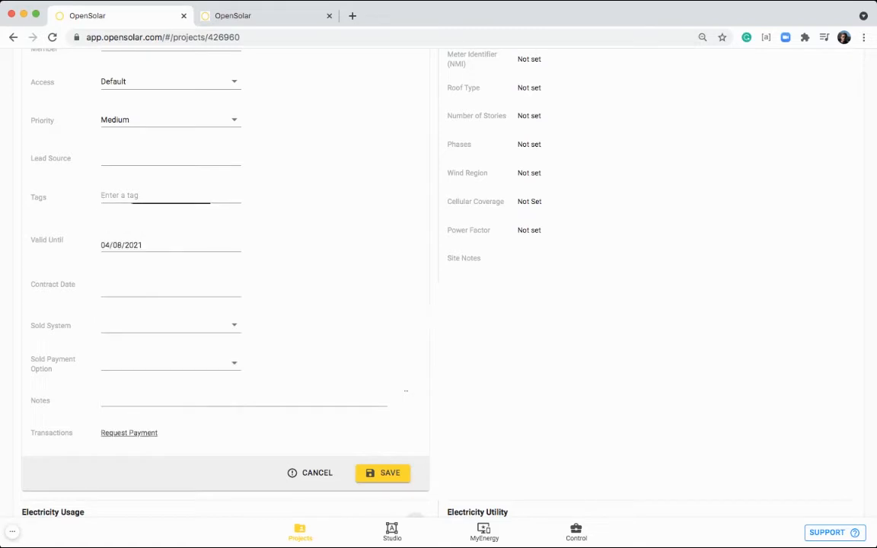
scroll("down", 3)
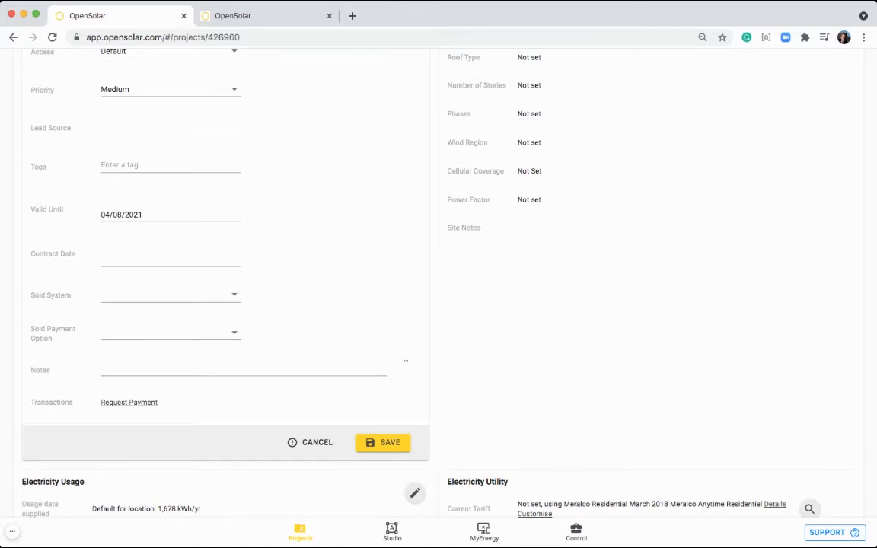
left_click(170, 259)
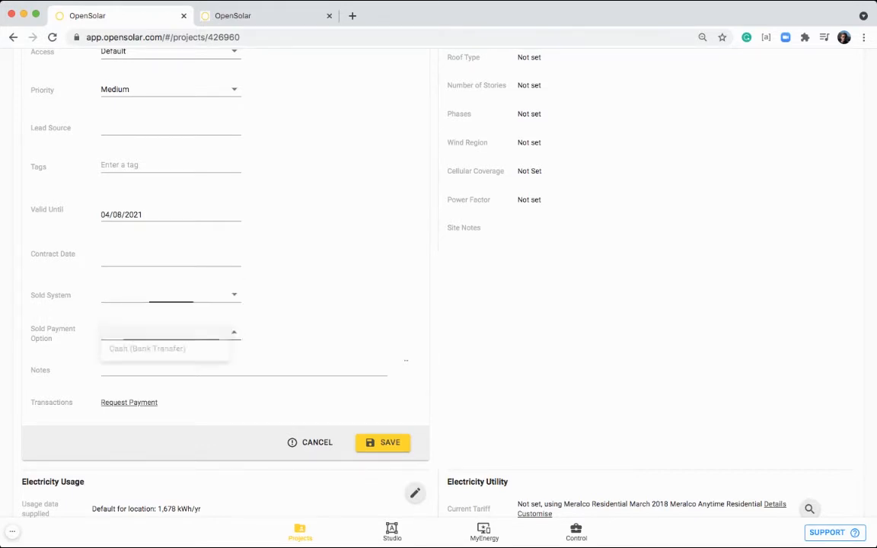
left_click(170, 333)
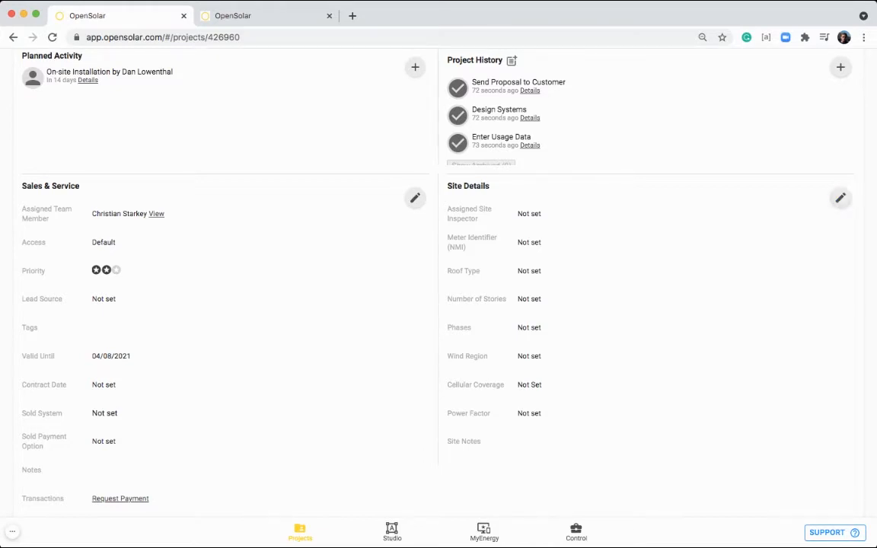
scroll("down", 3)
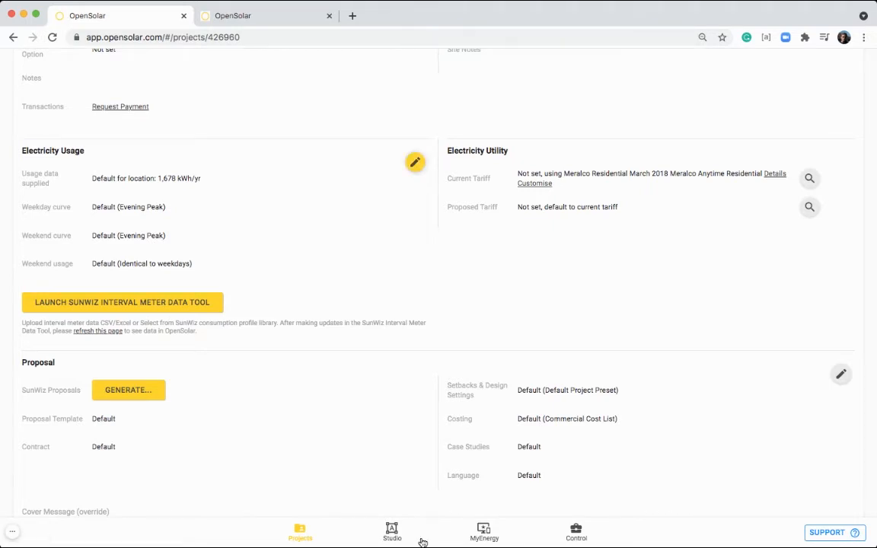
Step: Supply usage as daily kWh per month, entering 10 for January and 12 for February
left_click(414, 161)
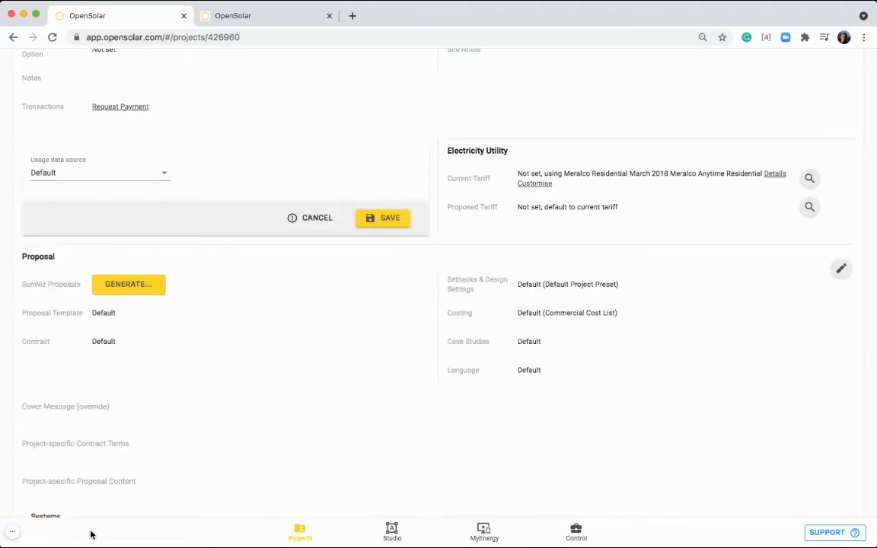
left_click(99, 172)
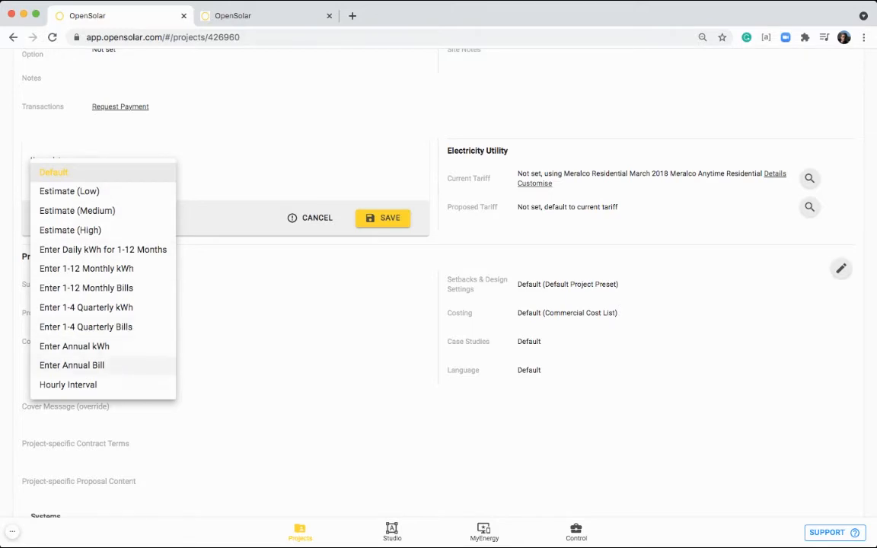
mouse_move(86, 307)
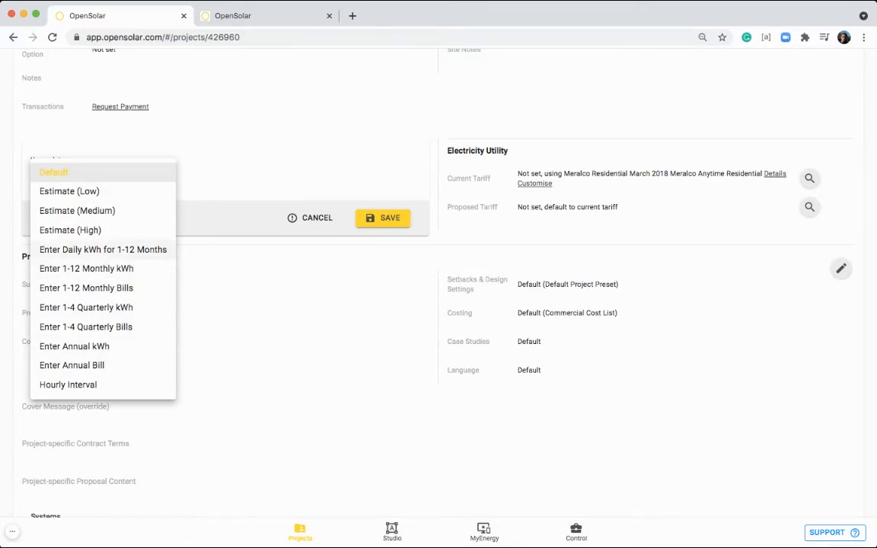
left_click(104, 249)
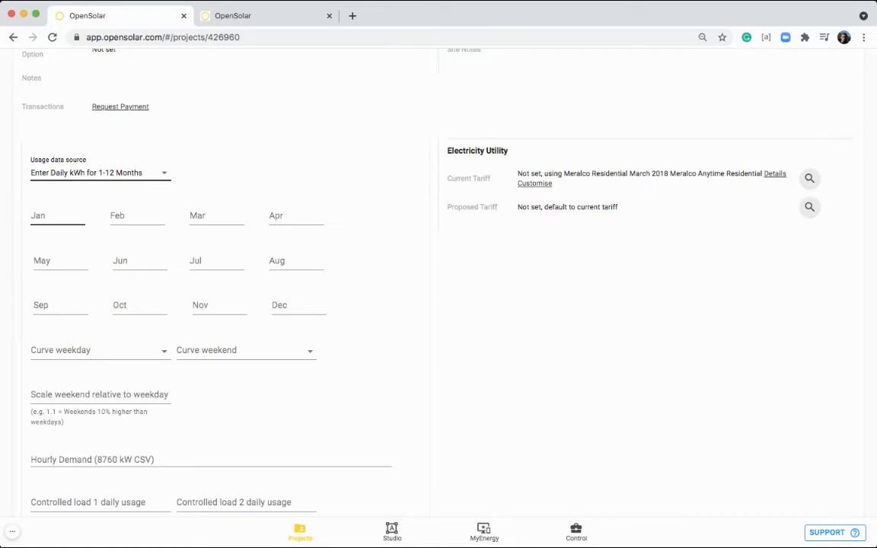
left_click(57, 221)
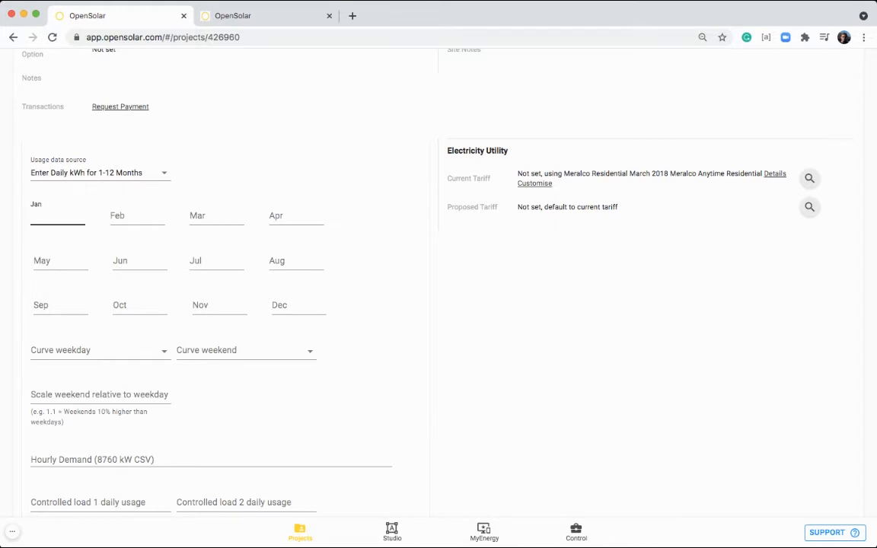
type("10")
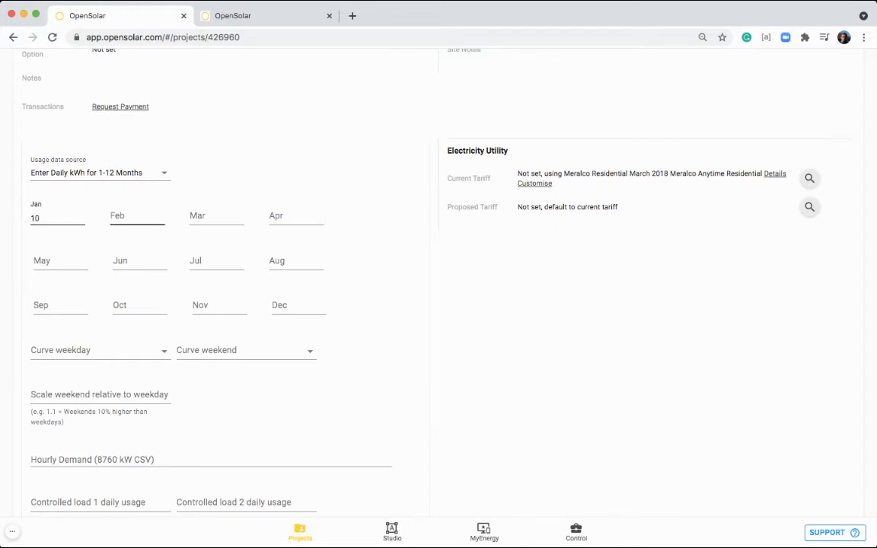
left_click(137, 219)
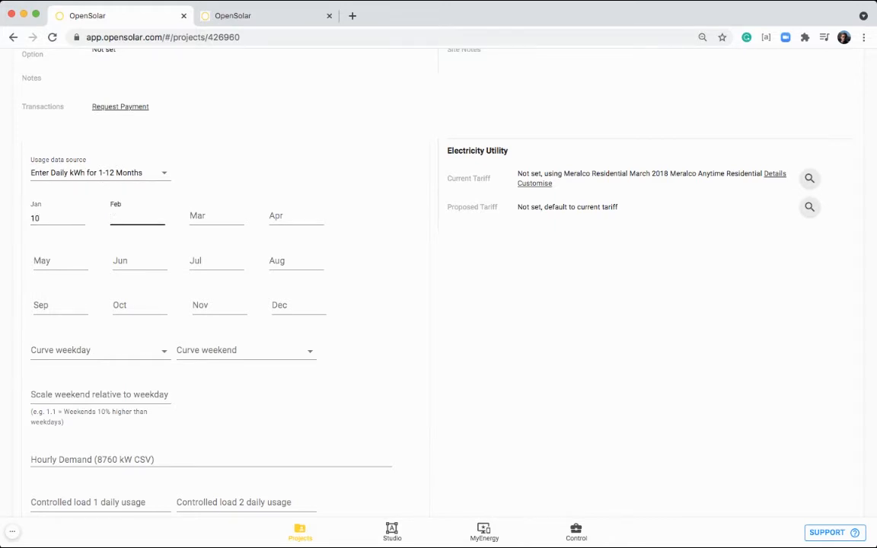
type("12")
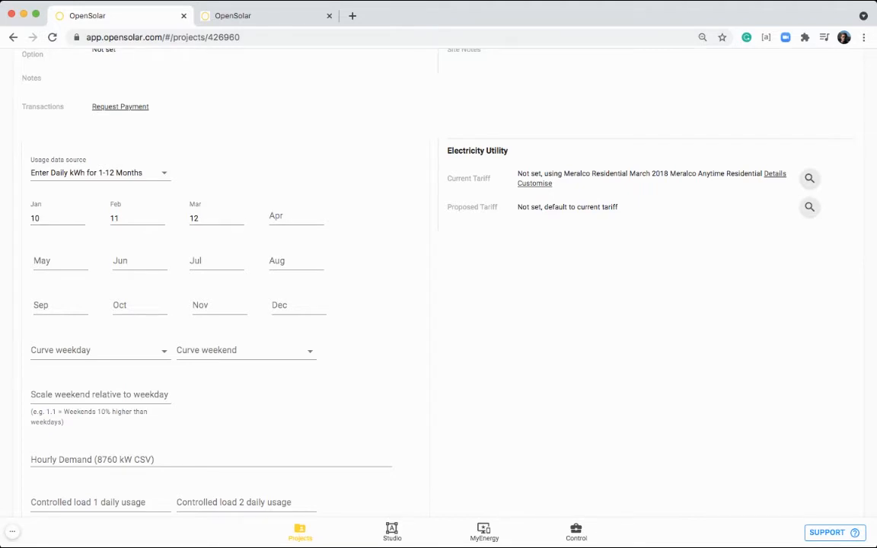
Step: Set the weekday load curve to Evening Peak and the weekend curve to Mostly Day
scroll("down", 3)
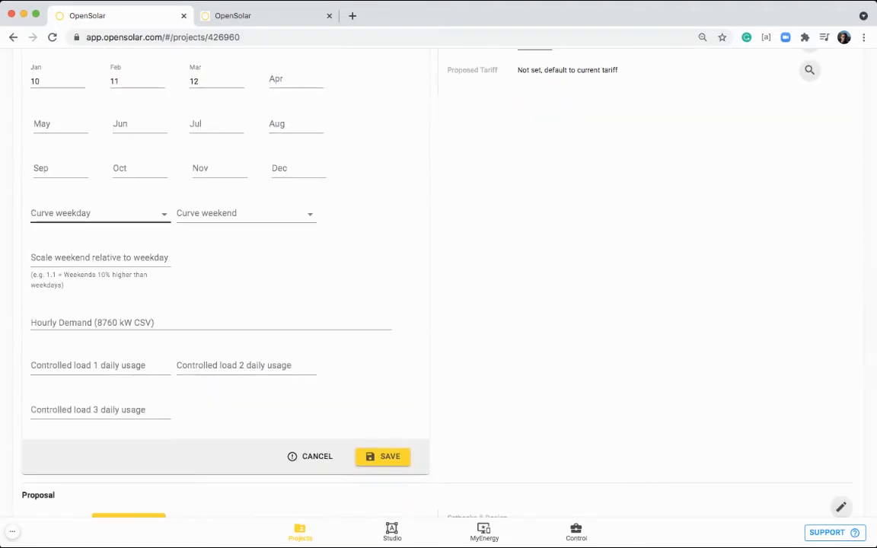
left_click(98, 213)
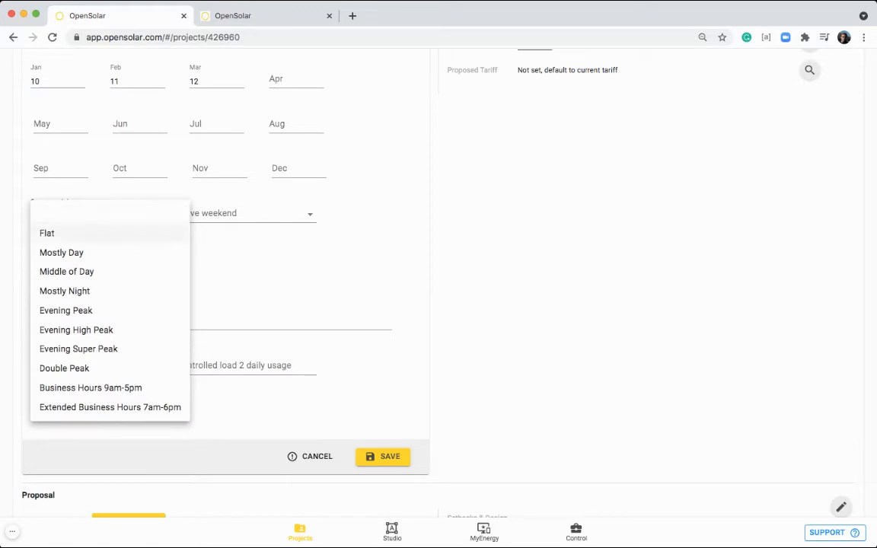
left_click(67, 311)
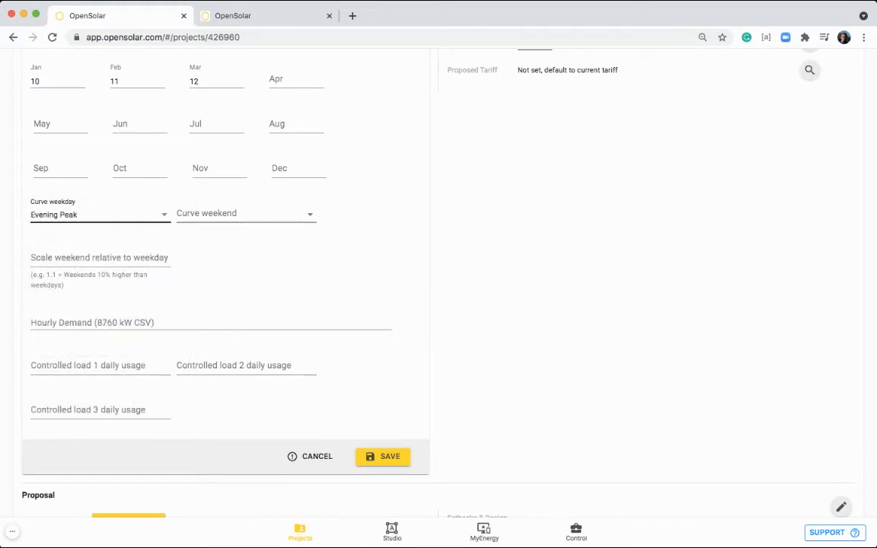
left_click(245, 213)
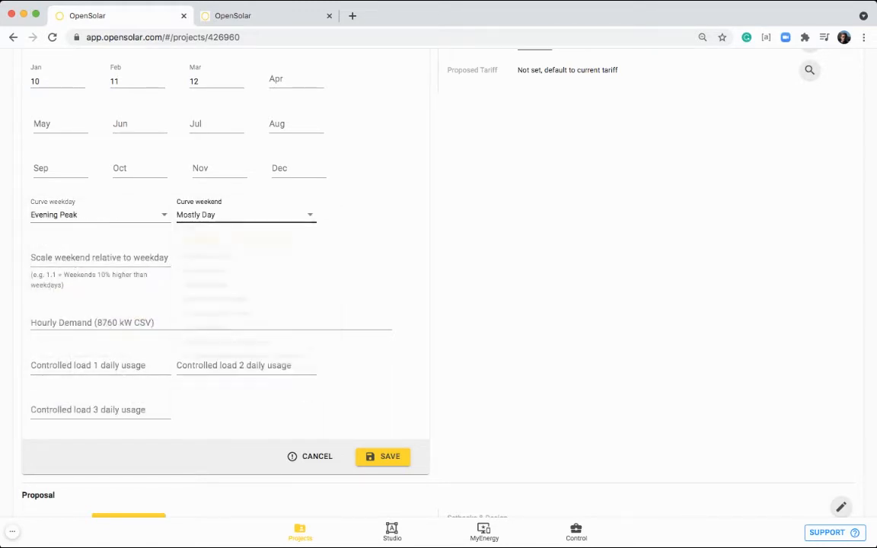
scroll("down", 3)
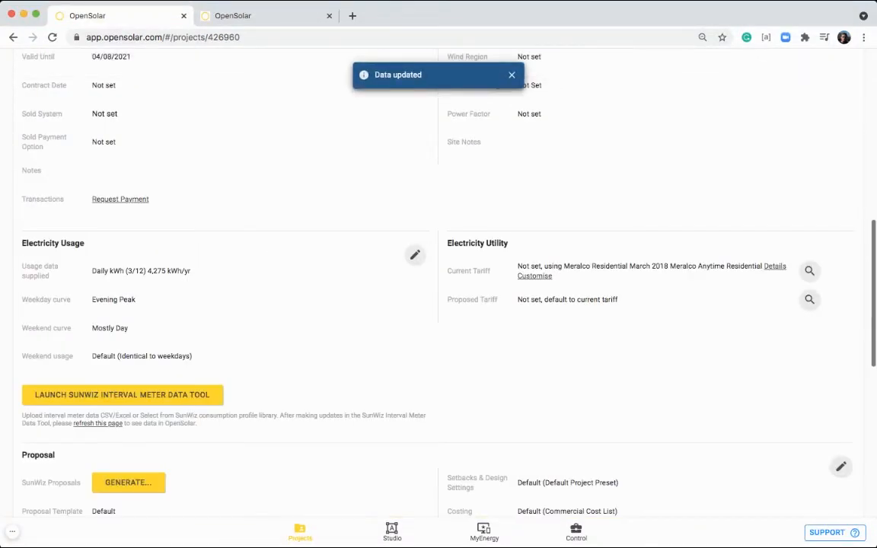
scroll("down", 3)
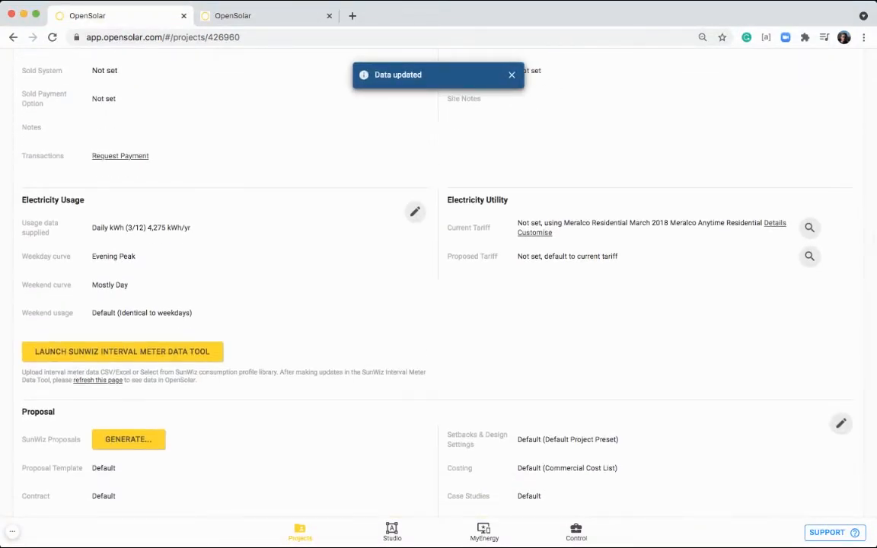
left_click(512, 75)
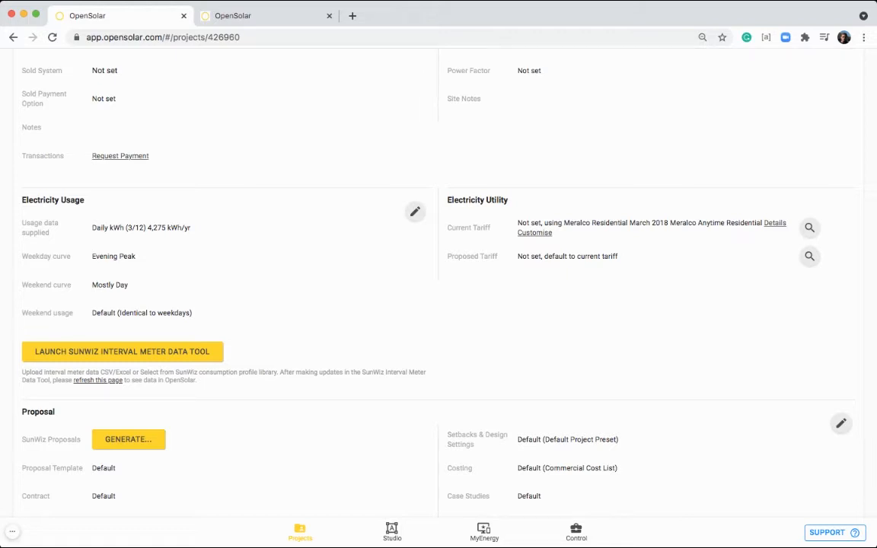
mouse_move(808, 227)
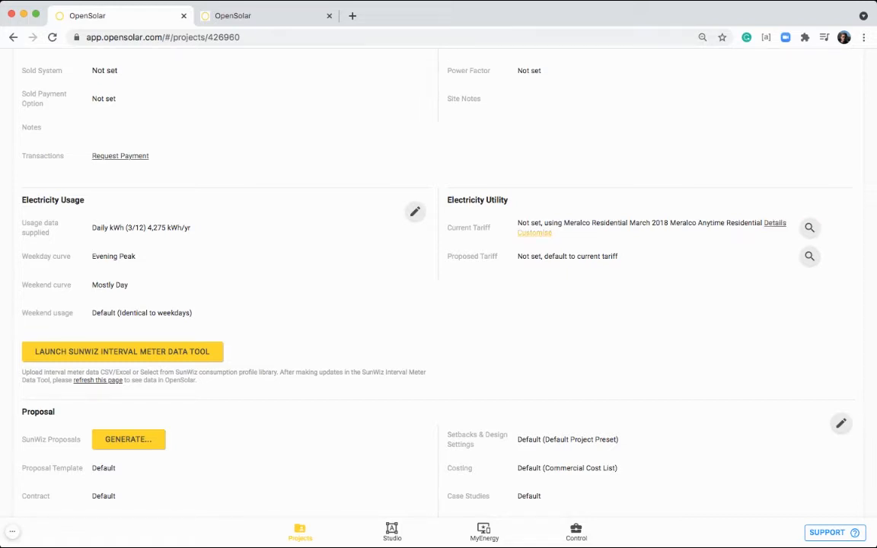
Step: Review custom tariff #426960's nine usage blocks, 5.2725 feed-in rate and 11.1% tax
left_click(535, 231)
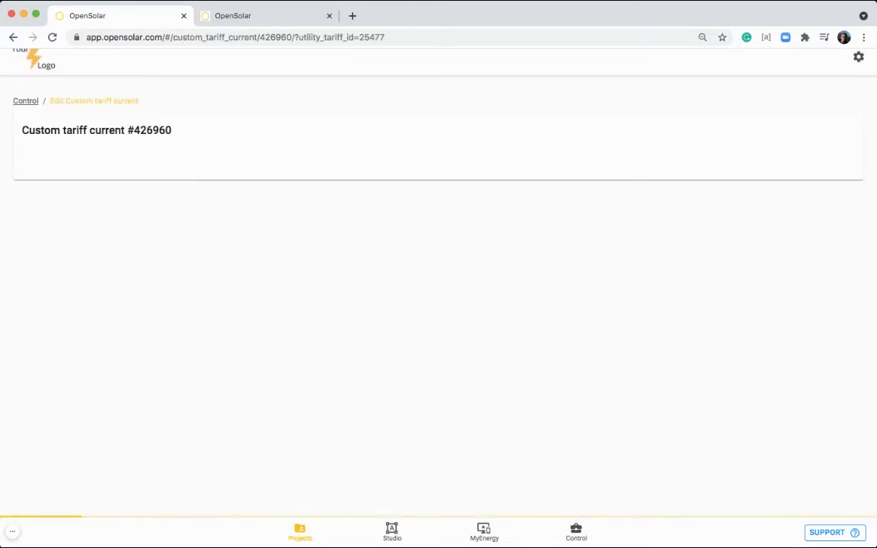
scroll("down", 3)
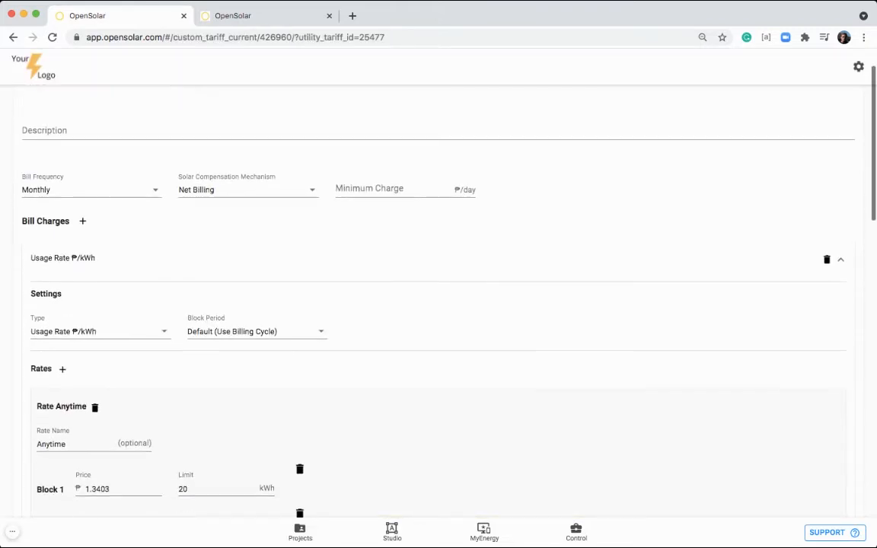
scroll("down", 3)
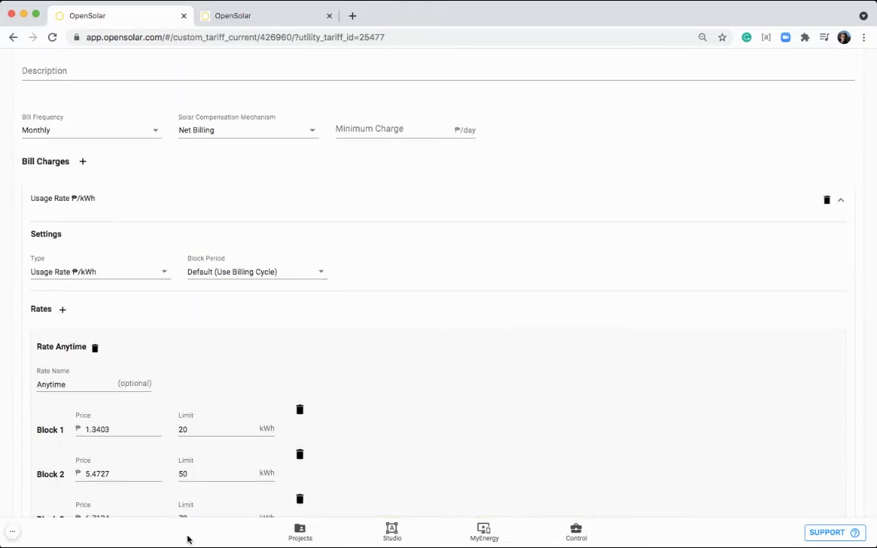
mouse_move(189, 539)
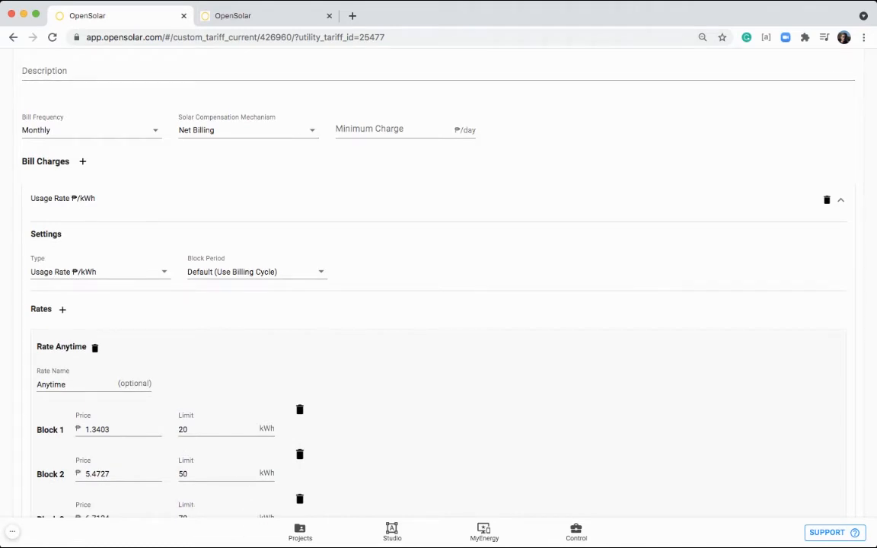
scroll("down", 3)
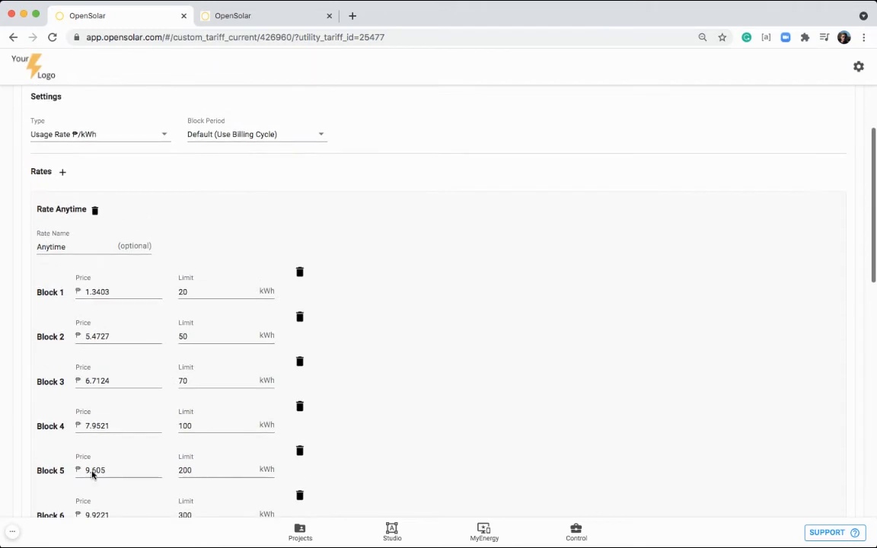
scroll("down", 3)
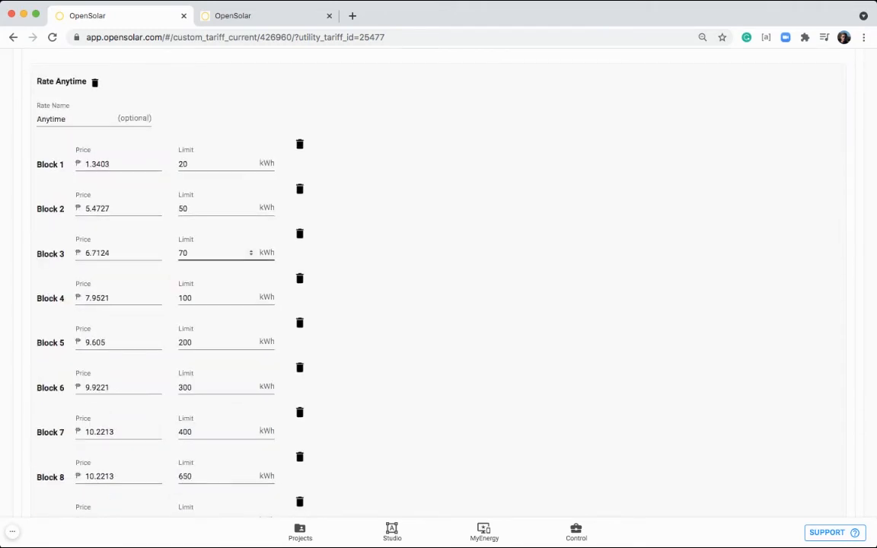
scroll("down", 3)
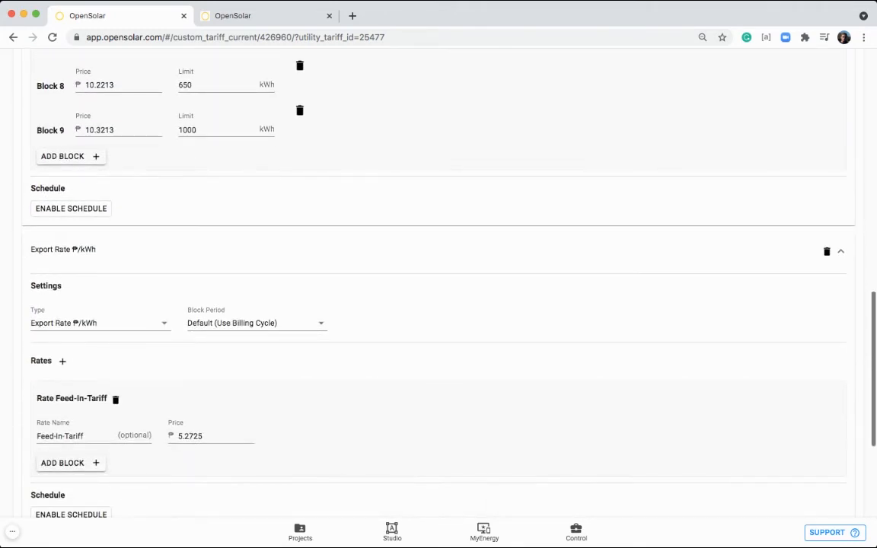
scroll("down", 3)
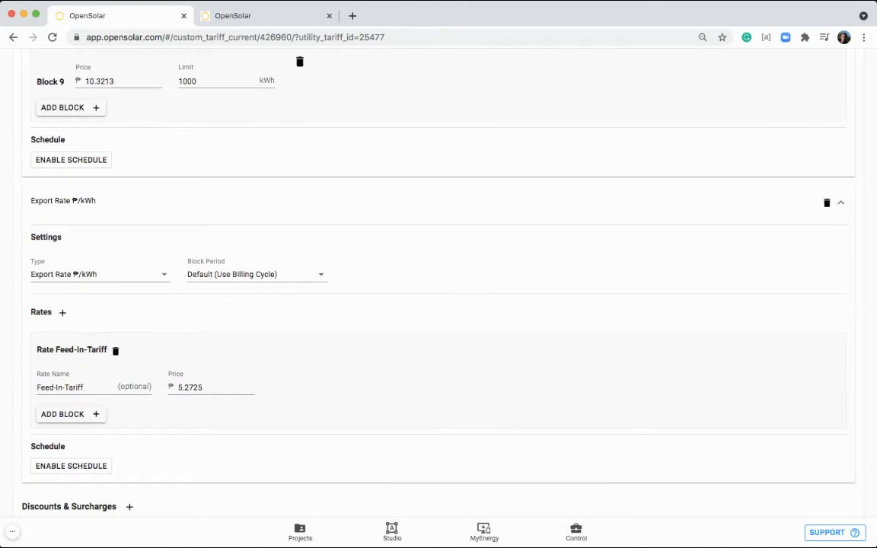
scroll("down", 3)
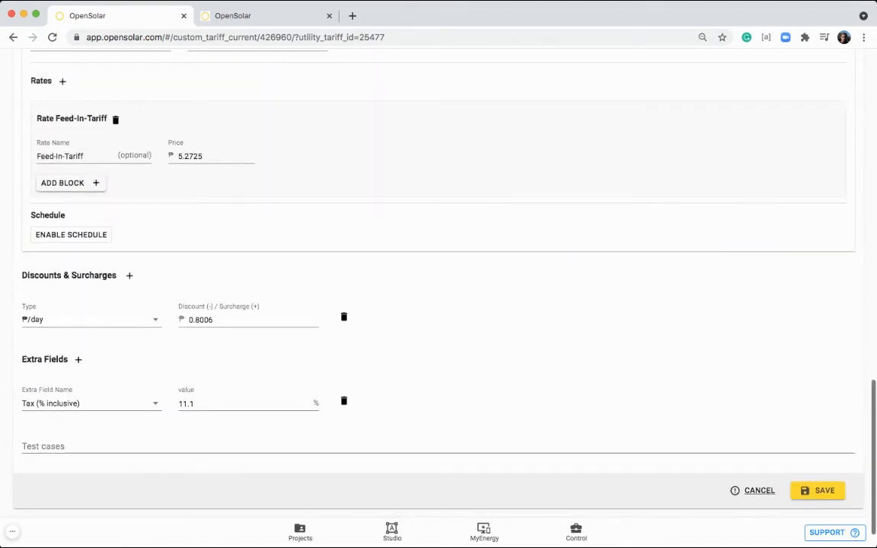
scroll("down", 3)
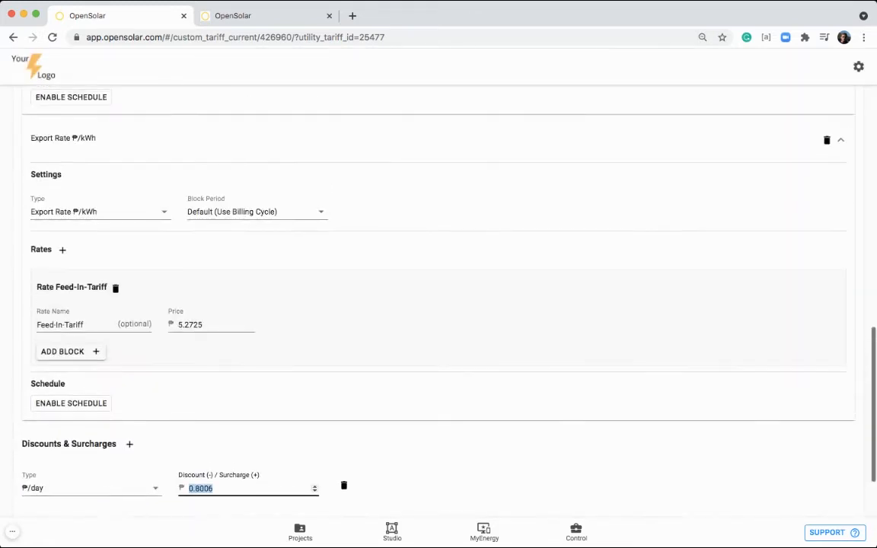
scroll("up", 3)
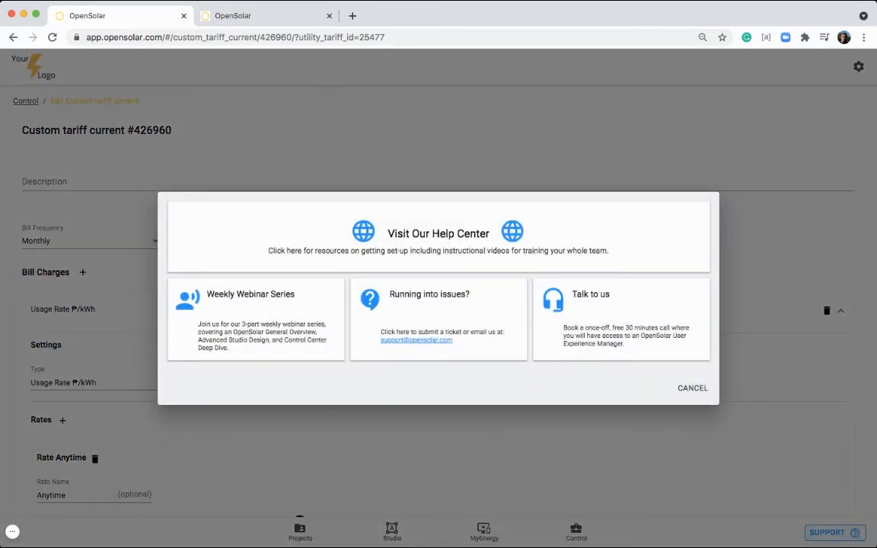
mouse_move(272, 395)
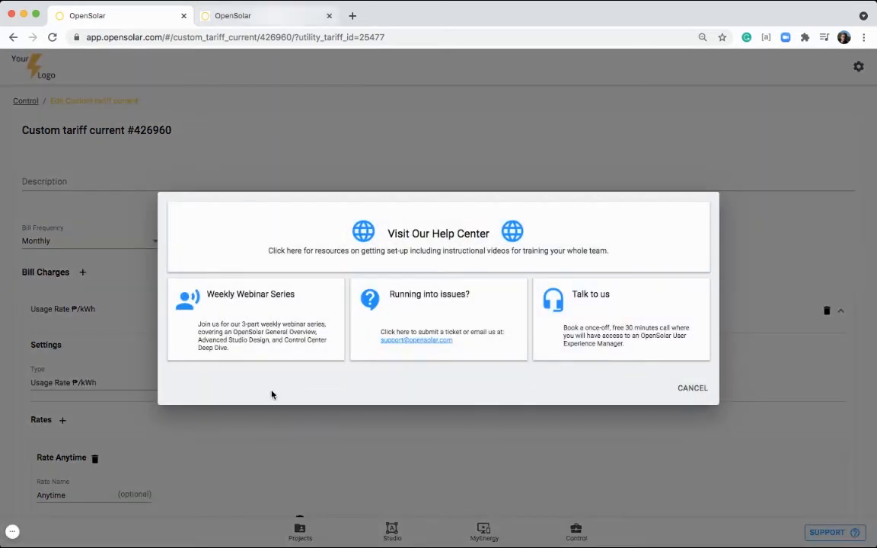
Step: Visit the Help Center, search 'tar' for tariff articles, and return to the project
left_click(439, 233)
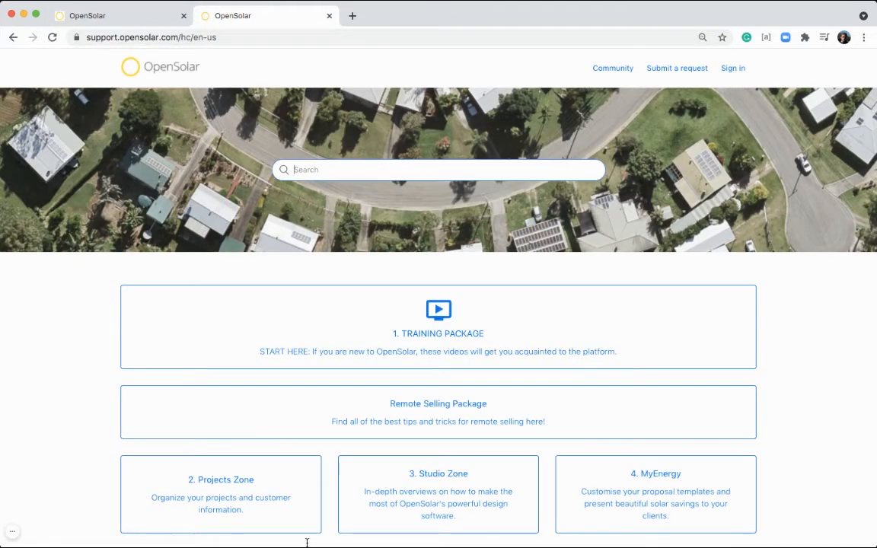
type("tar")
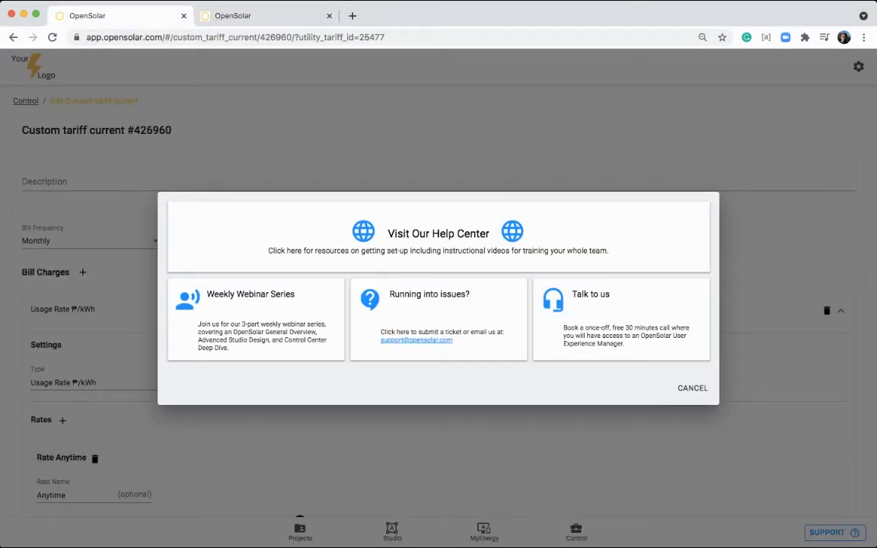
left_click(691, 388)
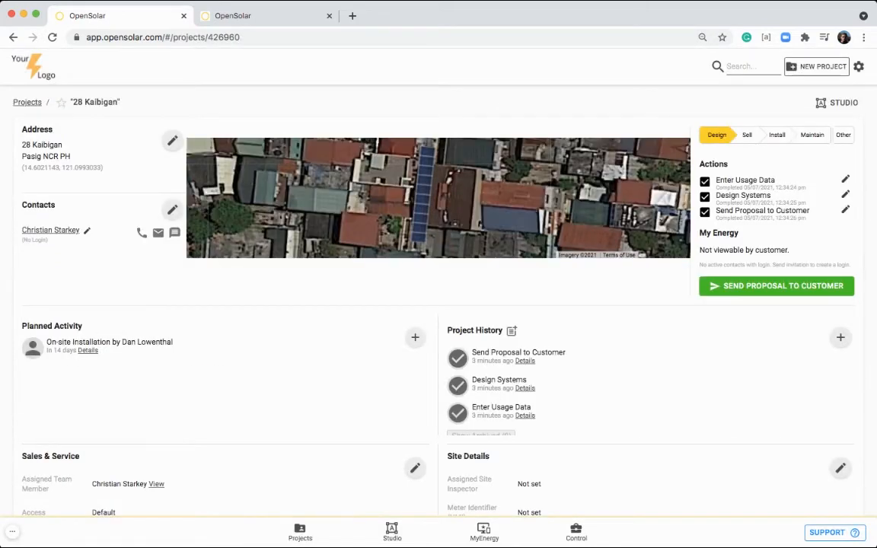
Step: Scroll past Systems to Files and start a Create Private File upload
scroll("down", 3)
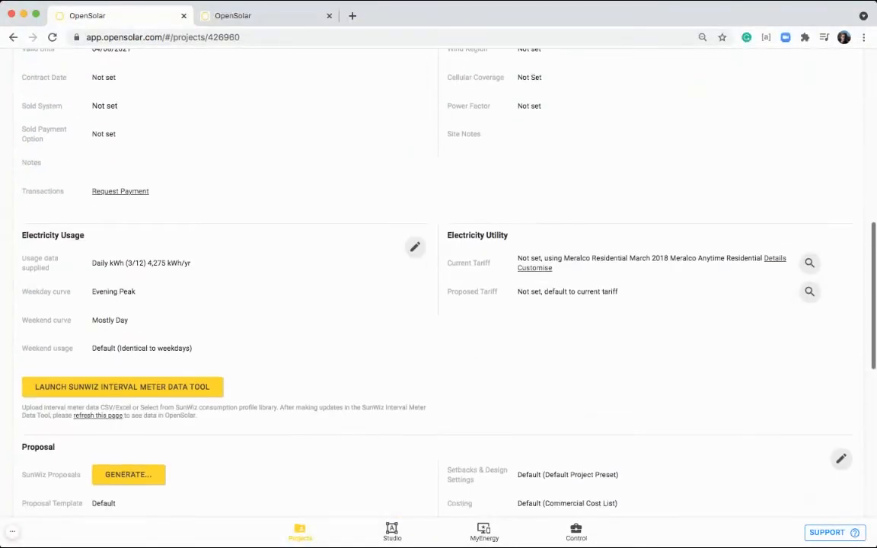
scroll("down", 3)
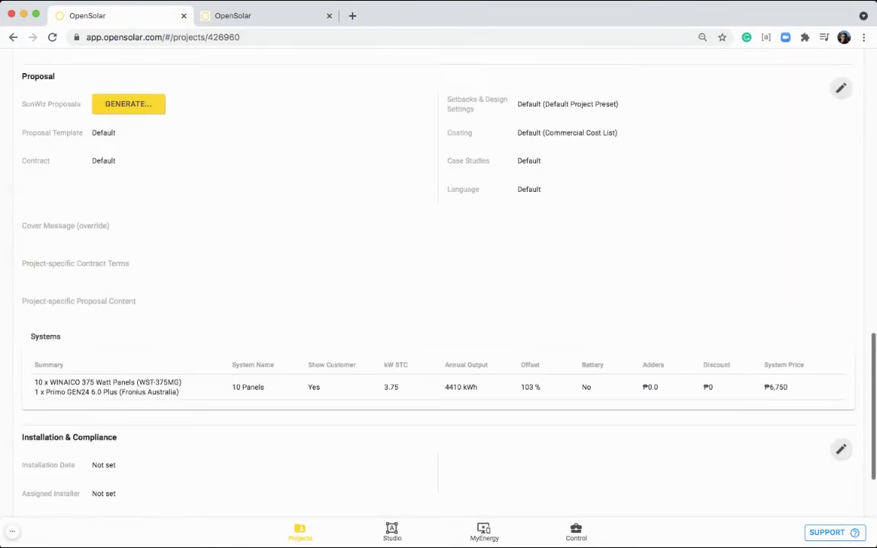
scroll("down", 3)
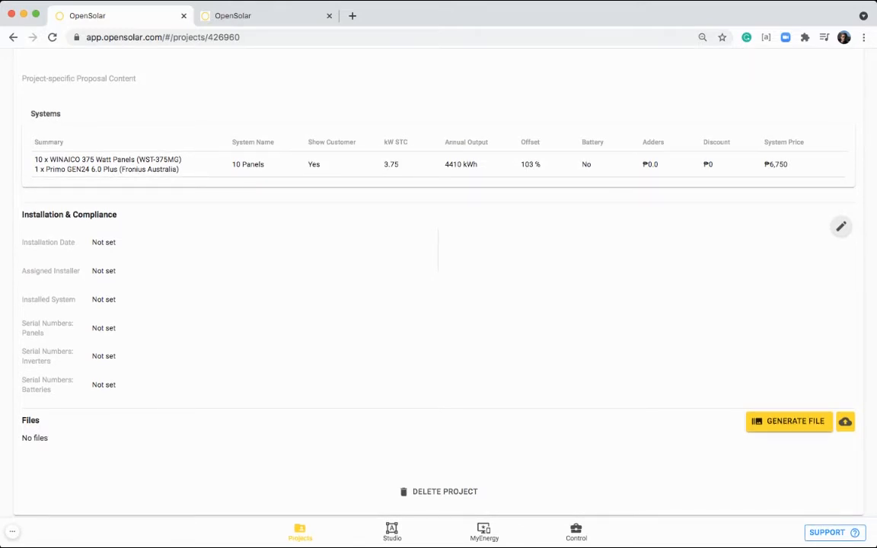
left_click(846, 423)
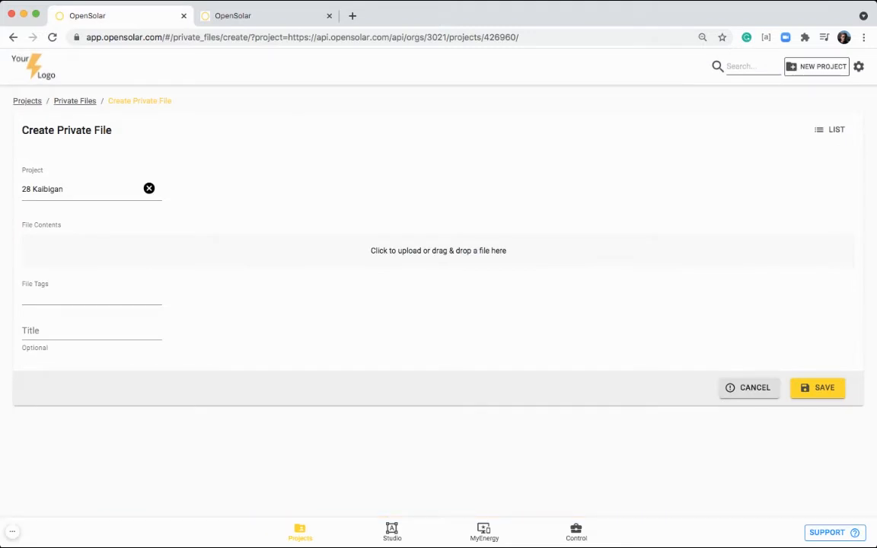
Step: Browse the private file's document type tags, then go back to the project overview
left_click(91, 299)
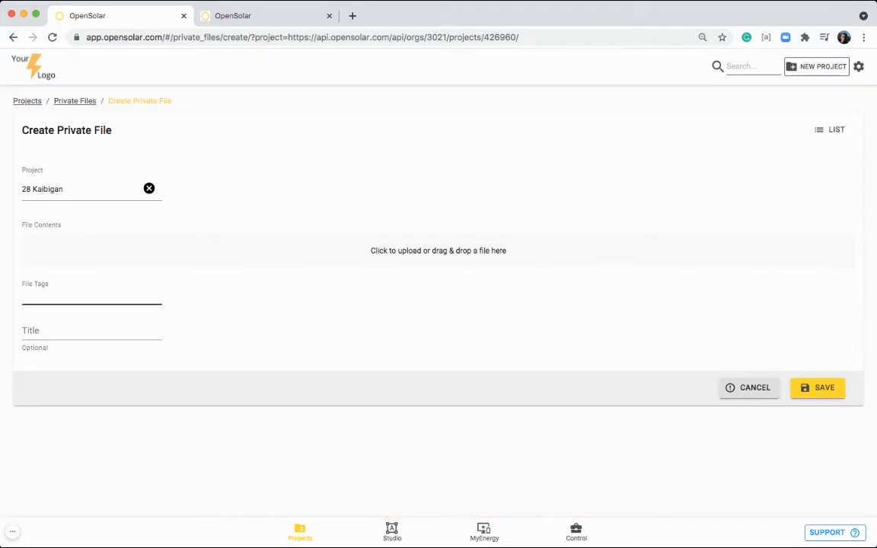
left_click(91, 297)
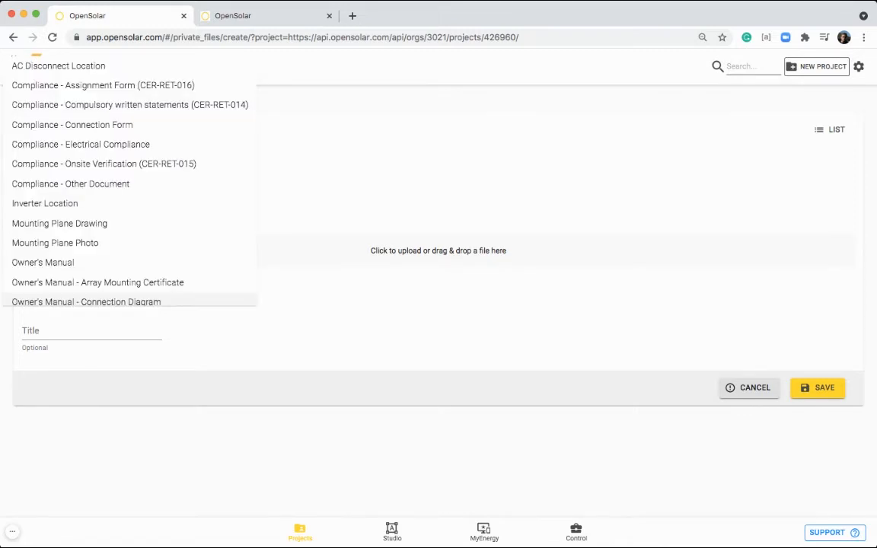
scroll("down", 3)
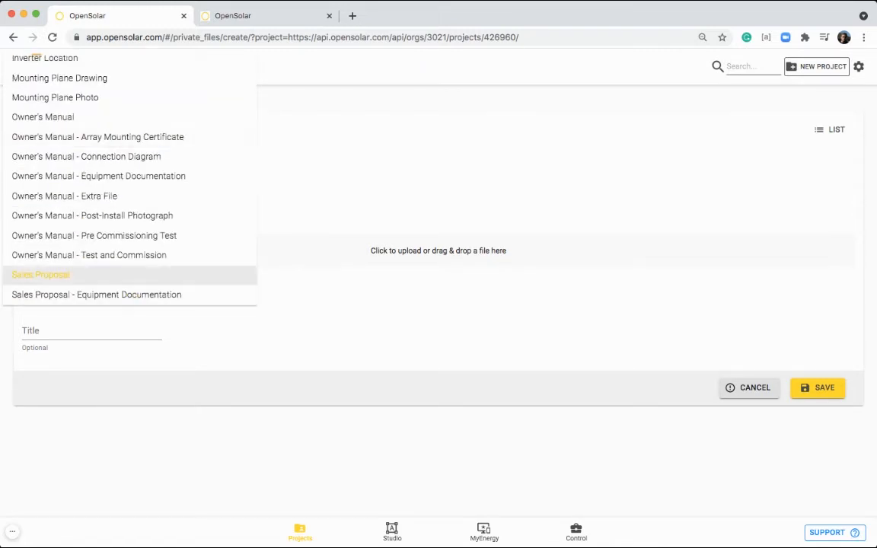
mouse_move(98, 295)
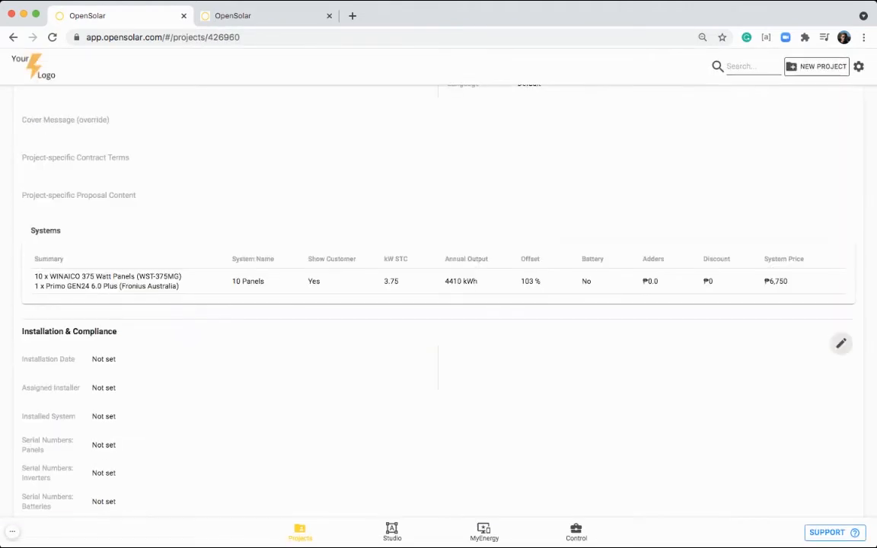
scroll("down", 3)
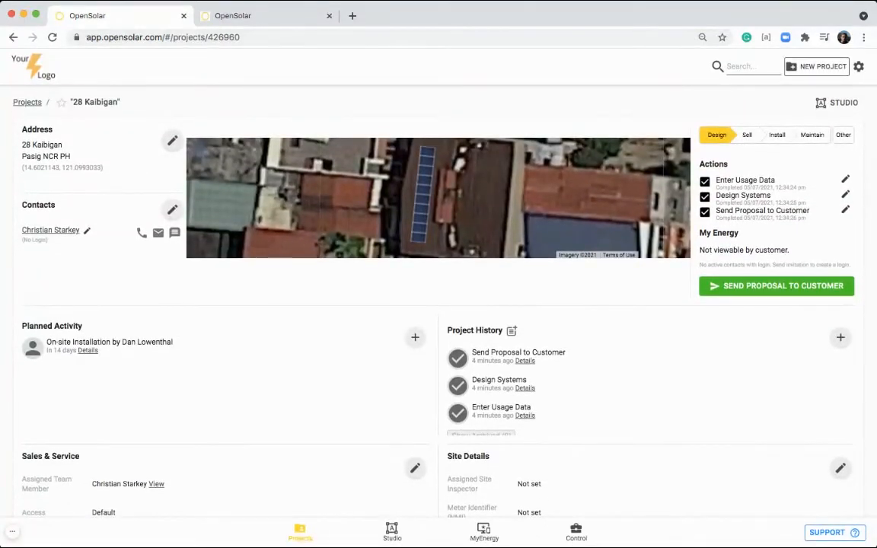
Step: Place an 11-panel group on the dark roof near the map centre in the design studio
left_click(827, 104)
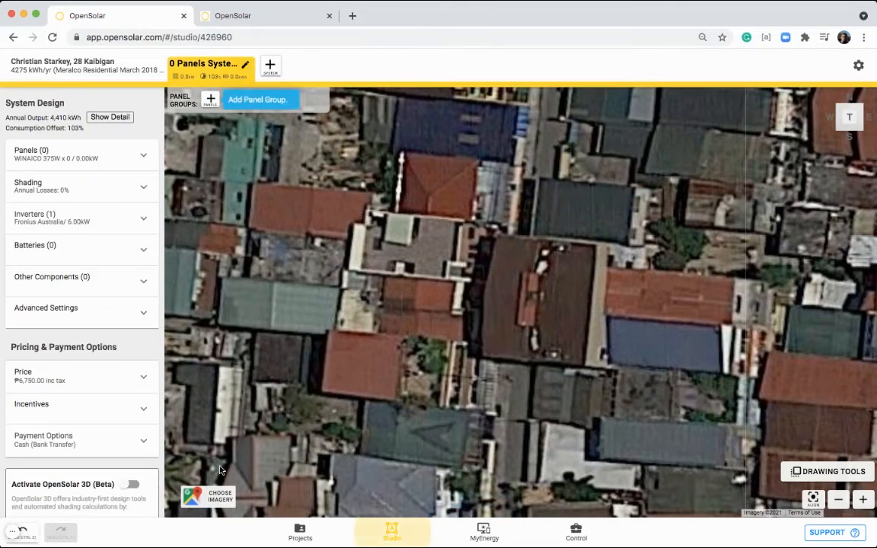
left_click(259, 100)
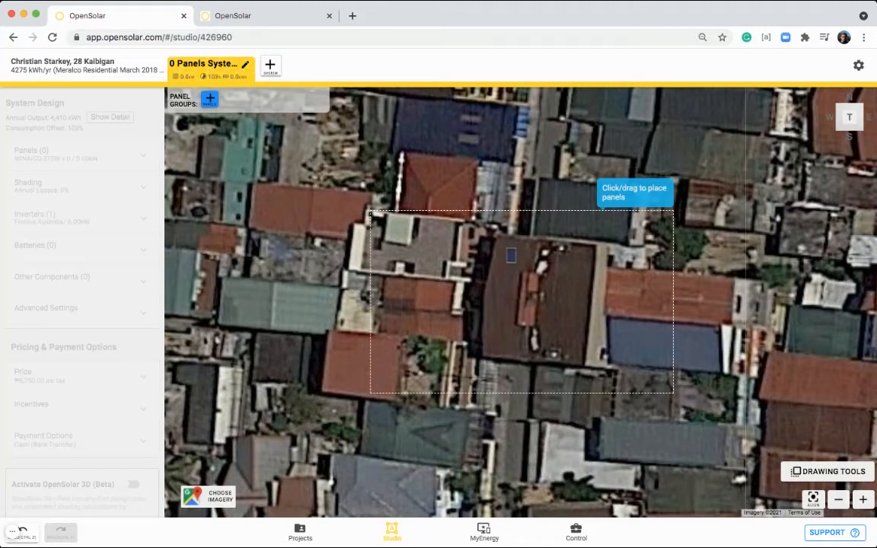
left_click_drag(502, 258, 518, 335)
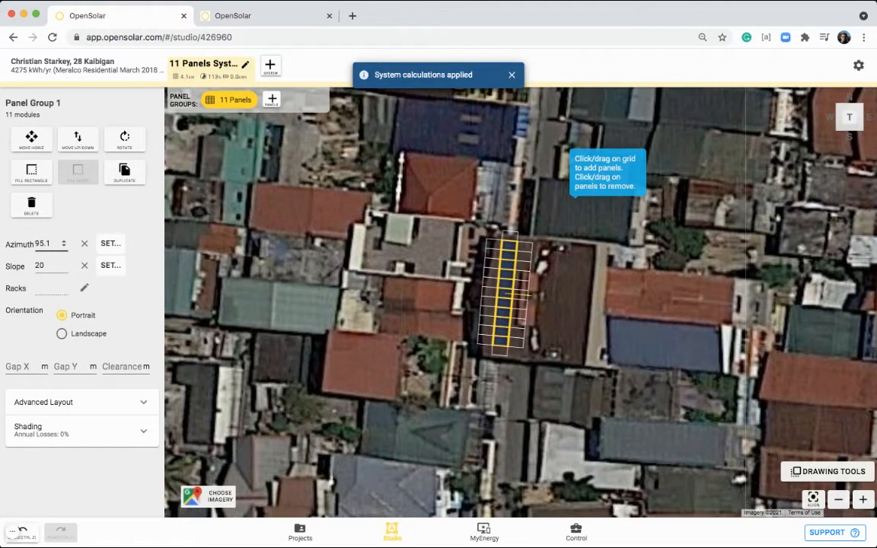
Step: Set the panel group azimuth to 275.1 and move the panels back onto the roof
left_click(511, 75)
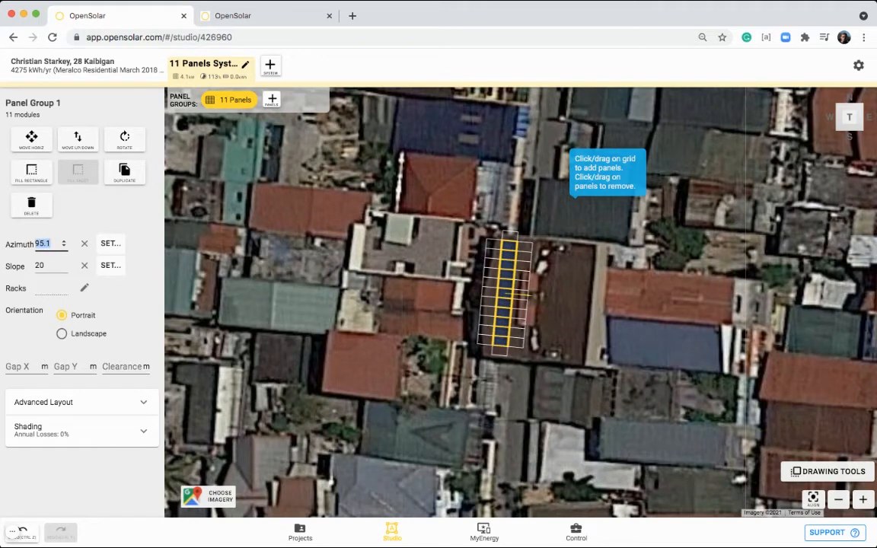
type("275.1")
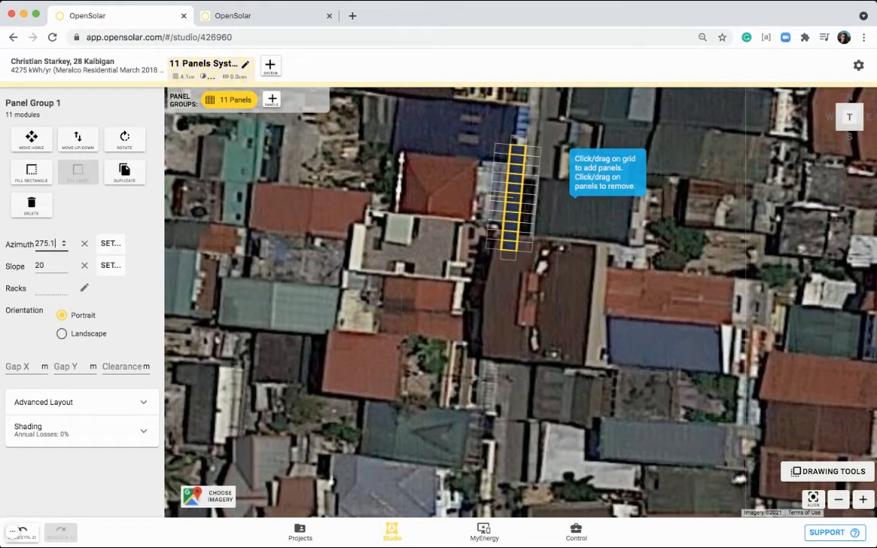
mouse_move(258, 539)
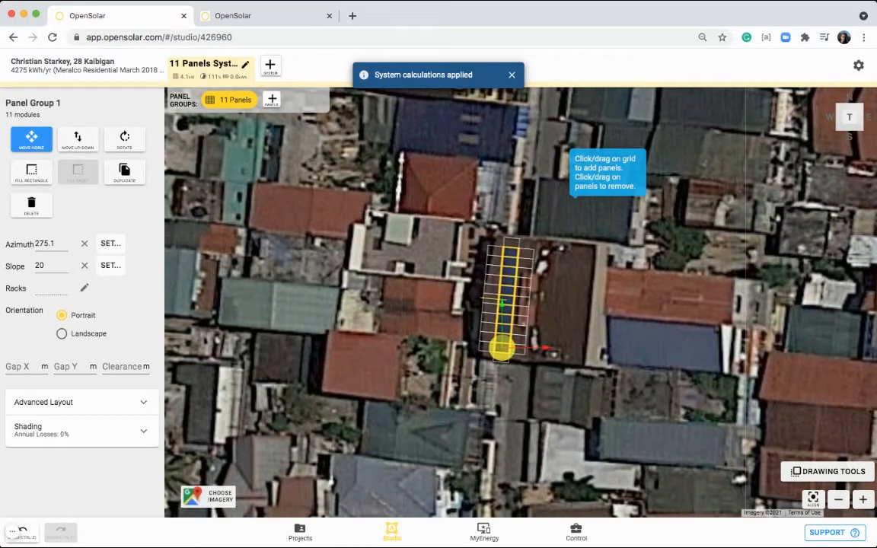
left_click(512, 75)
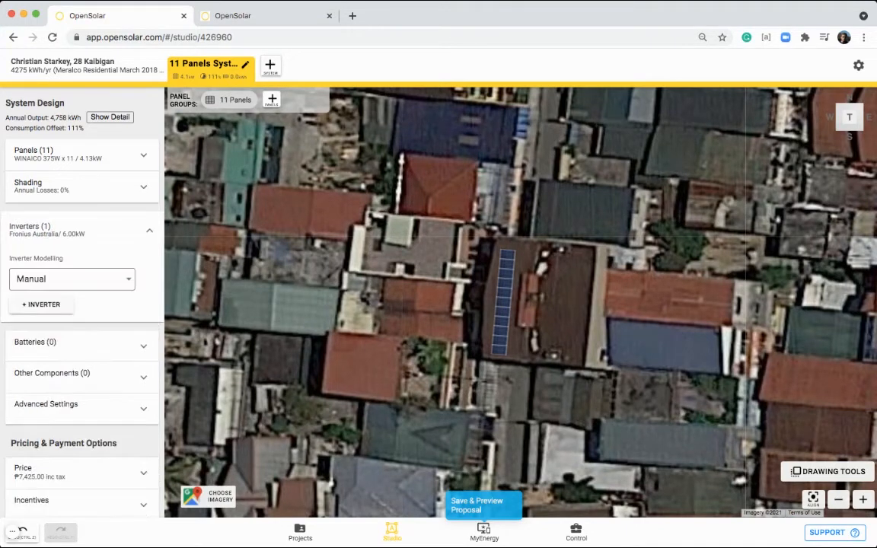
left_click(41, 304)
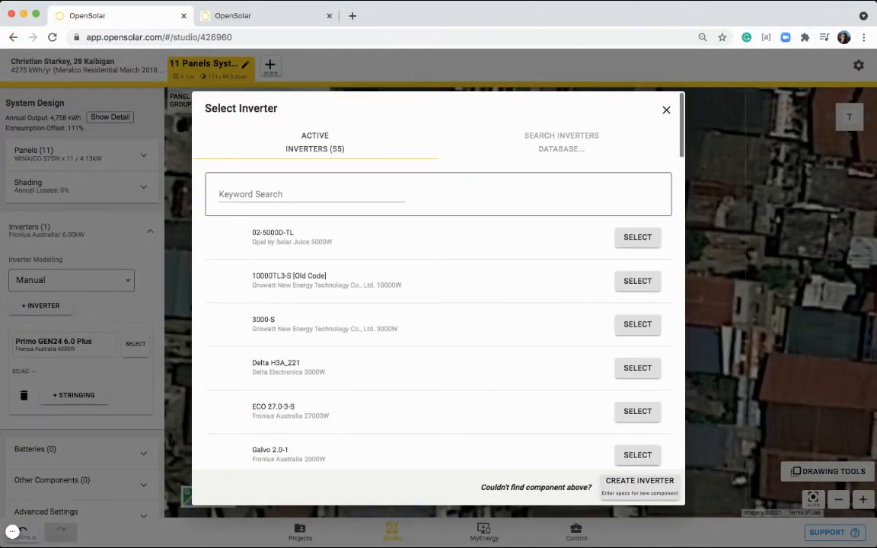
left_click(560, 142)
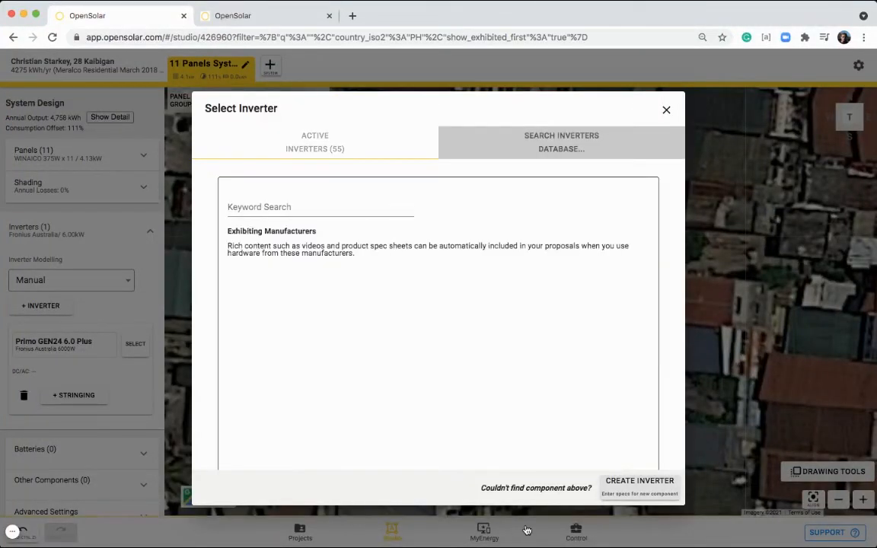
left_click(560, 143)
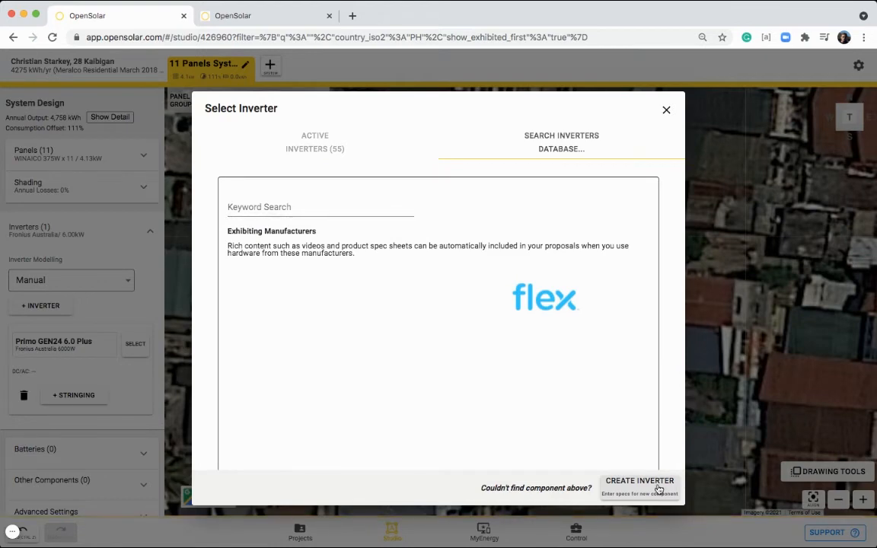
left_click(666, 110)
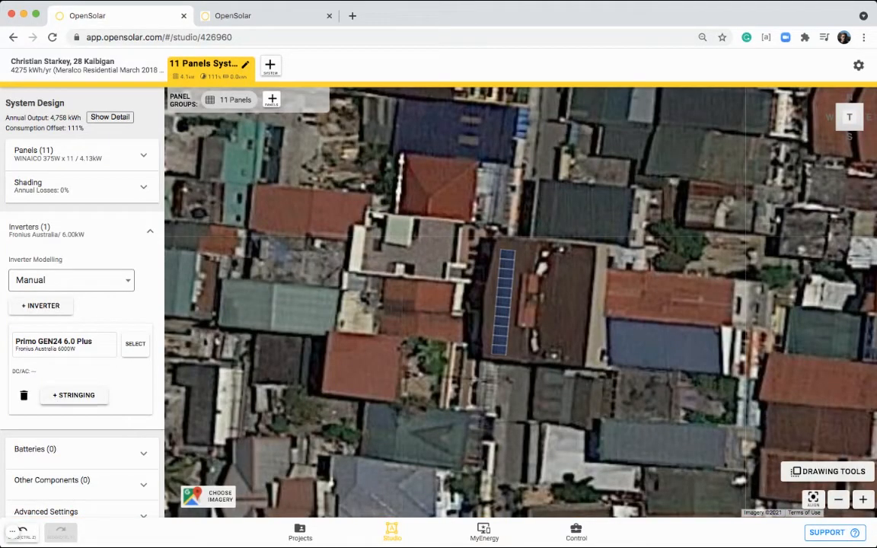
left_click(73, 396)
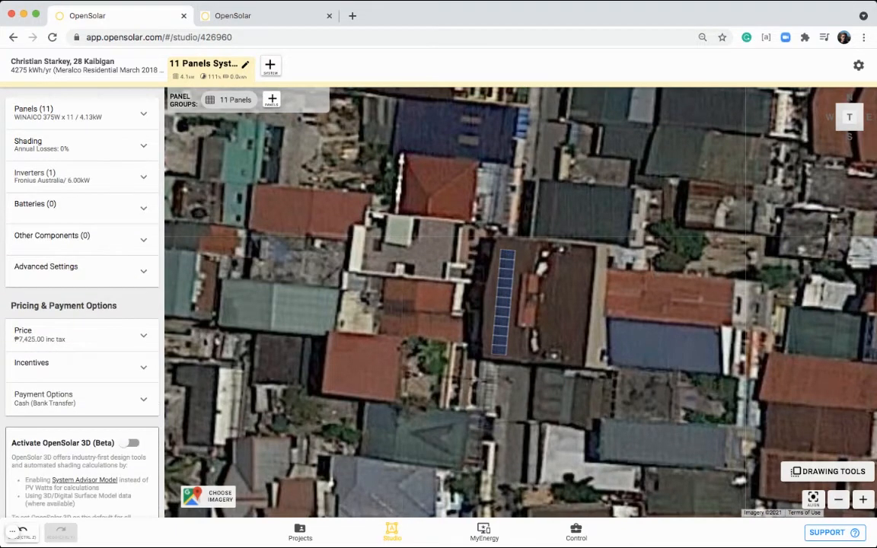
left_click(76, 176)
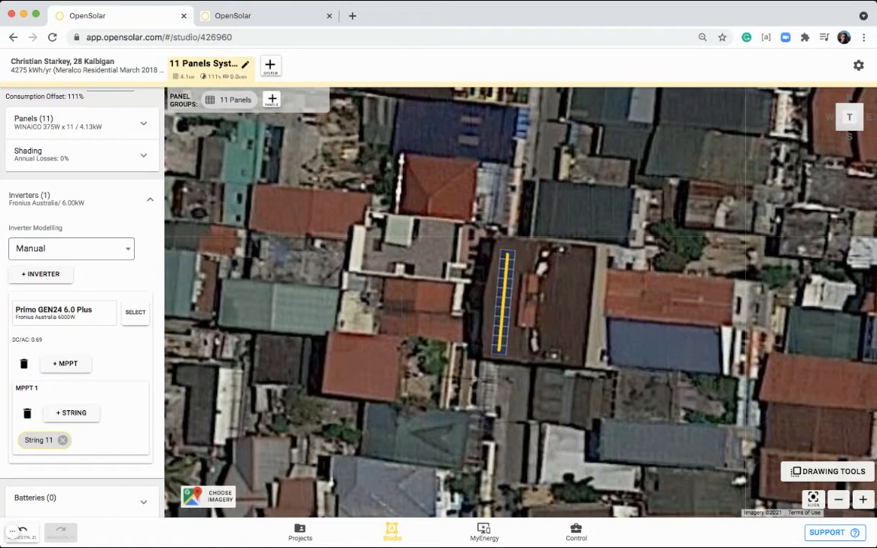
left_click(144, 200)
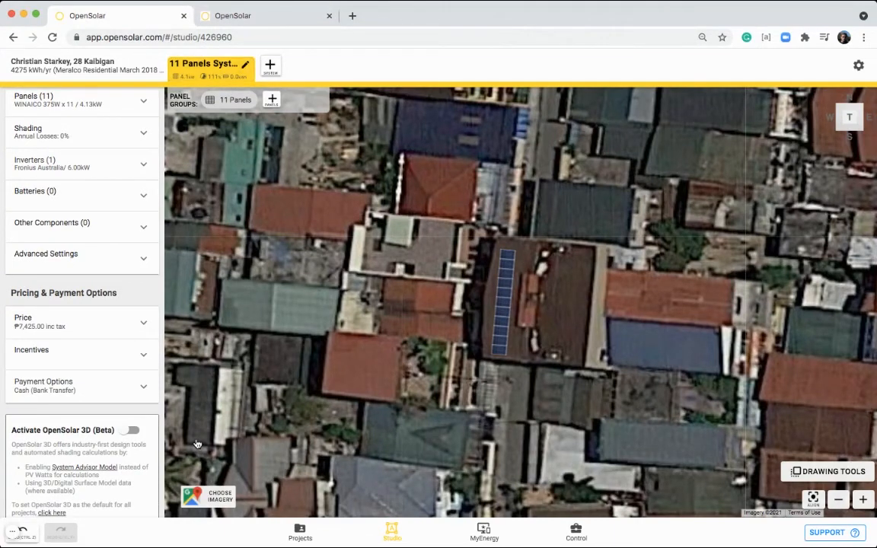
mouse_move(231, 450)
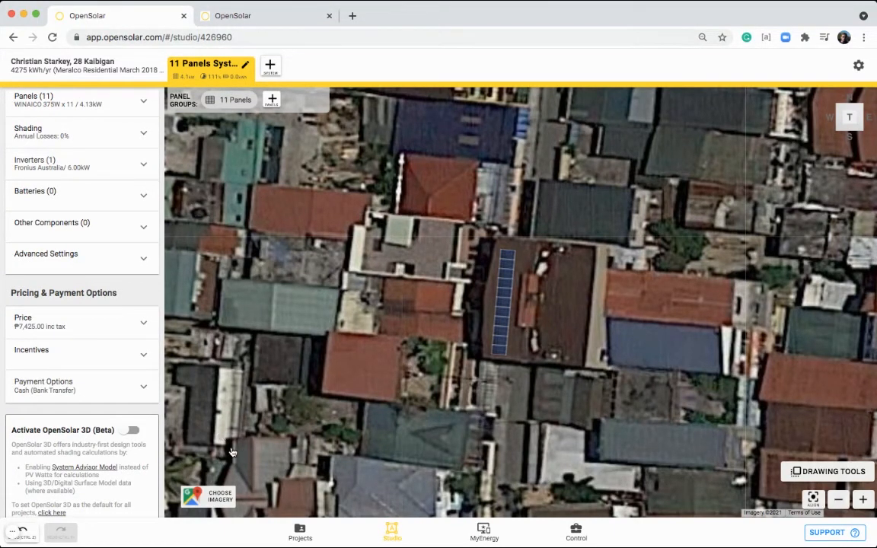
mouse_move(280, 444)
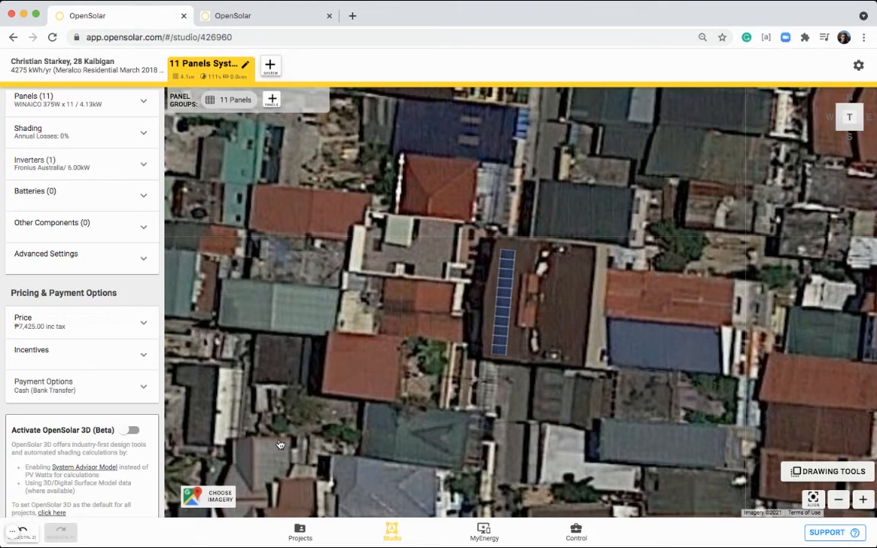
Step: Duplicate the 11-panel system and add a Battery-Box Premium battery to the copy
left_click(271, 64)
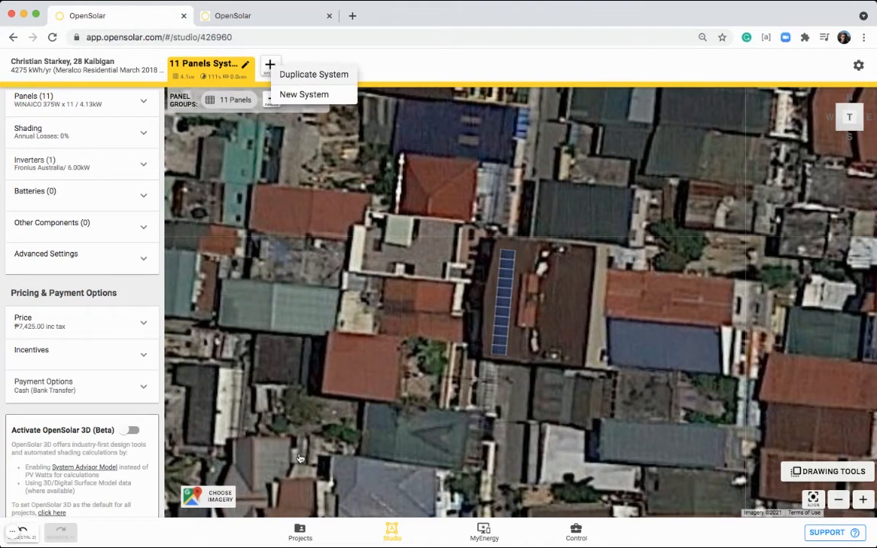
mouse_move(338, 471)
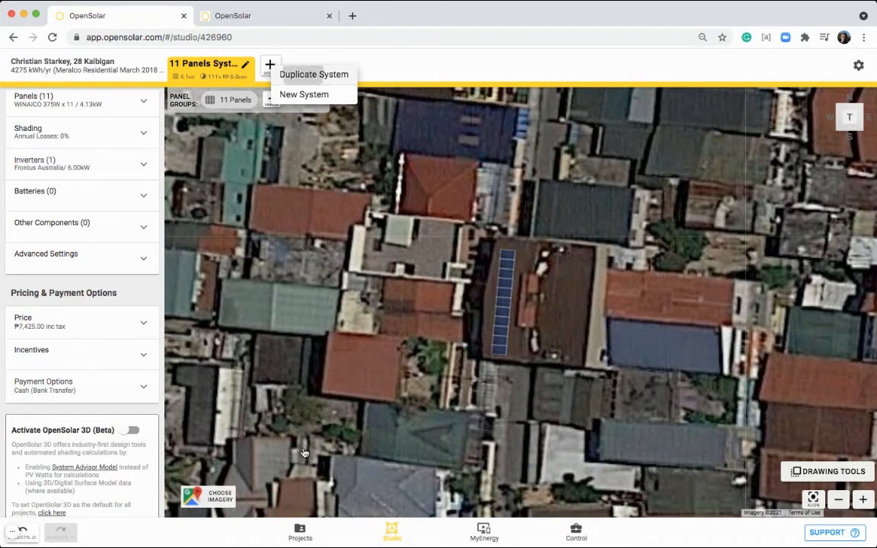
left_click(313, 74)
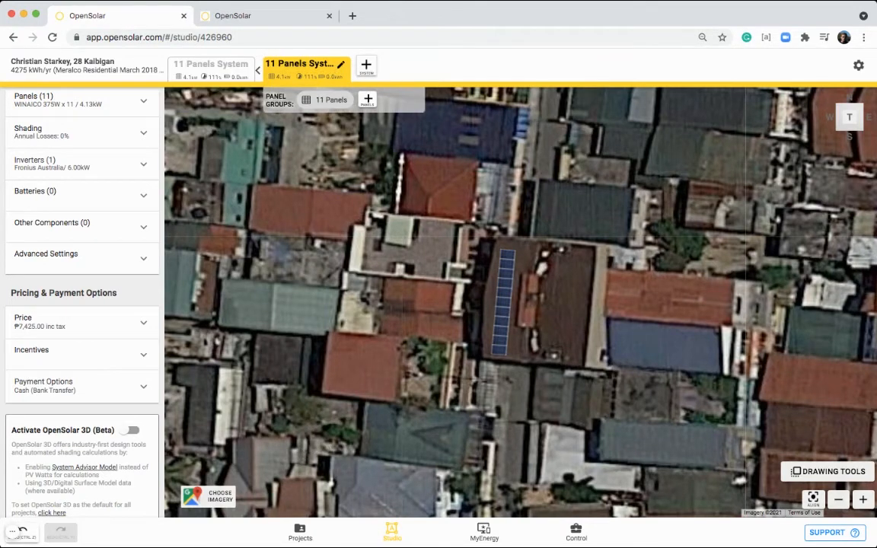
left_click(76, 192)
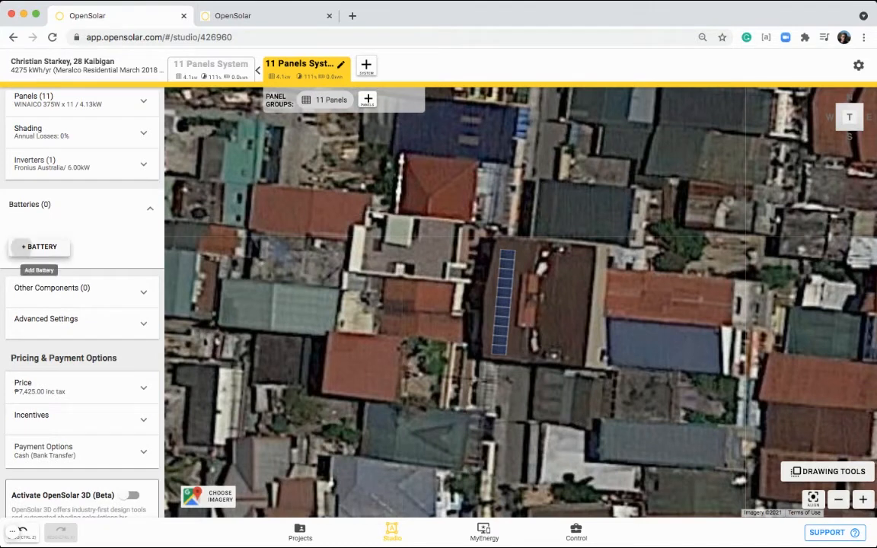
left_click(40, 246)
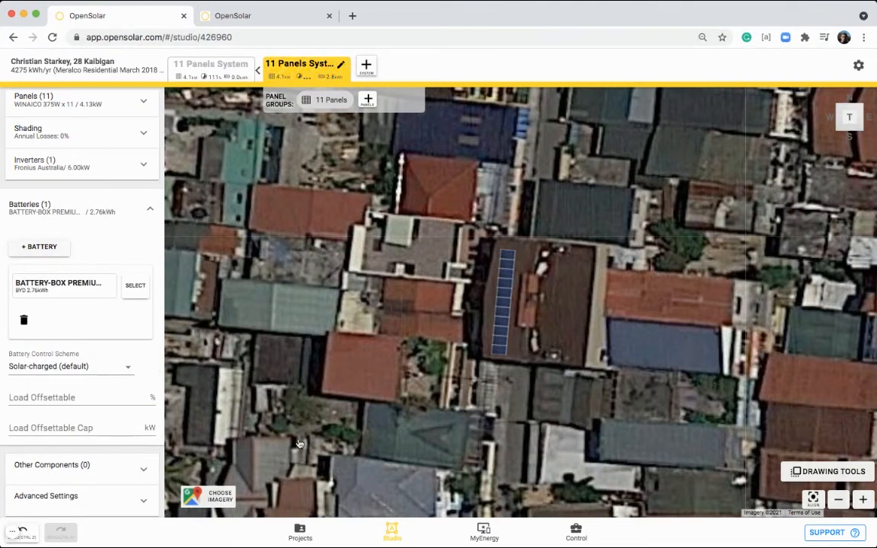
mouse_move(341, 442)
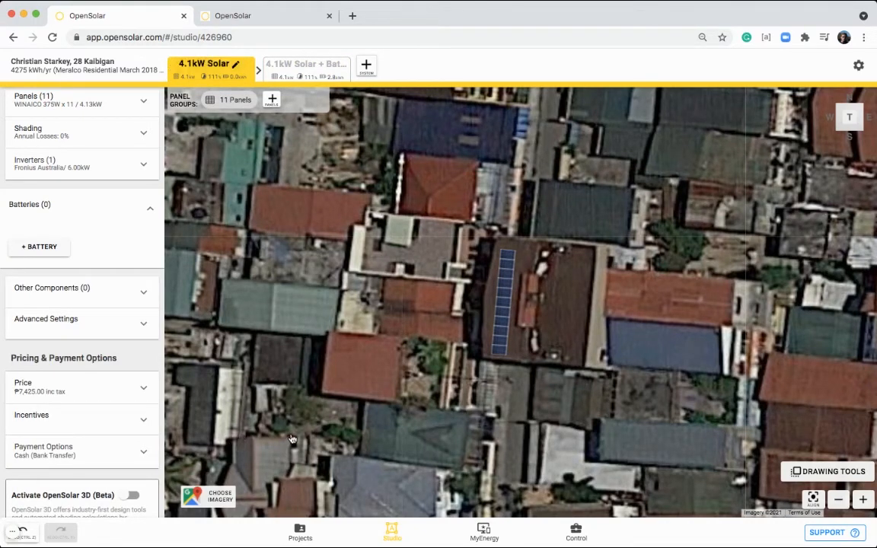
Step: Switch to the 4.1kW Solar + Battery option and bring up its pricing settings
left_click(317, 67)
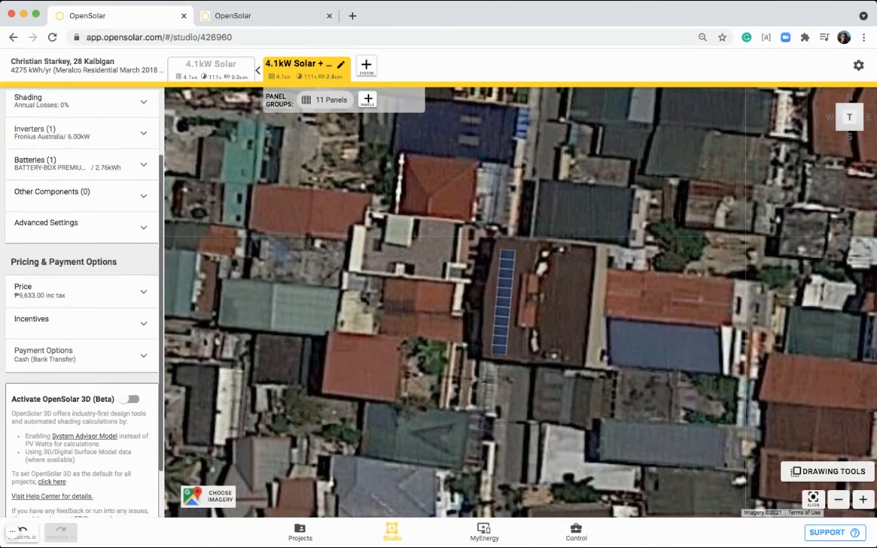
left_click(48, 193)
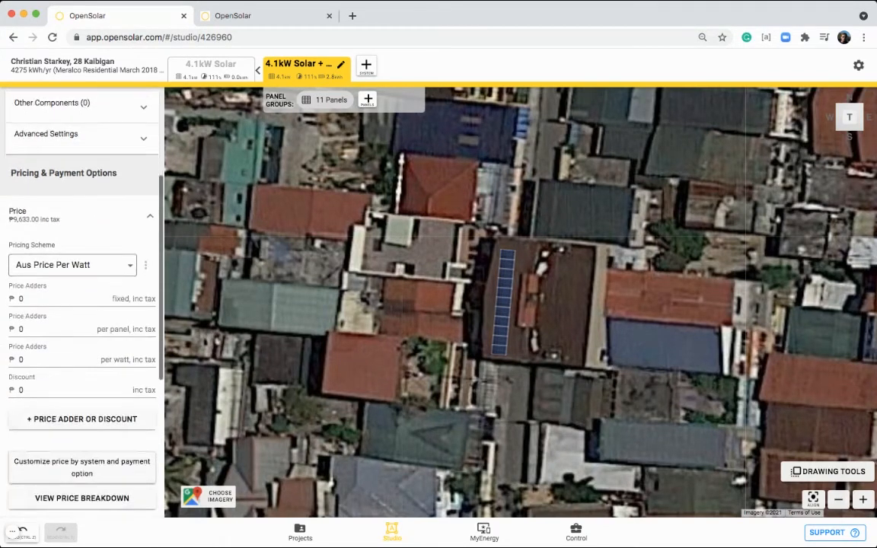
Step: Apply the Phillipines Pricing Per Watt scheme to the 4.1kW Solar option (₱160,875)
left_click(73, 265)
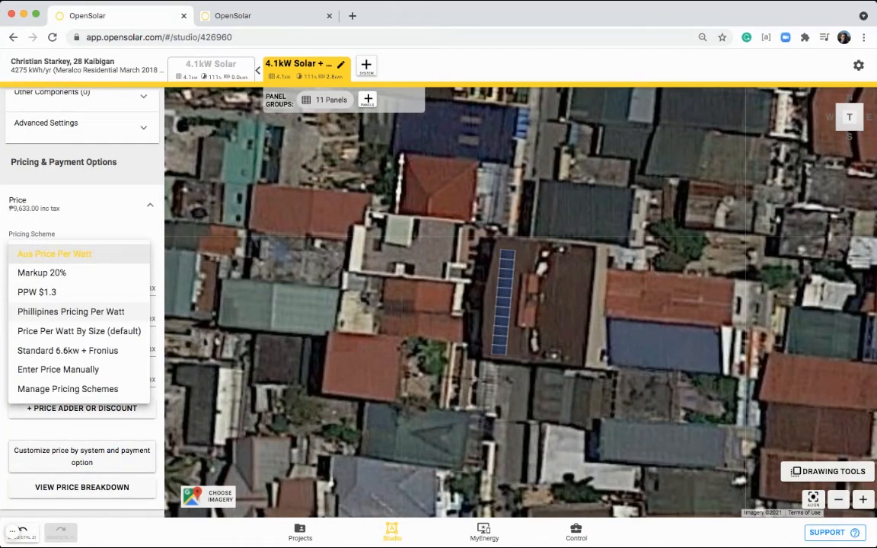
left_click(83, 310)
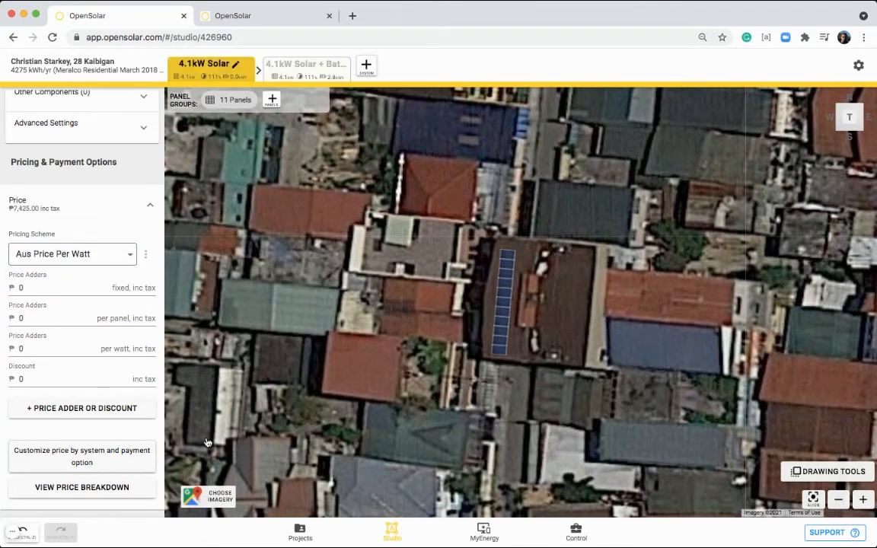
left_click(73, 253)
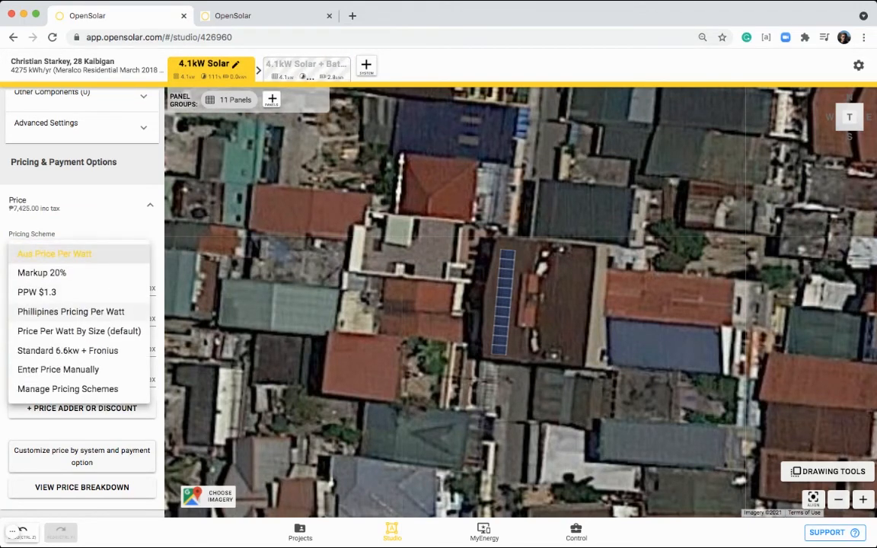
left_click(70, 310)
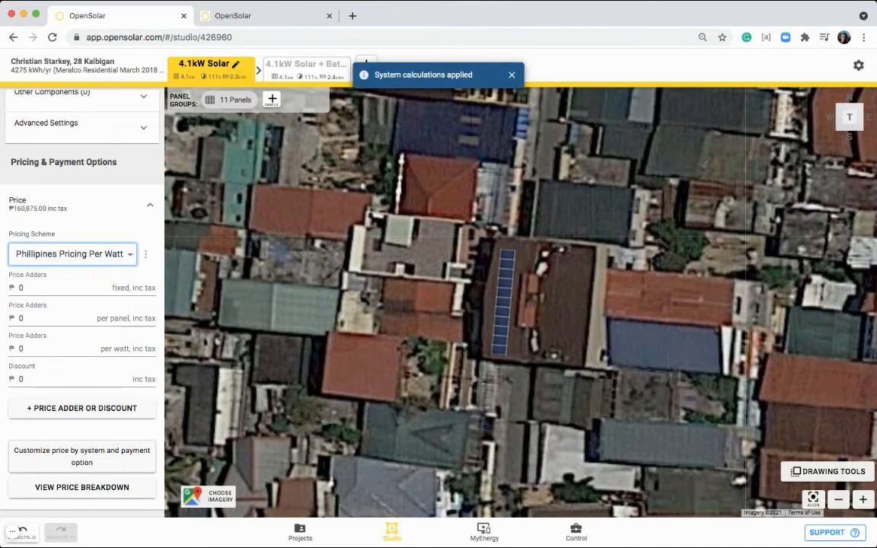
left_click(73, 253)
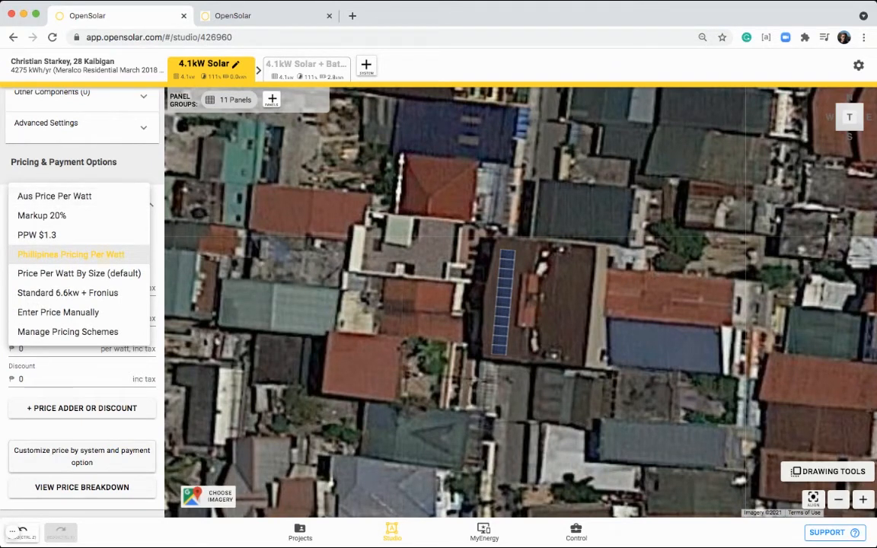
left_click(70, 254)
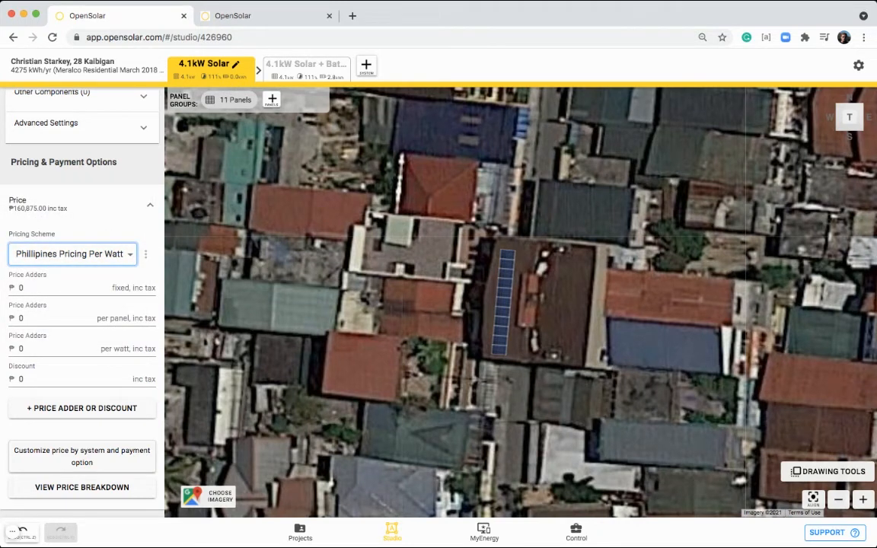
Step: Keep Phillipines Pricing Per Watt on the 4.1kW Solar + Battery option (₱260,363)
left_click(317, 64)
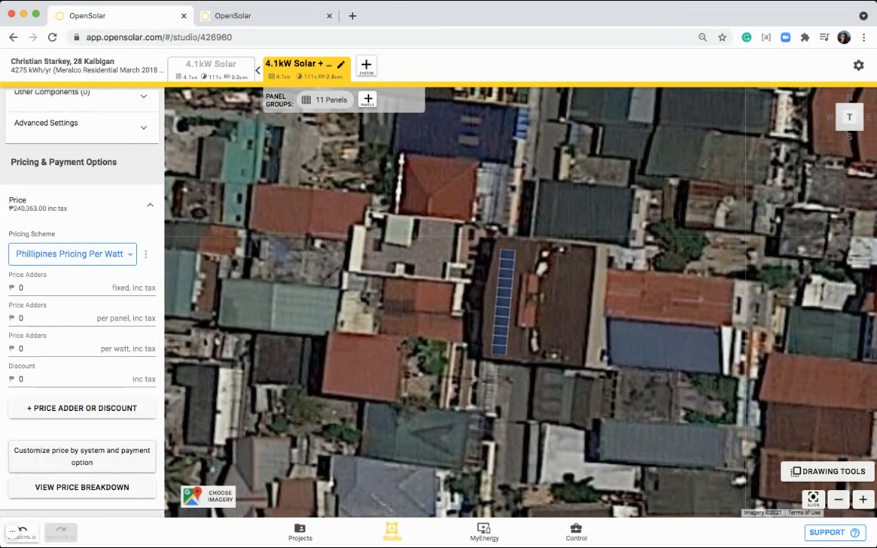
left_click(73, 252)
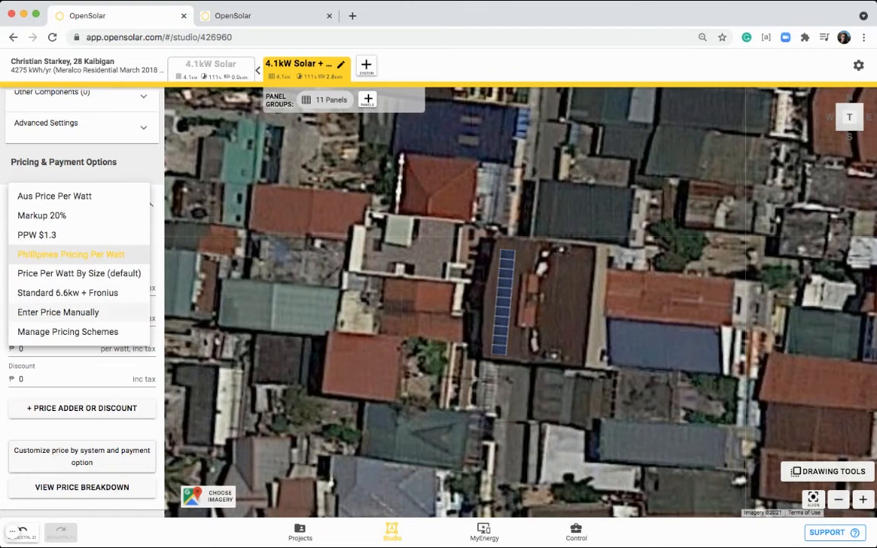
left_click(84, 253)
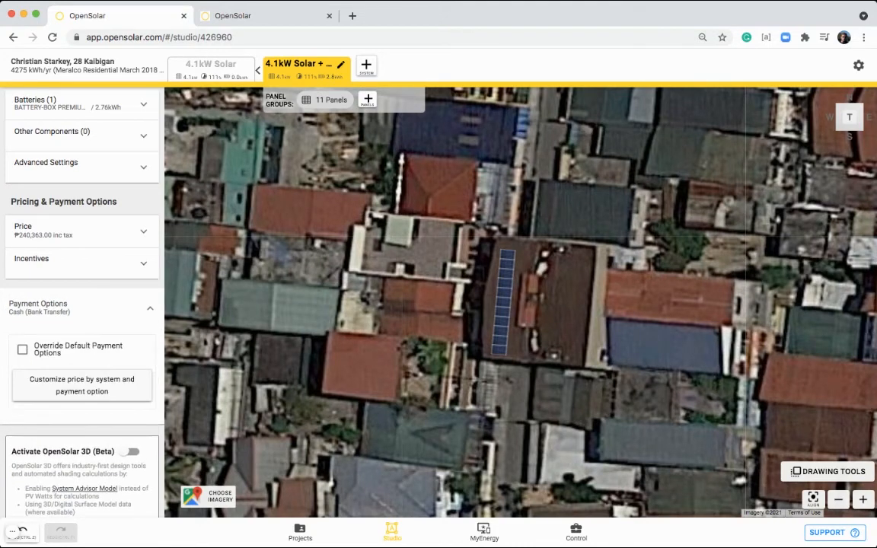
Step: Leave the design studio for the company Control settings page
scroll("down", 3)
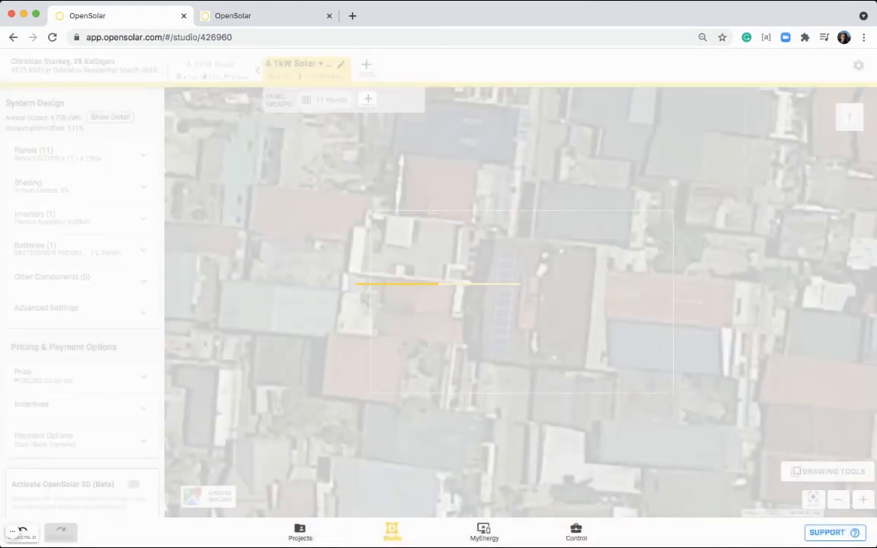
left_click(575, 534)
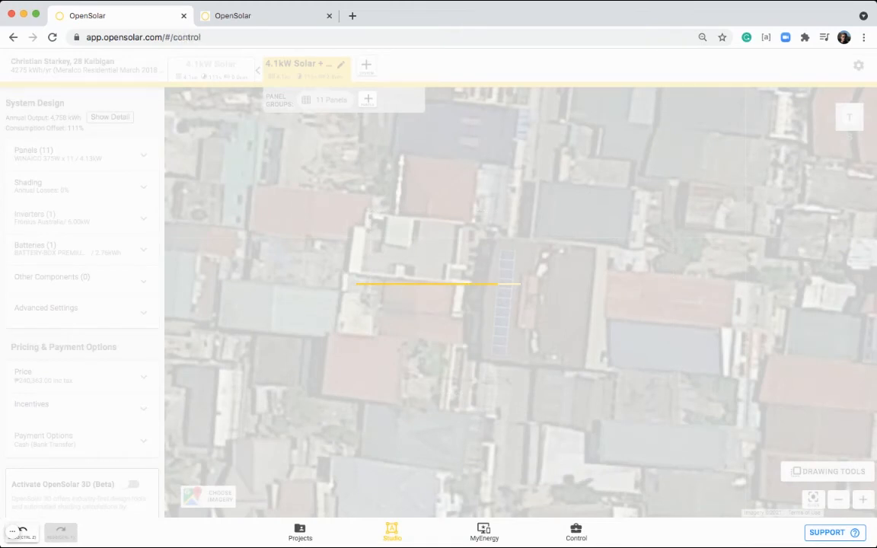
Step: Review YourLogoEnergy's Business Info under Company: name, address, contact details and About Us
left_click(575, 531)
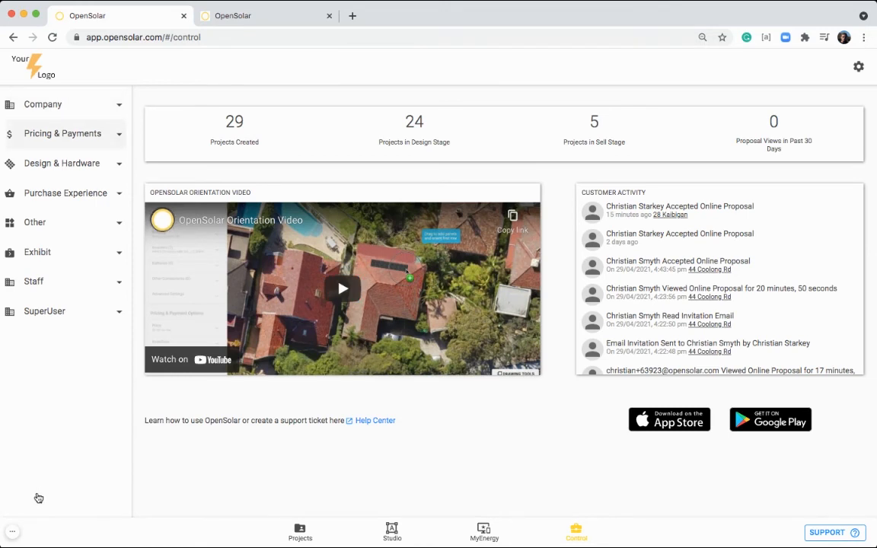
left_click(42, 104)
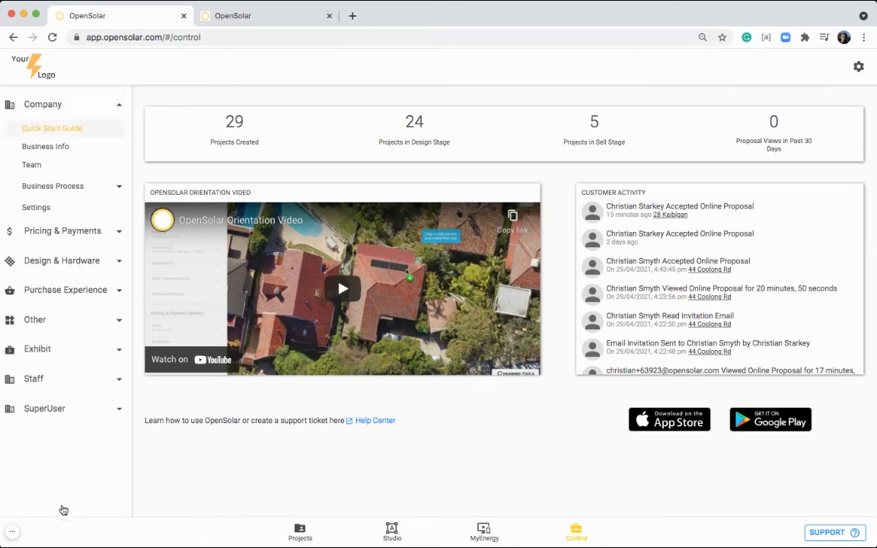
left_click(45, 147)
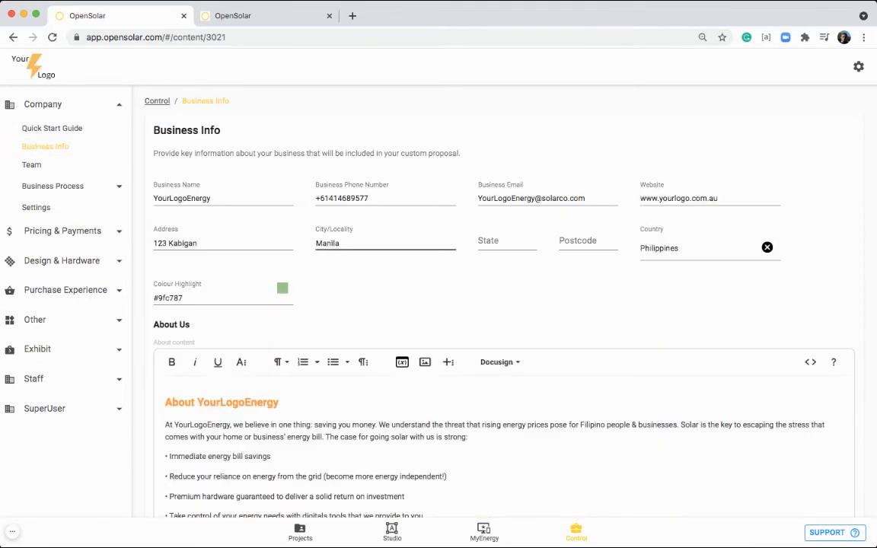
scroll("down", 3)
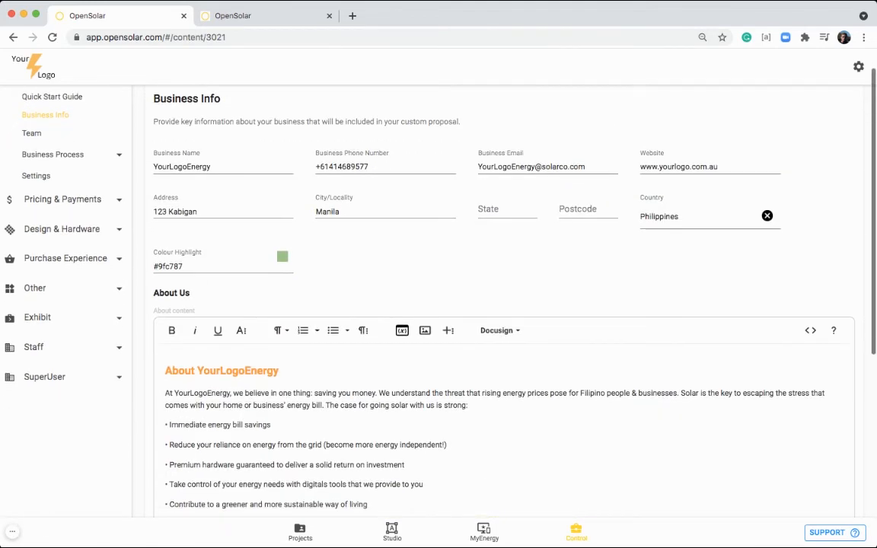
scroll("down", 3)
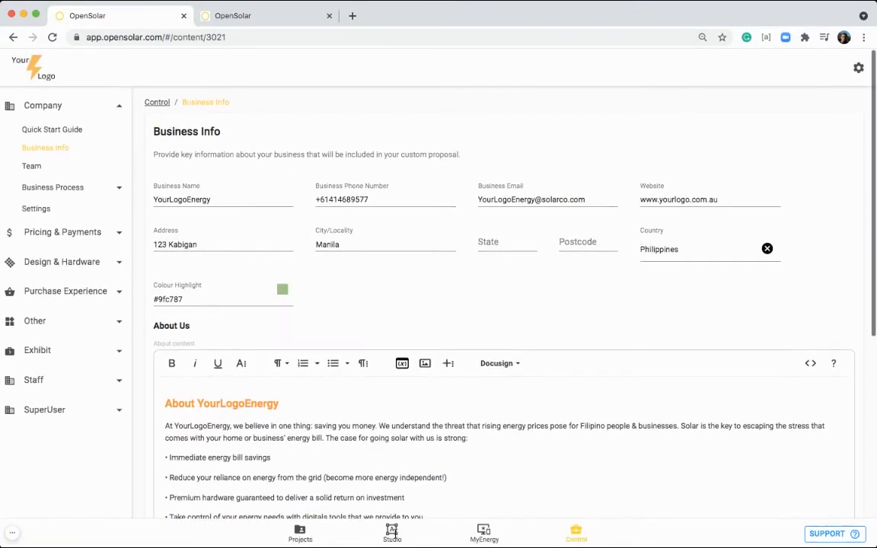
Step: Review the Invite Team Member form with Is Admin enabled
left_click(30, 165)
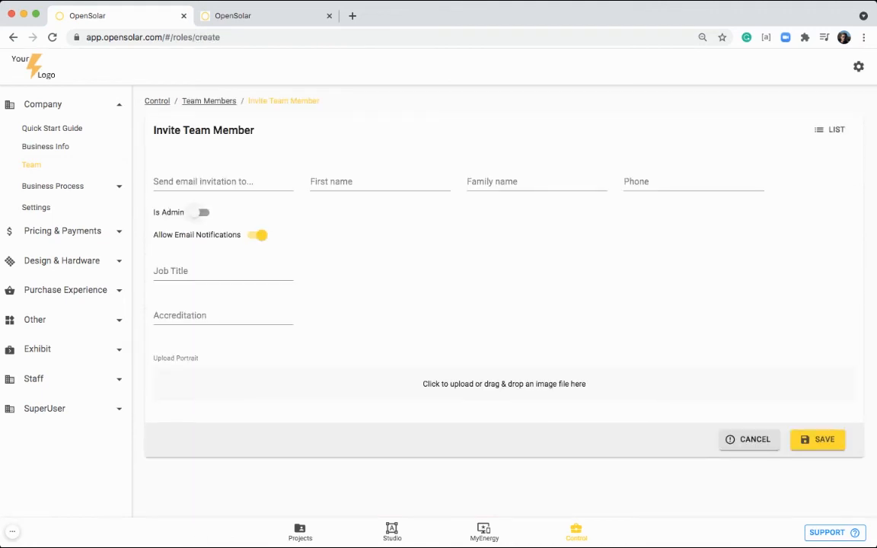
left_click(816, 439)
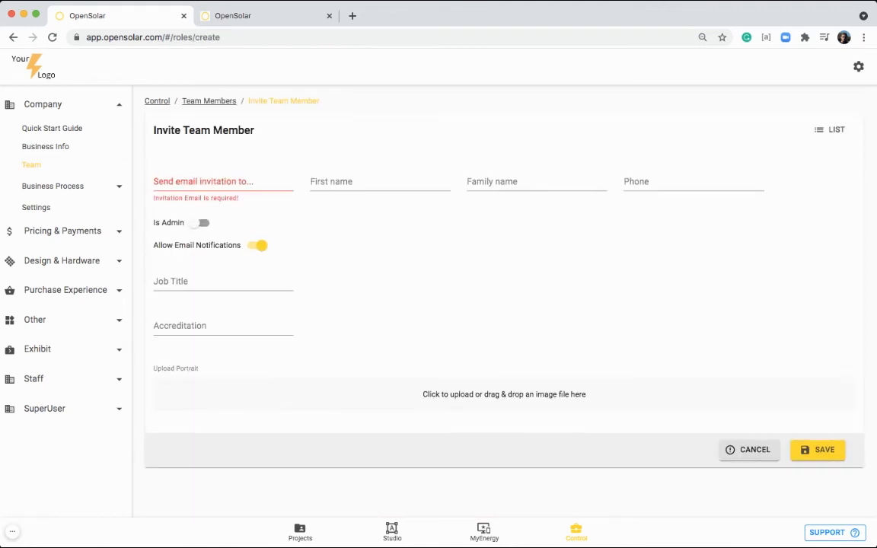
left_click(199, 222)
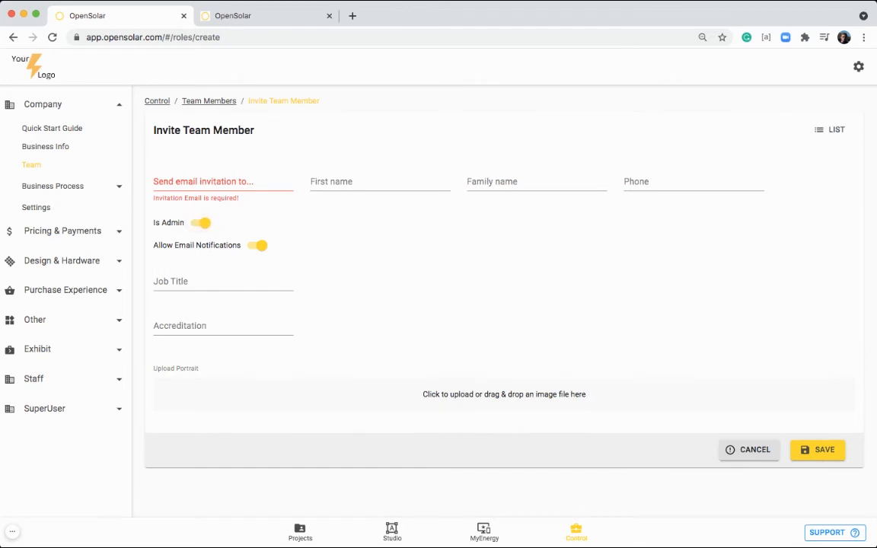
Step: Bring up the Business Process project actions list with their stages
left_click(52, 185)
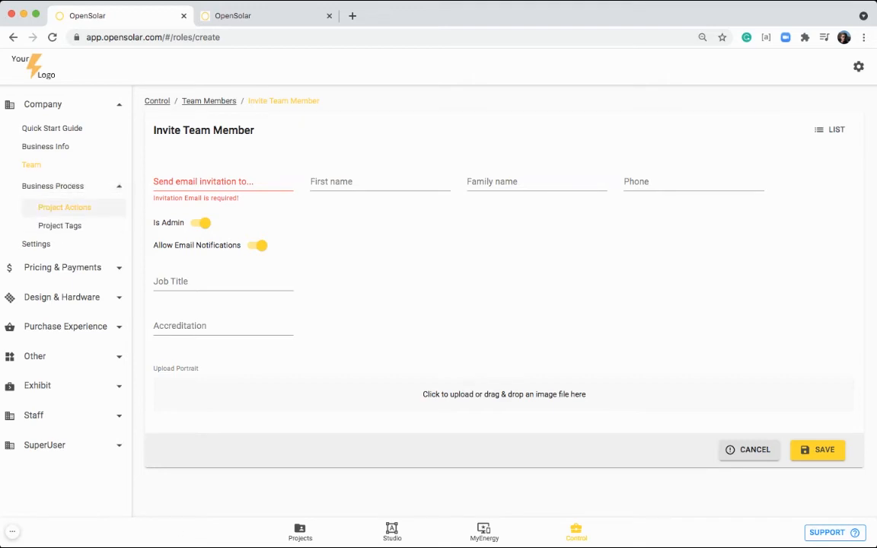
left_click(64, 207)
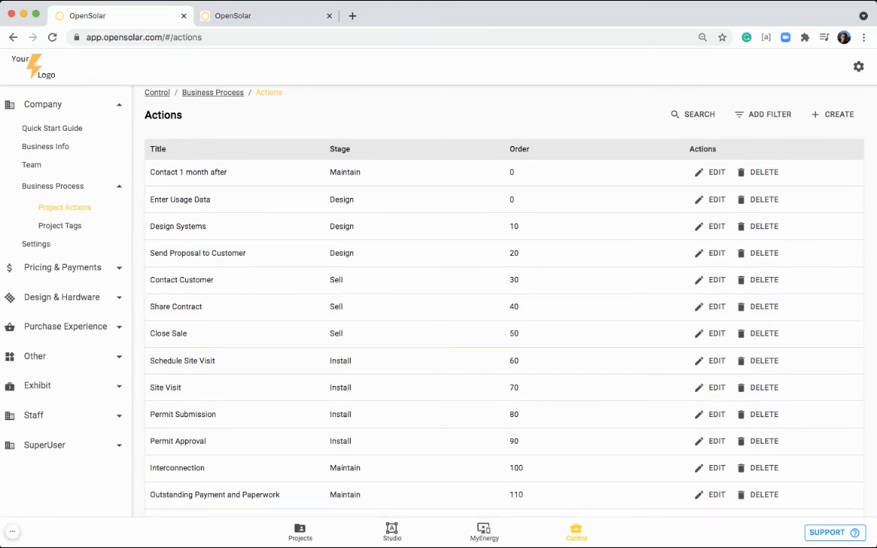
mouse_move(114, 488)
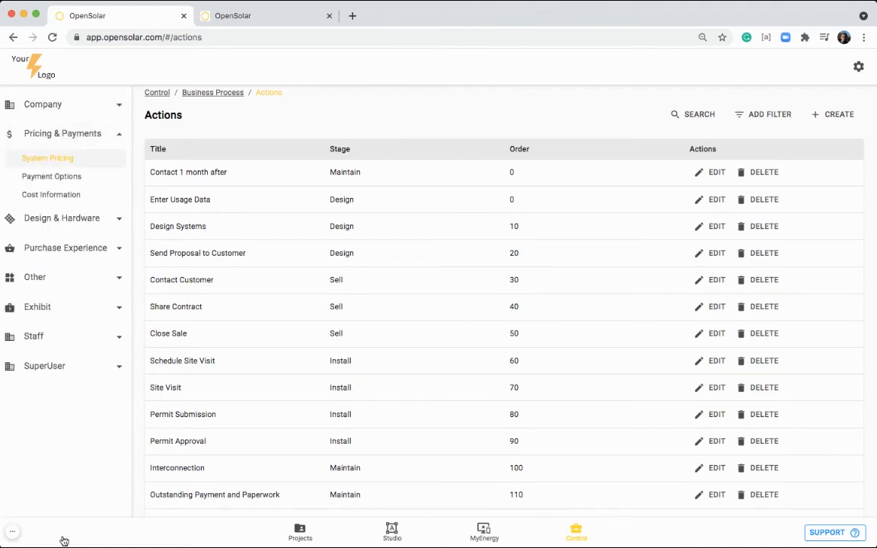
Step: Review the Phillipines Pricing Per Watt scheme under System Pricing
left_click(52, 176)
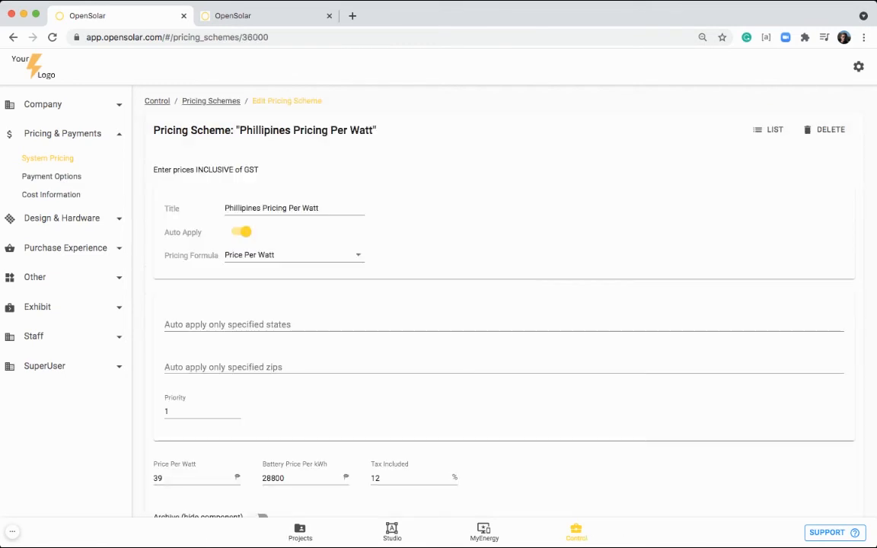
scroll("down", 3)
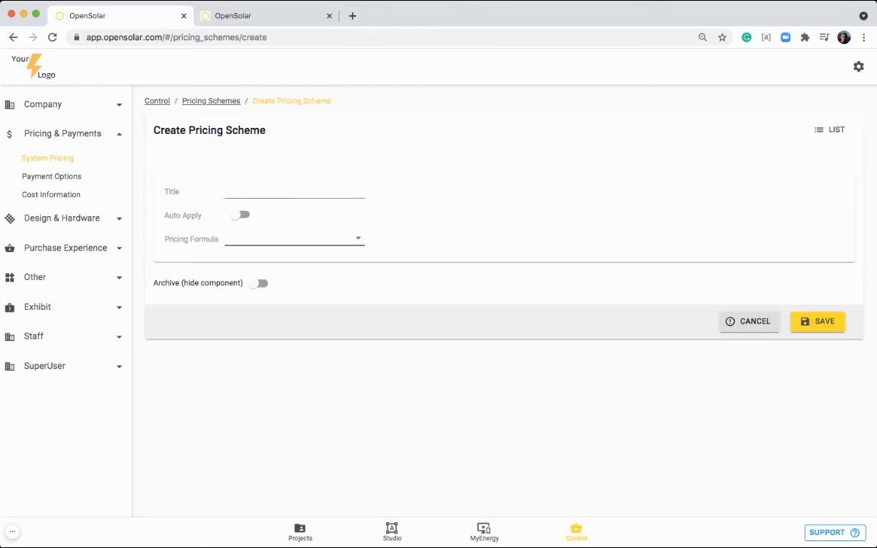
Step: Save a Markup Percentage scheme 'Phillipines Markup Price 20%' with 20 markup and 12 tax included
left_click(295, 238)
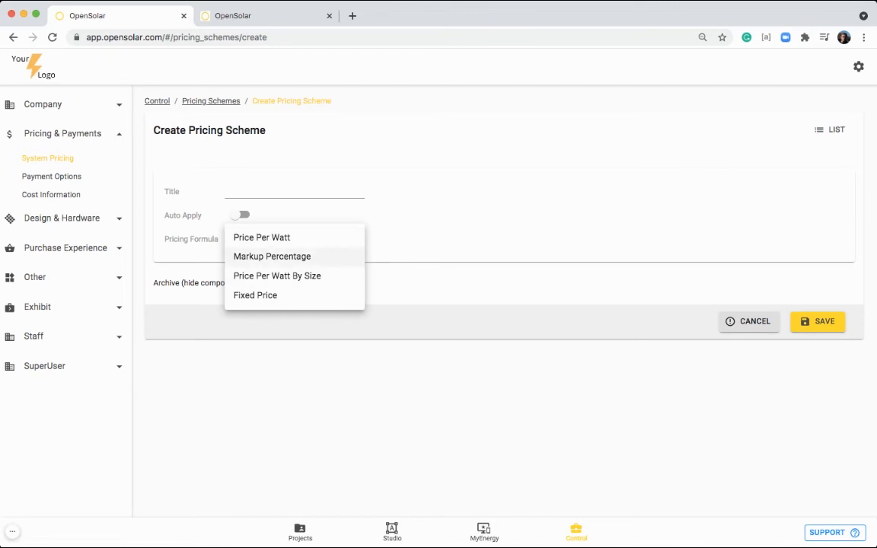
left_click(271, 256)
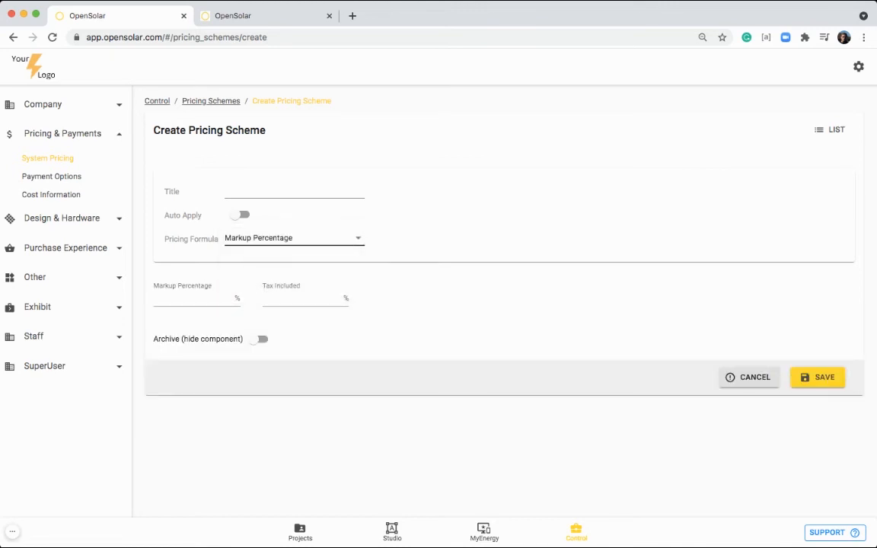
mouse_move(52, 195)
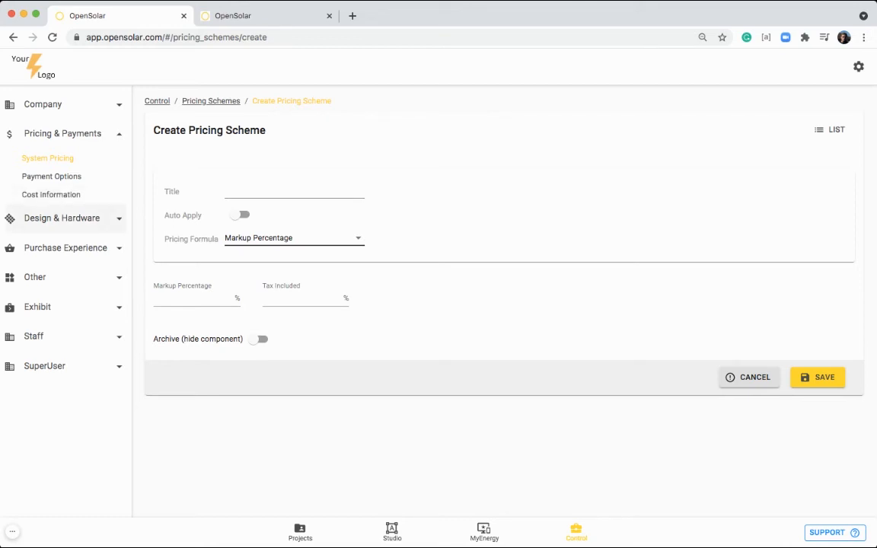
left_click(61, 217)
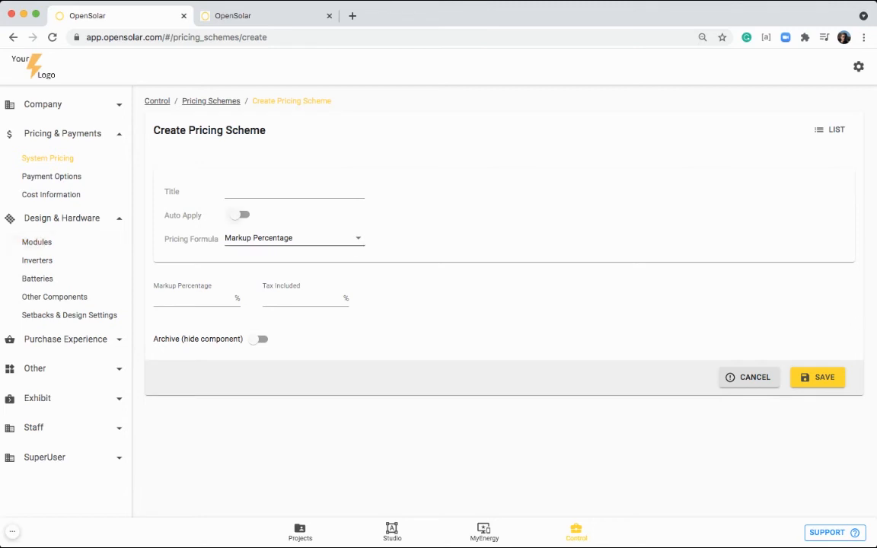
type("20")
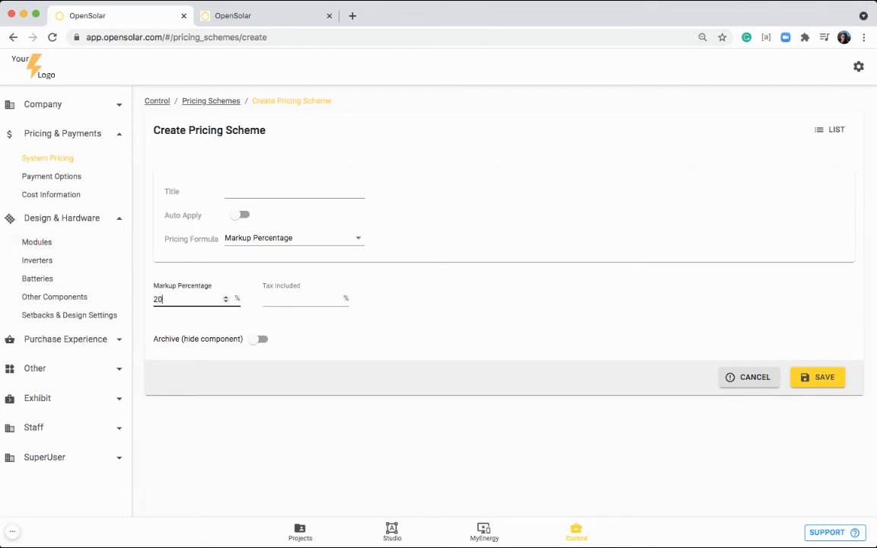
left_click(301, 298)
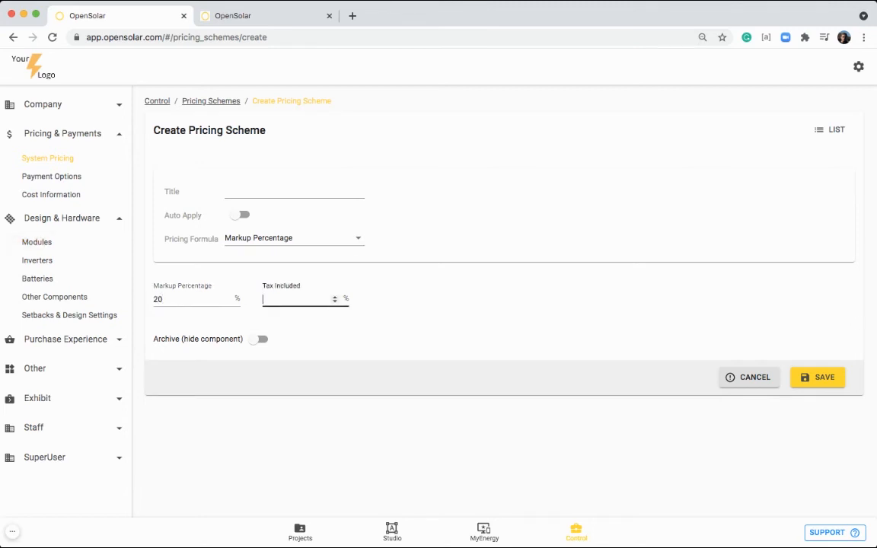
type("12")
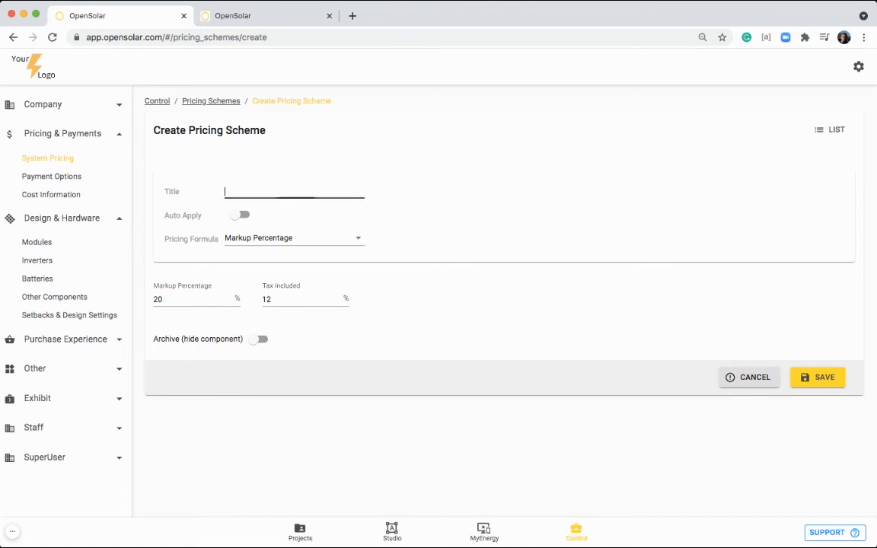
type("Phillipines Markup Price 20")
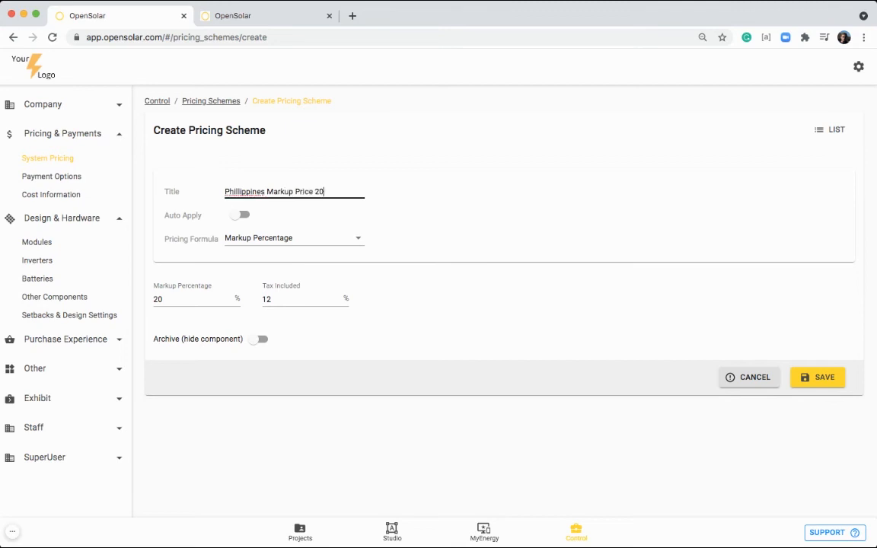
type("%")
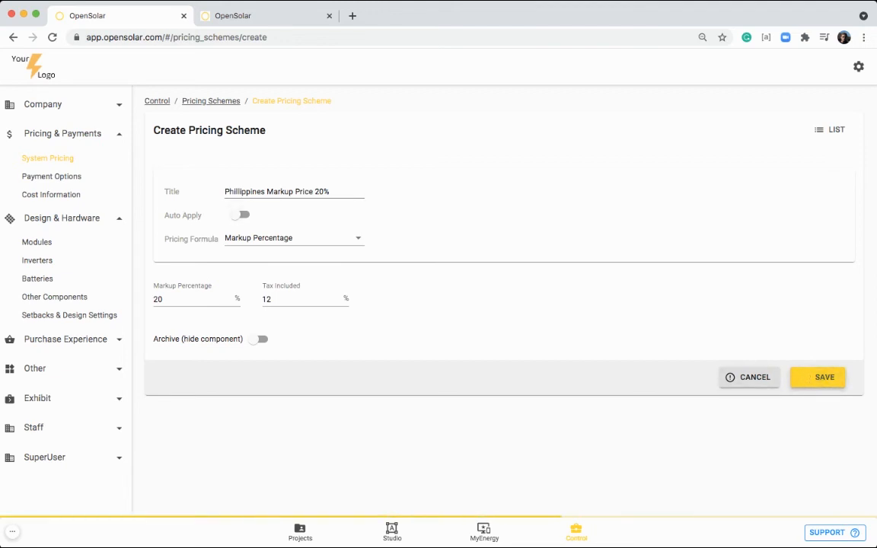
left_click(818, 377)
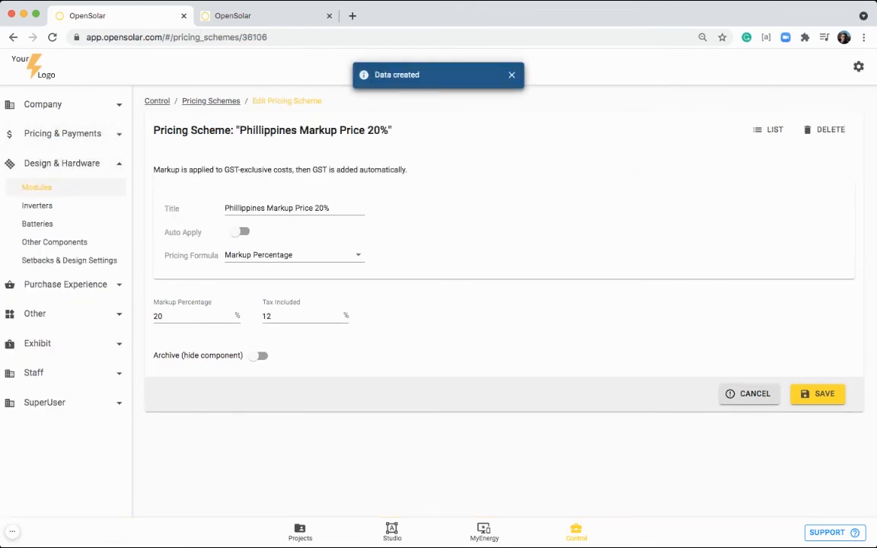
Step: Visit the Modules and Inverters hardware lists, then the Batteries list of nine entries
left_click(37, 185)
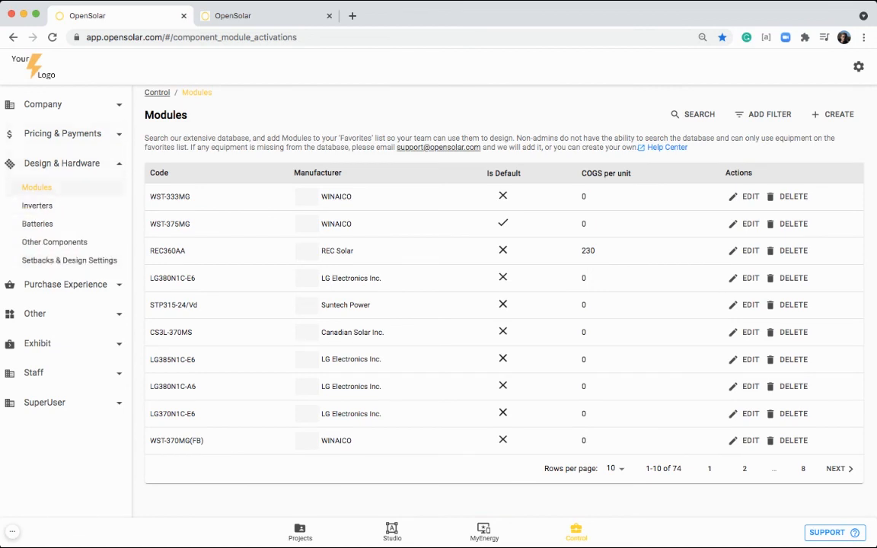
mouse_move(36, 223)
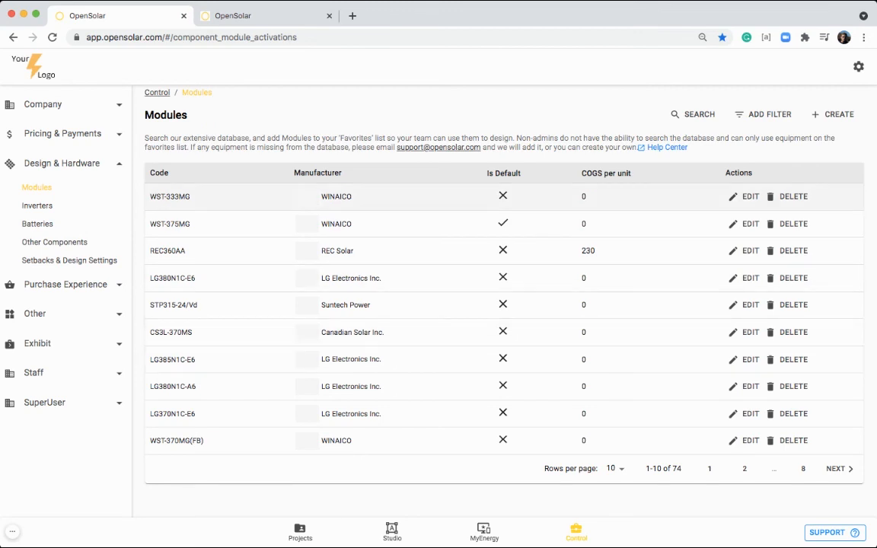
left_click(36, 205)
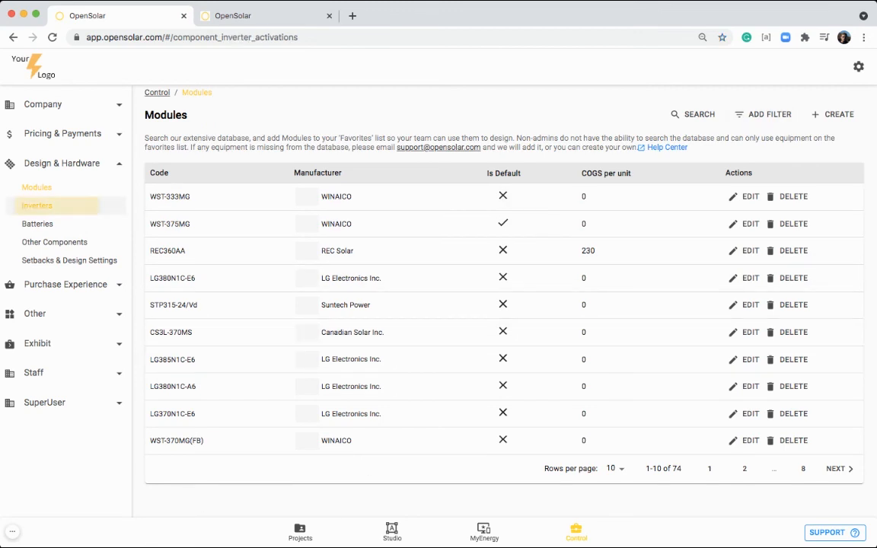
left_click(36, 222)
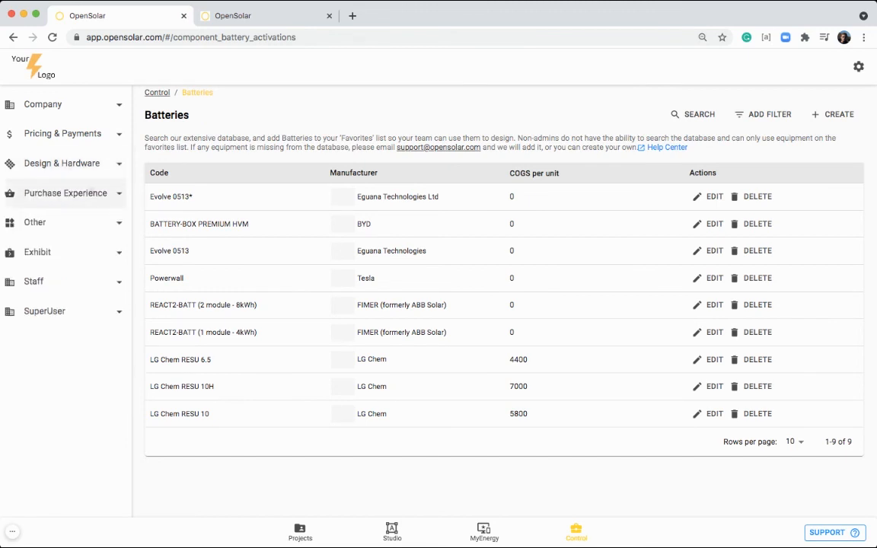
Step: Review the five proposal templates under Purchase Experience, then the three contract templates
left_click(65, 191)
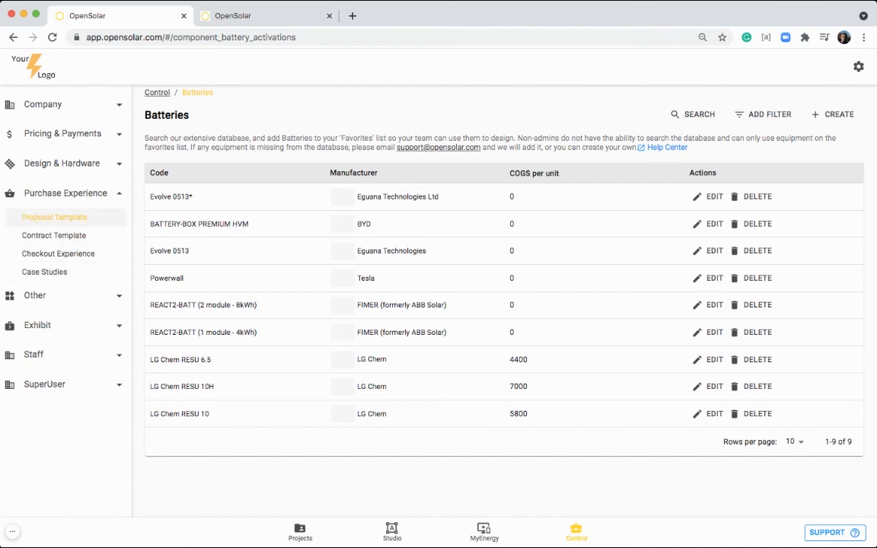
left_click(55, 216)
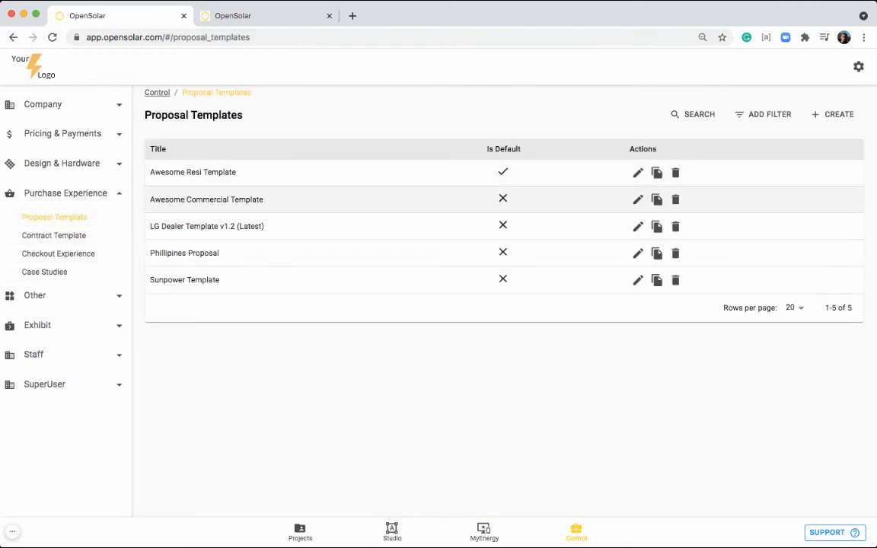
mouse_move(794, 477)
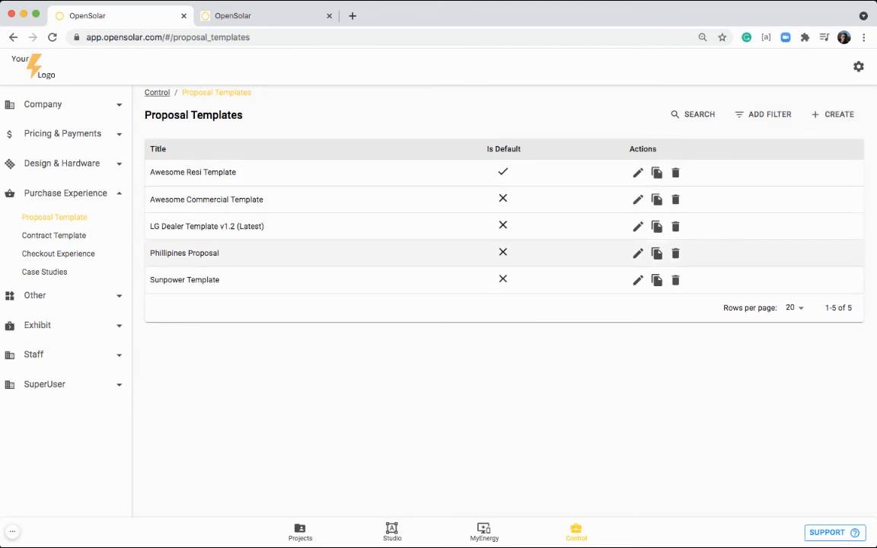
mouse_move(638, 253)
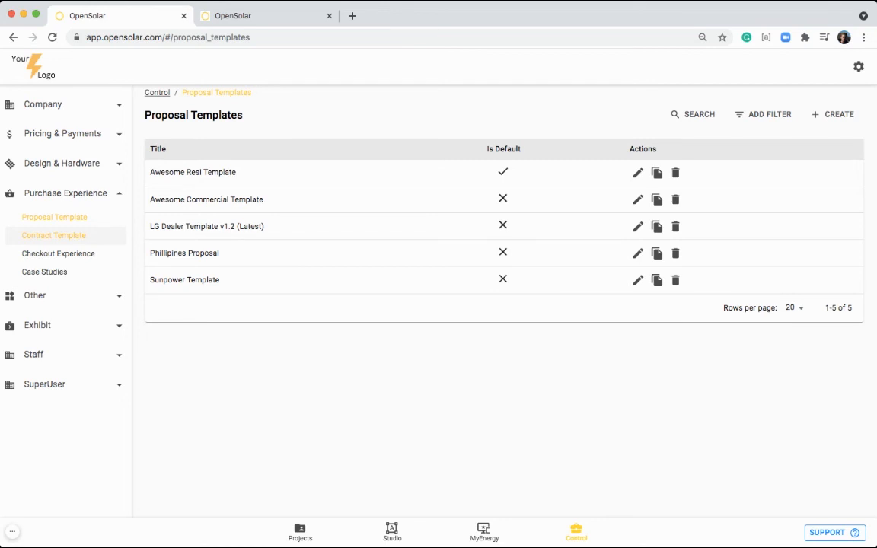
left_click(53, 234)
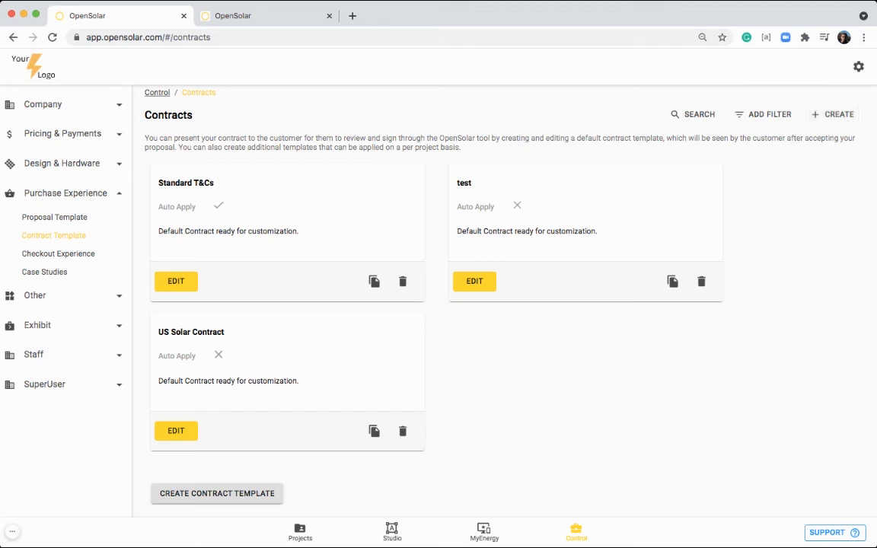
Step: Review the Customer Checkout Experience page and highlight the deposit bank-details payment text
left_click(58, 253)
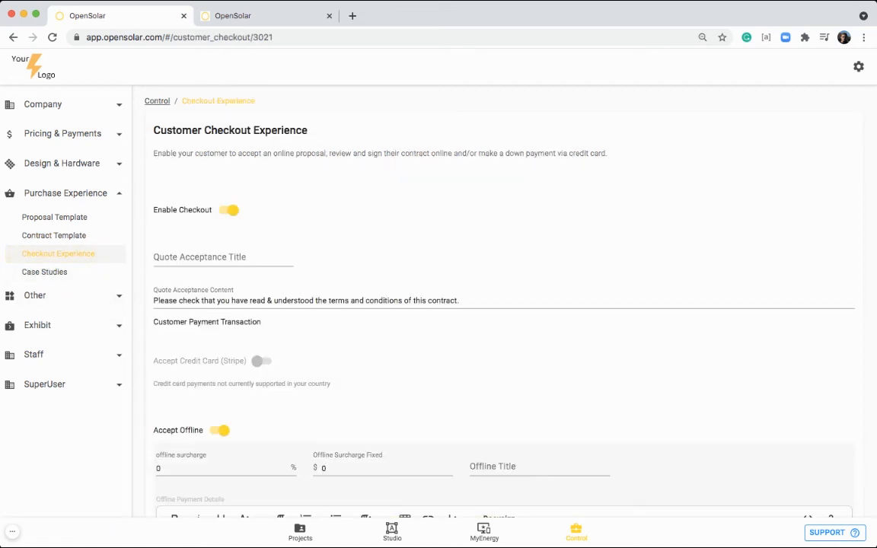
scroll("down", 3)
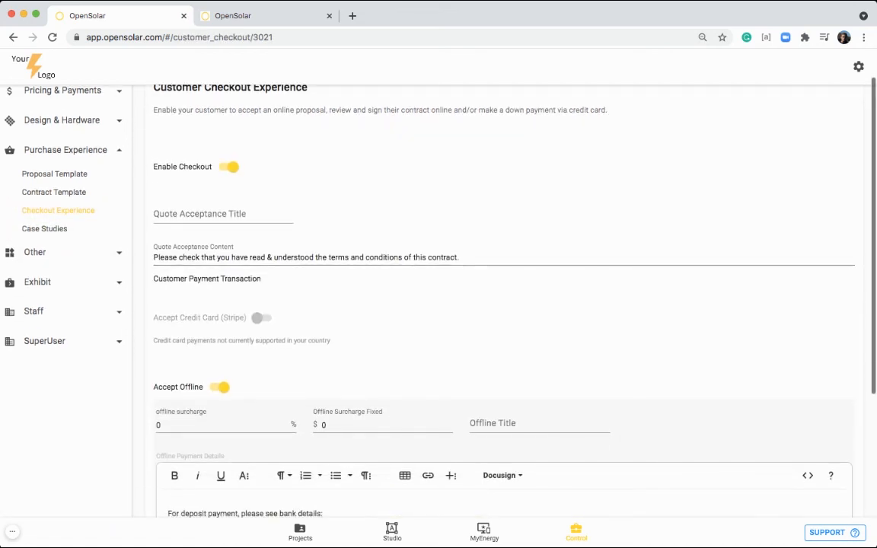
scroll("down", 3)
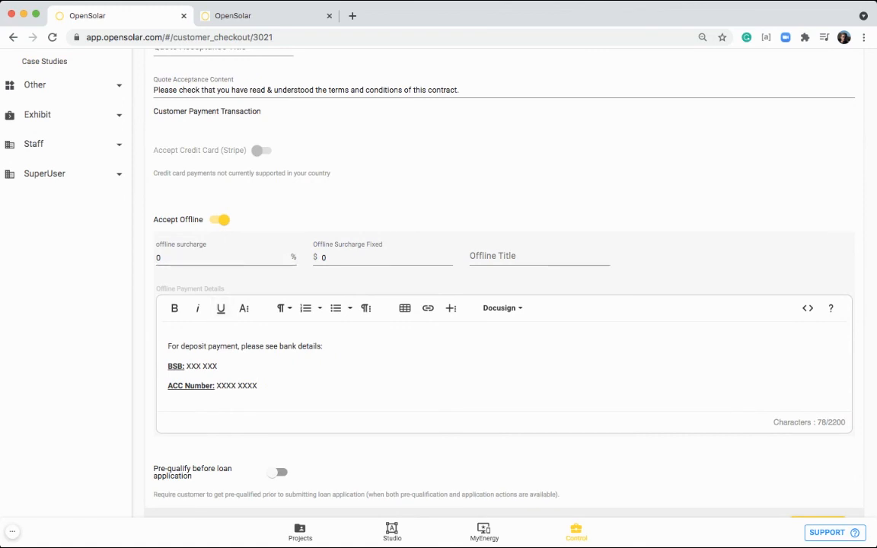
left_click_drag(167, 346, 257, 385)
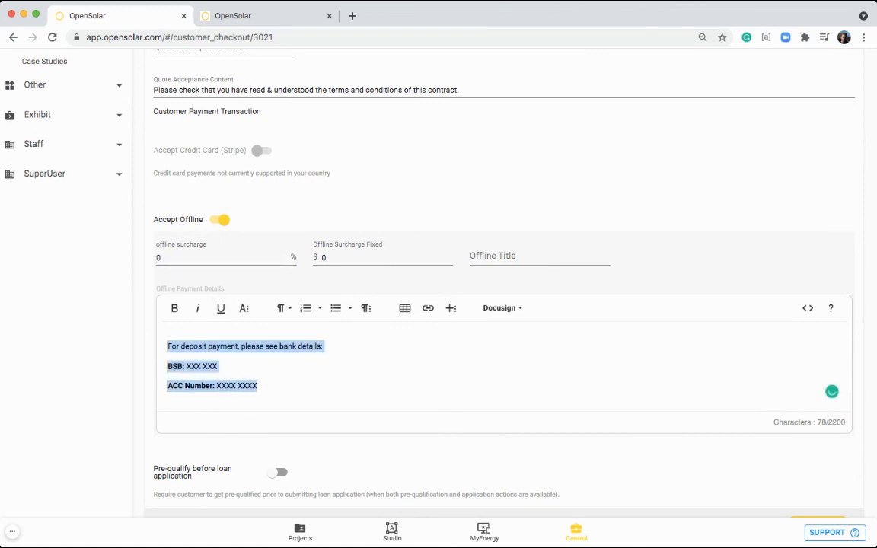
scroll("up", 3)
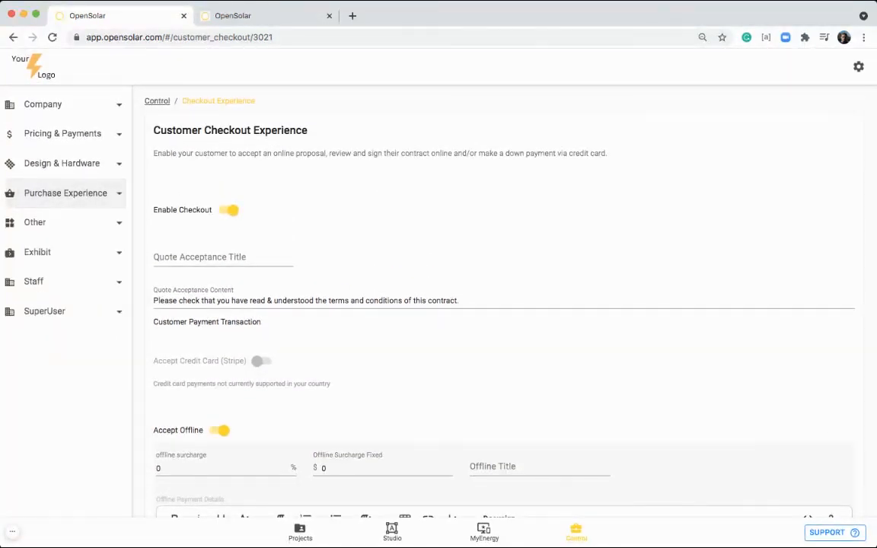
Step: View the Utility Tariffs list under Other, then move to the Incentives list
left_click(33, 223)
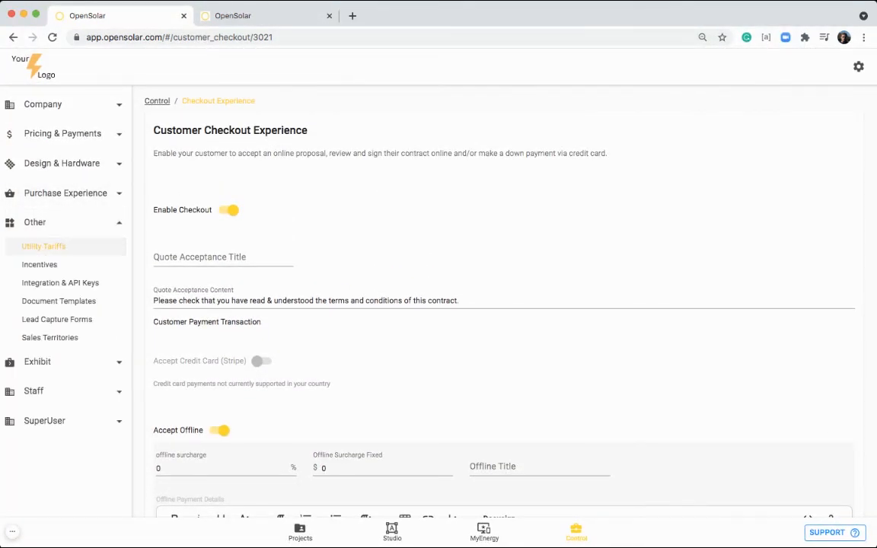
left_click(44, 247)
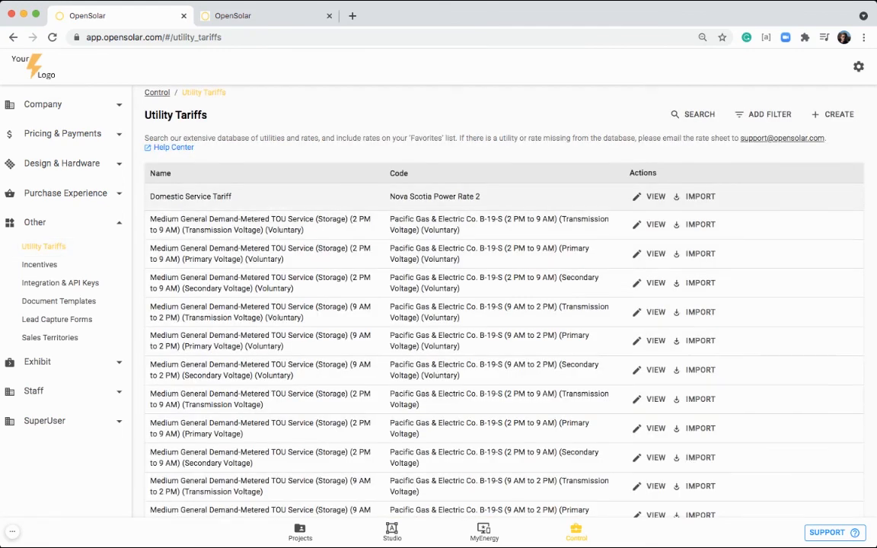
mouse_move(40, 265)
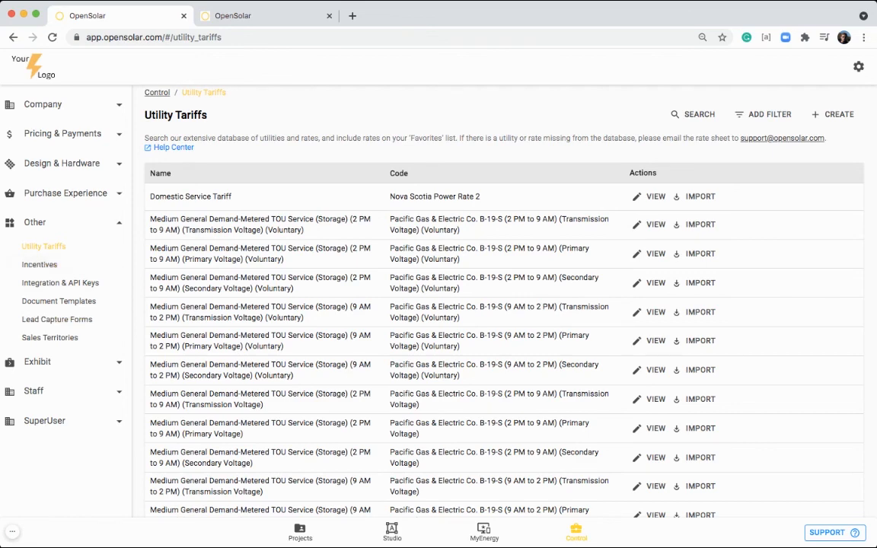
left_click(39, 265)
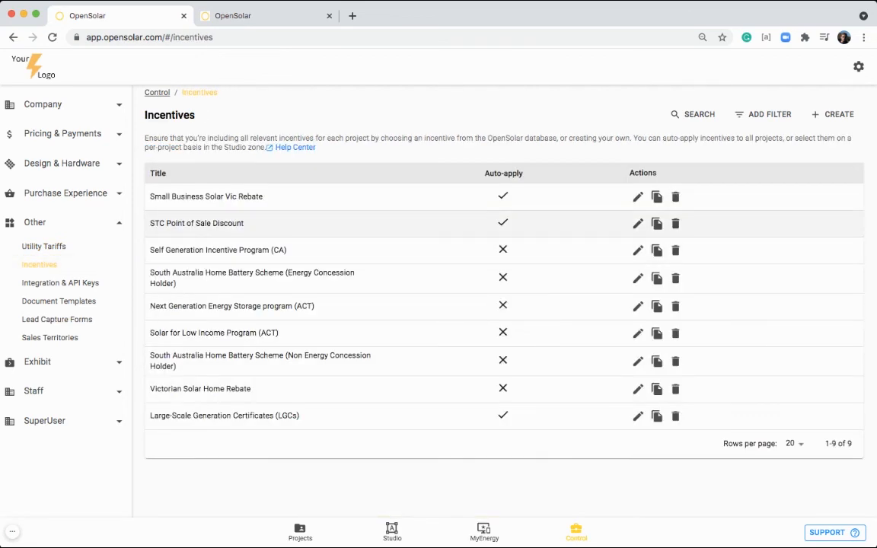
Step: Explore a new incentive's type and Paid To options, keep Customer, and leave for the Control home
left_click(839, 114)
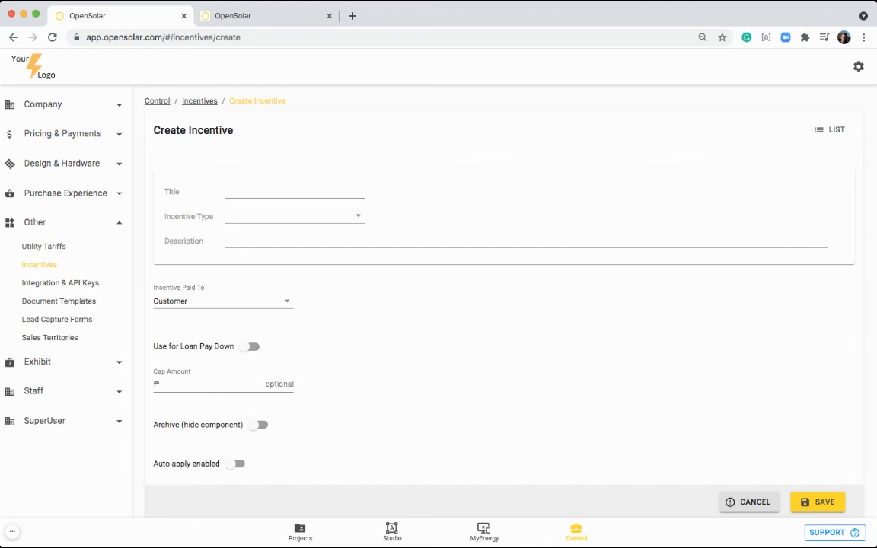
left_click(292, 216)
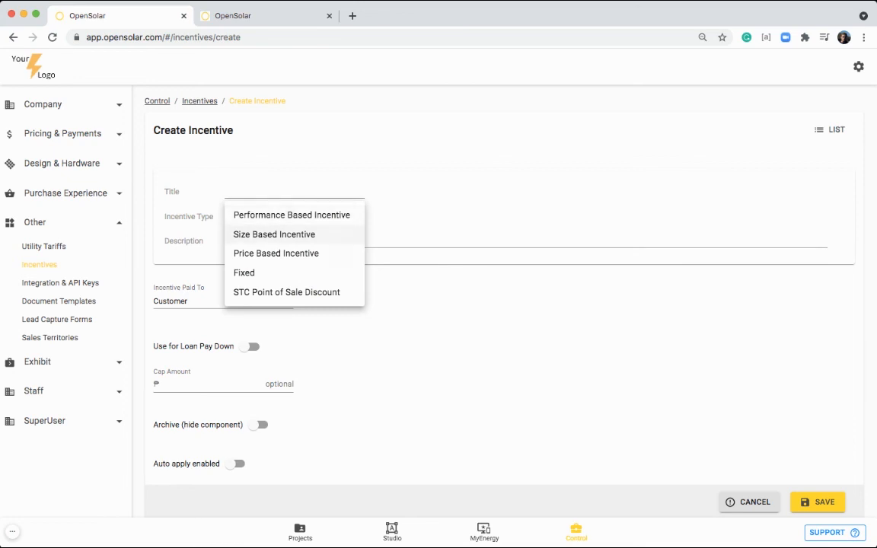
mouse_move(275, 252)
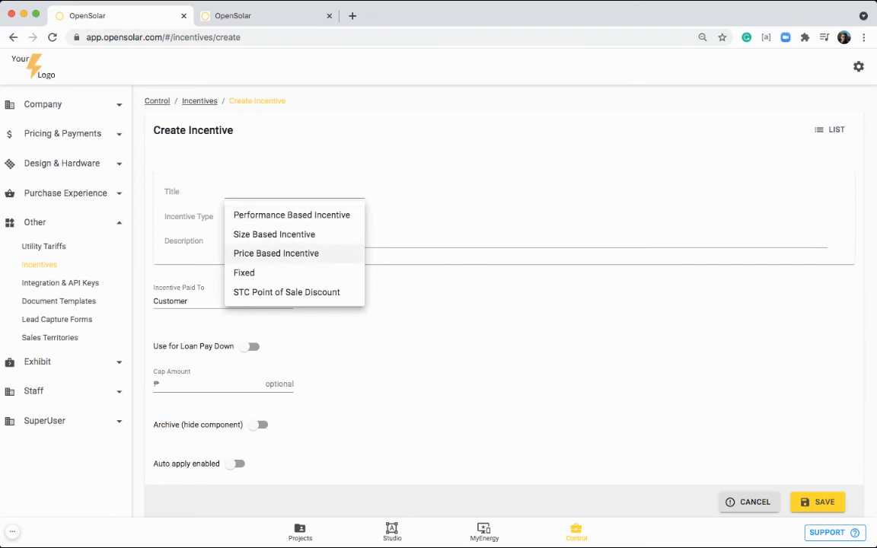
left_click(292, 215)
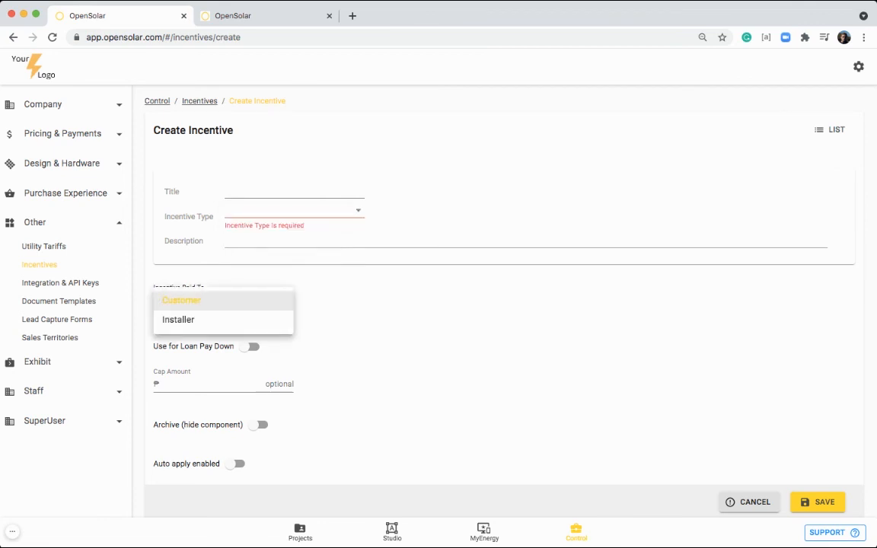
left_click(181, 300)
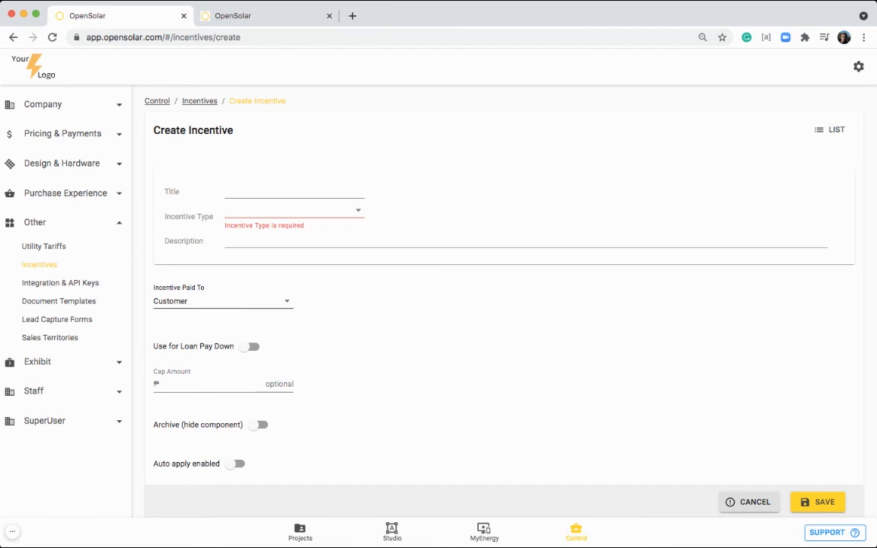
left_click(574, 531)
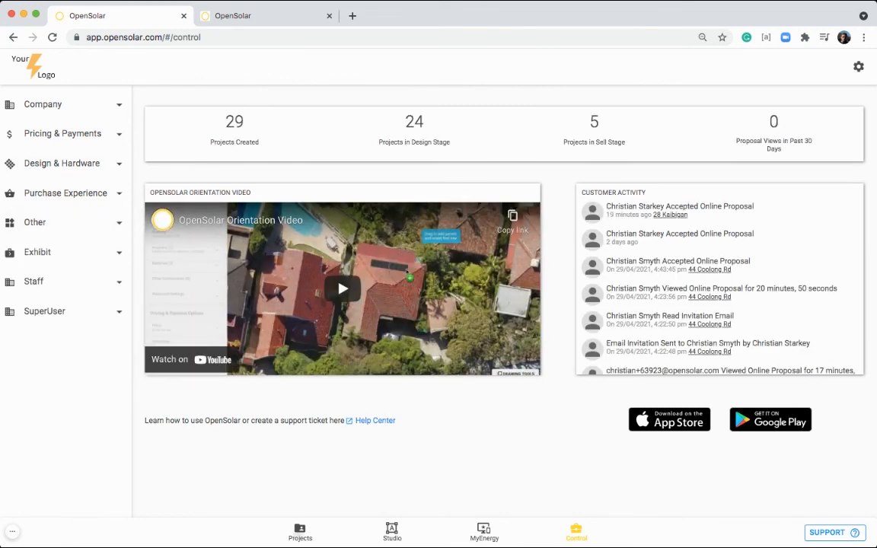
left_click(299, 531)
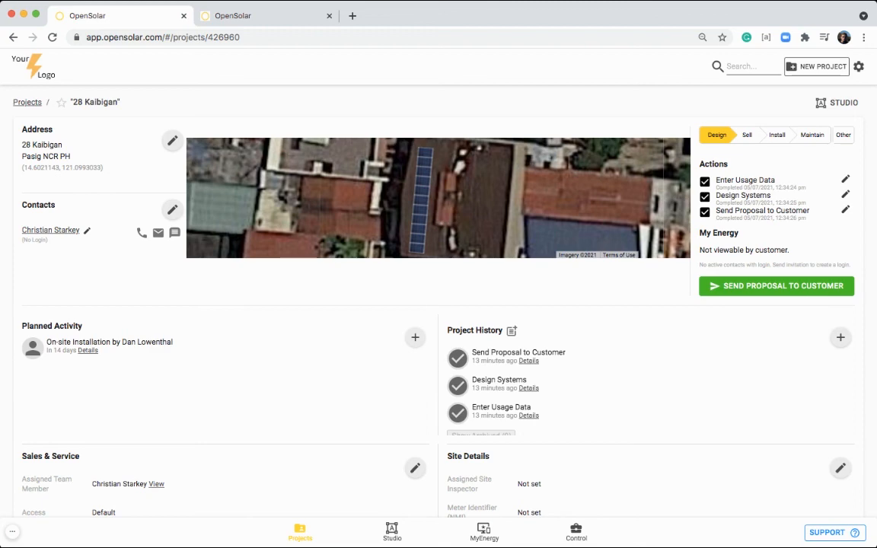
left_click(776, 286)
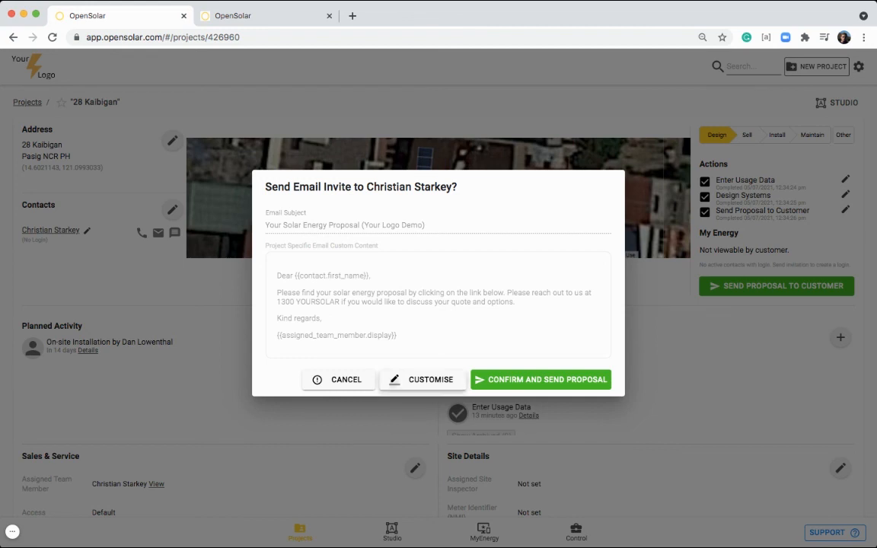
left_click(431, 379)
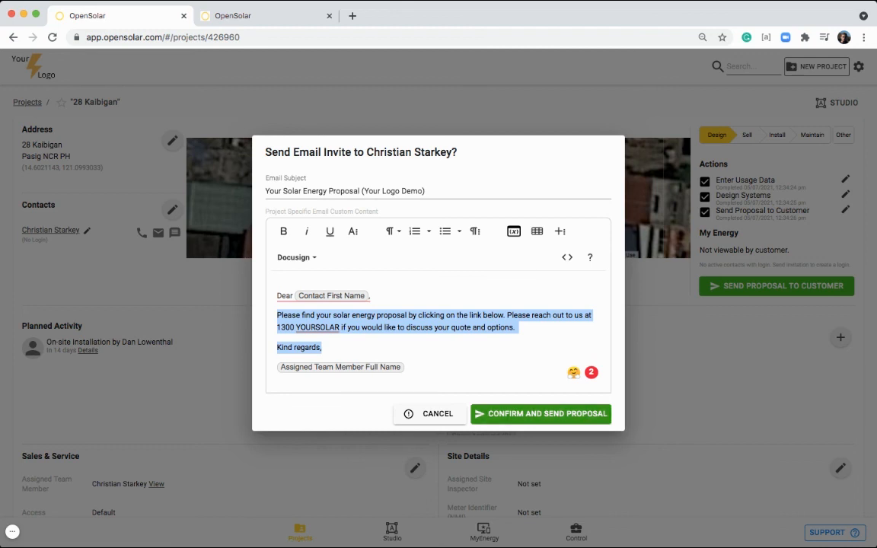
left_click(540, 414)
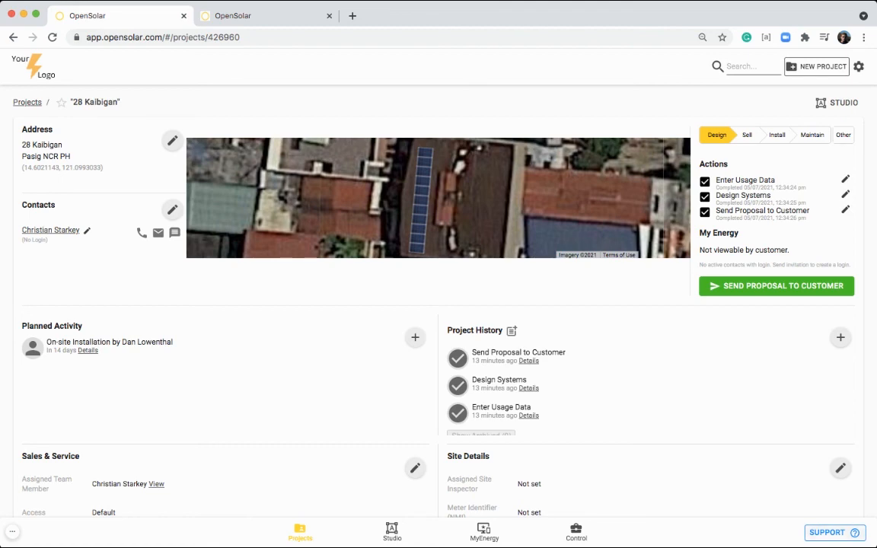
left_click(829, 533)
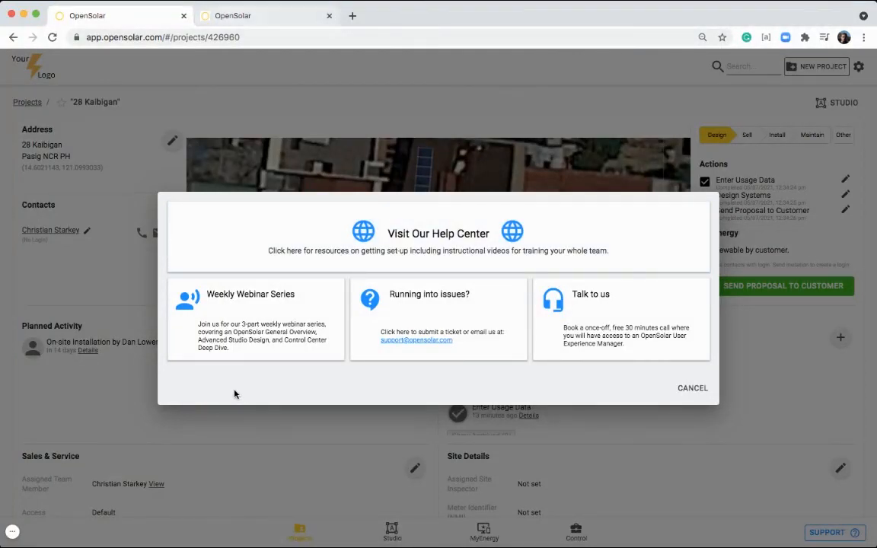
left_click(438, 233)
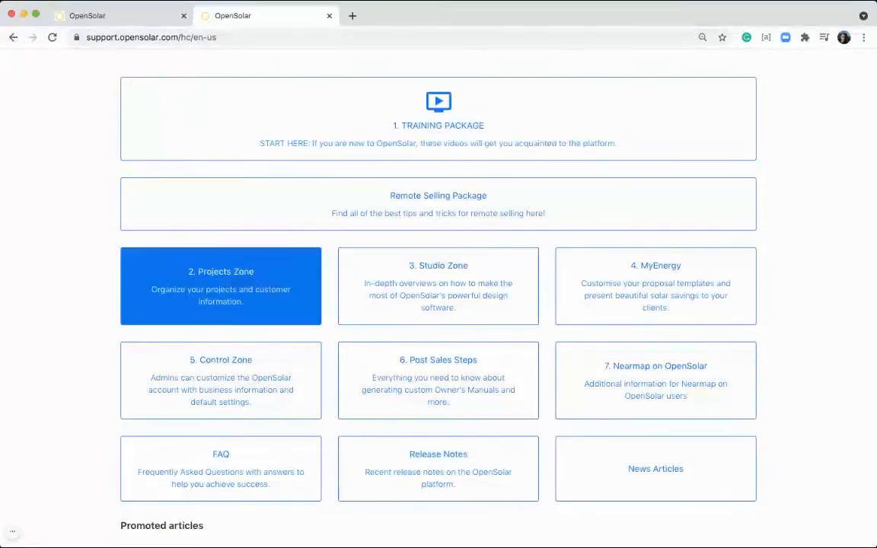
mouse_move(439, 286)
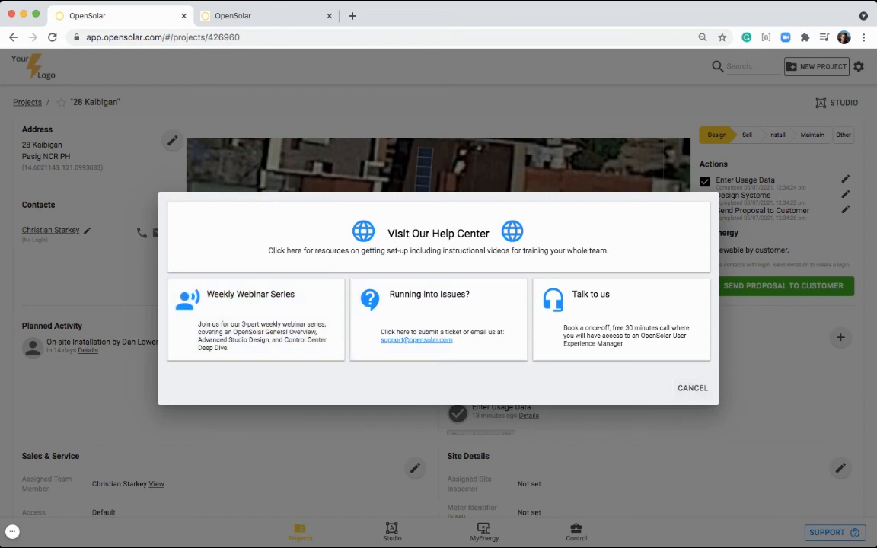
left_click(691, 388)
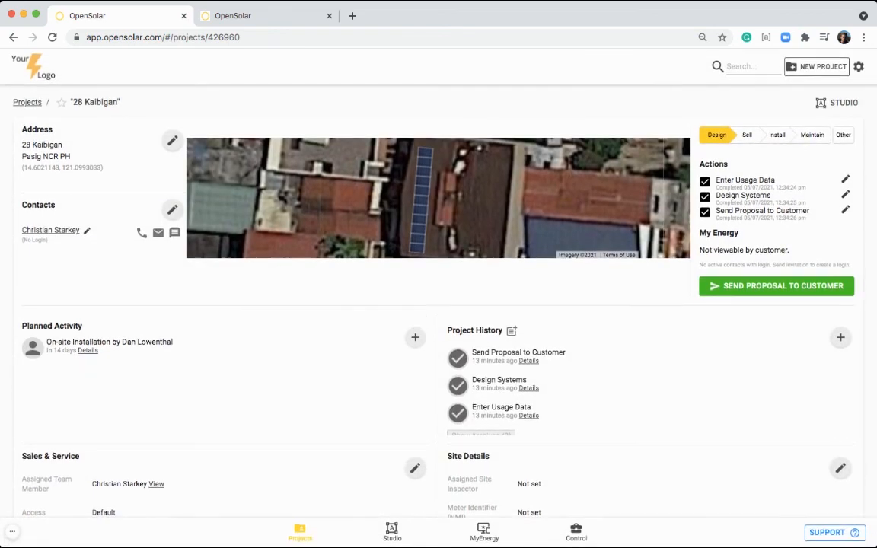